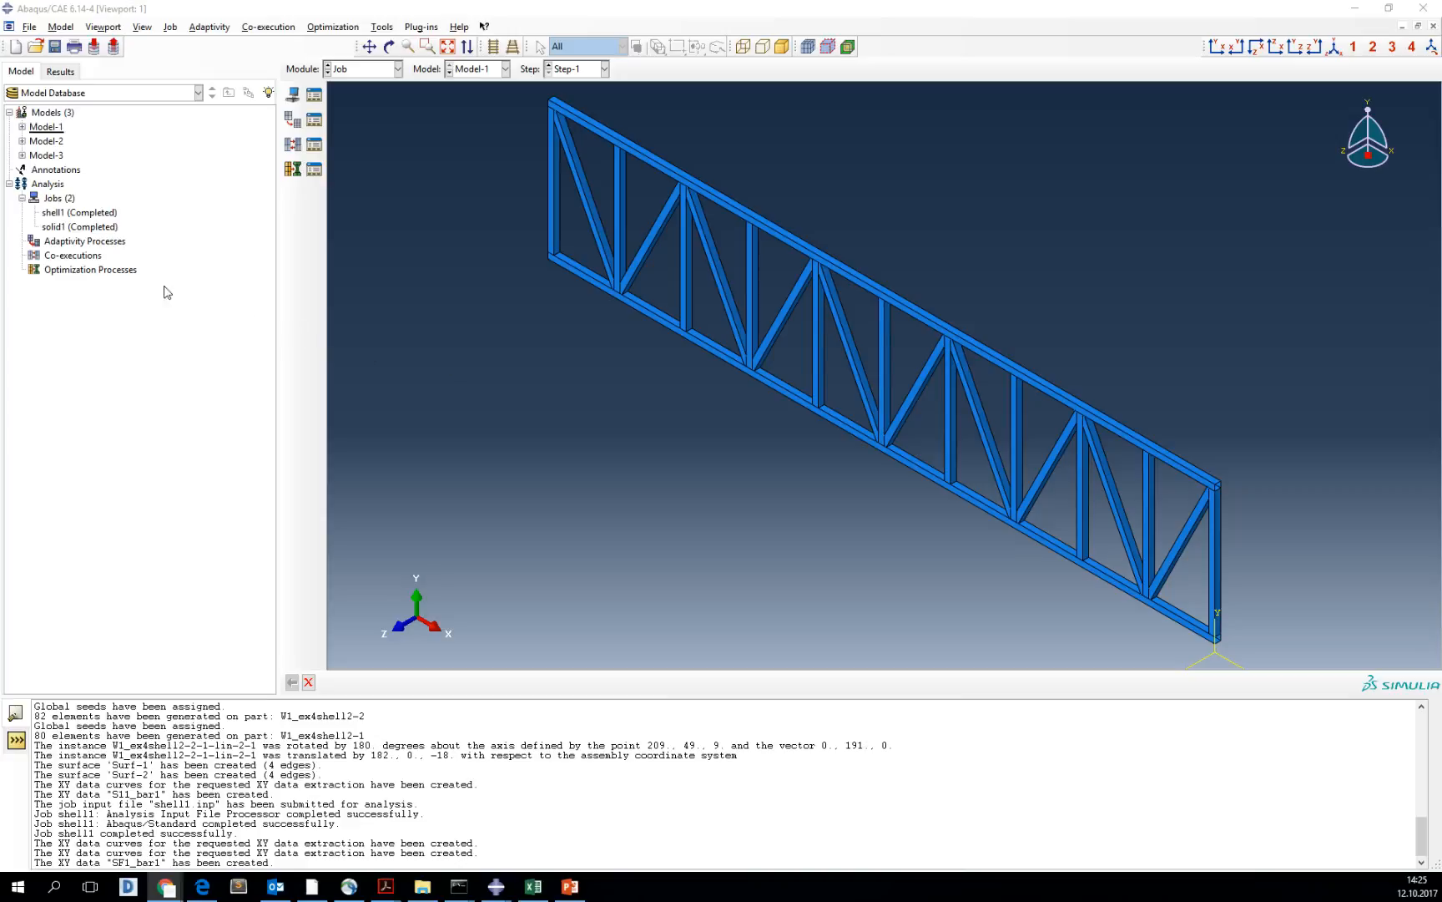
- Open the shell1 job's results (shell1.odb) in Visualization from the Jobs tree
right_click(78, 213)
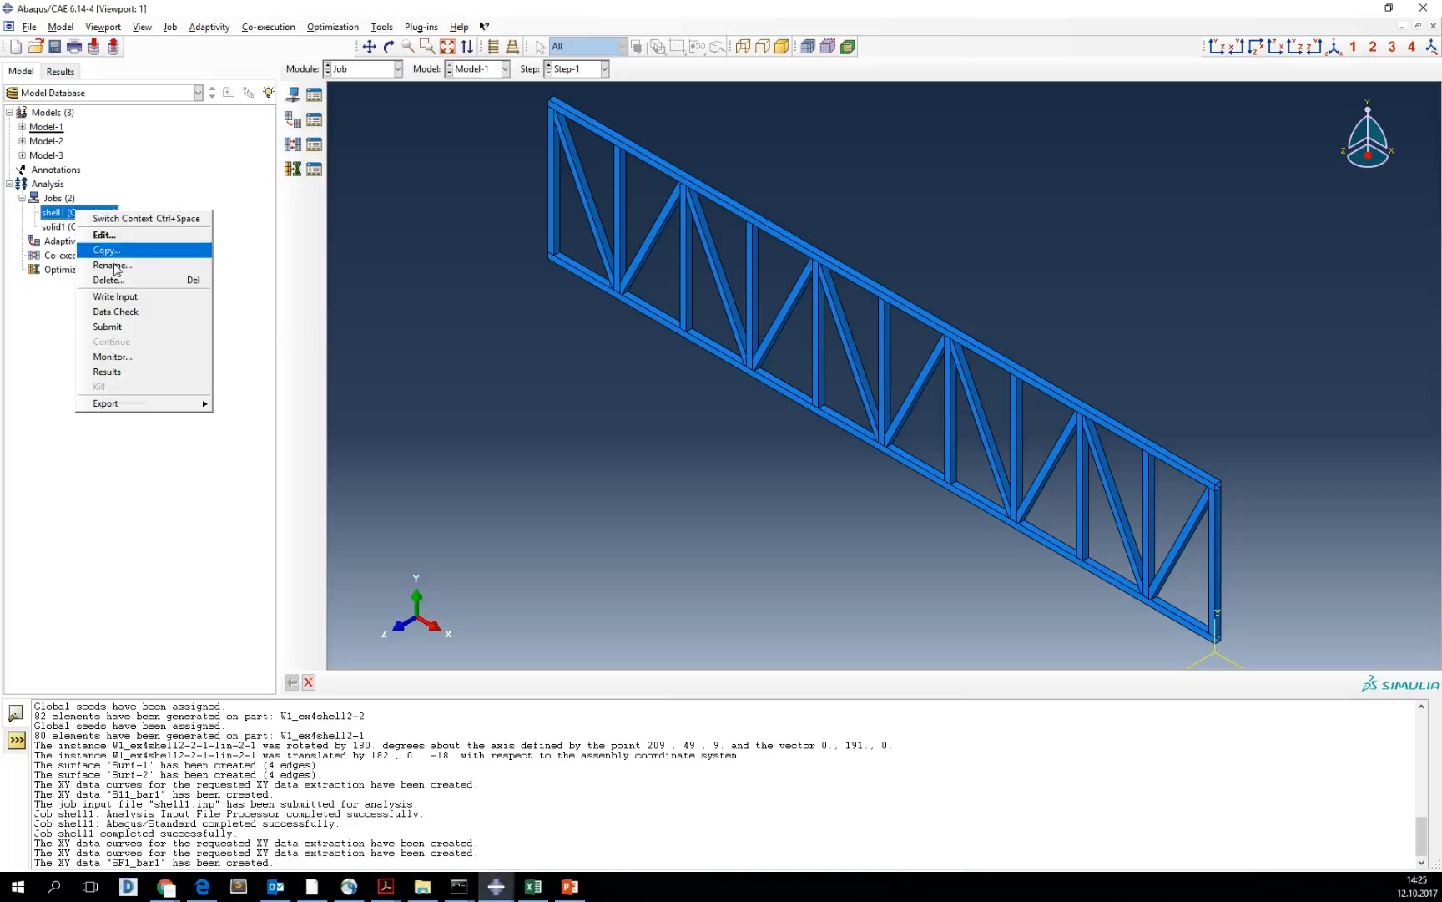
click(106, 371)
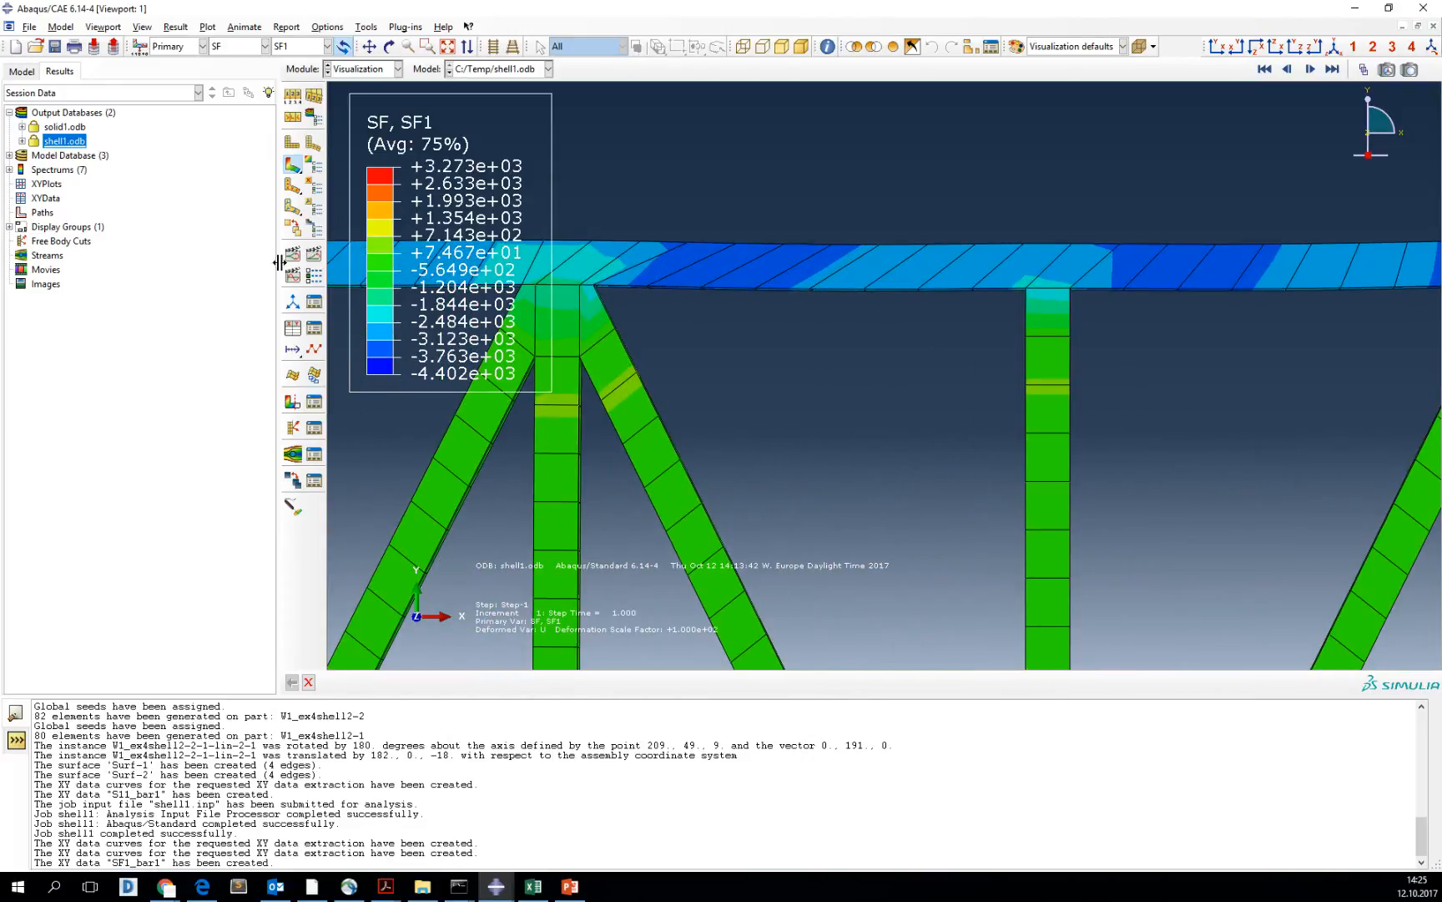
mouse_move(292, 328)
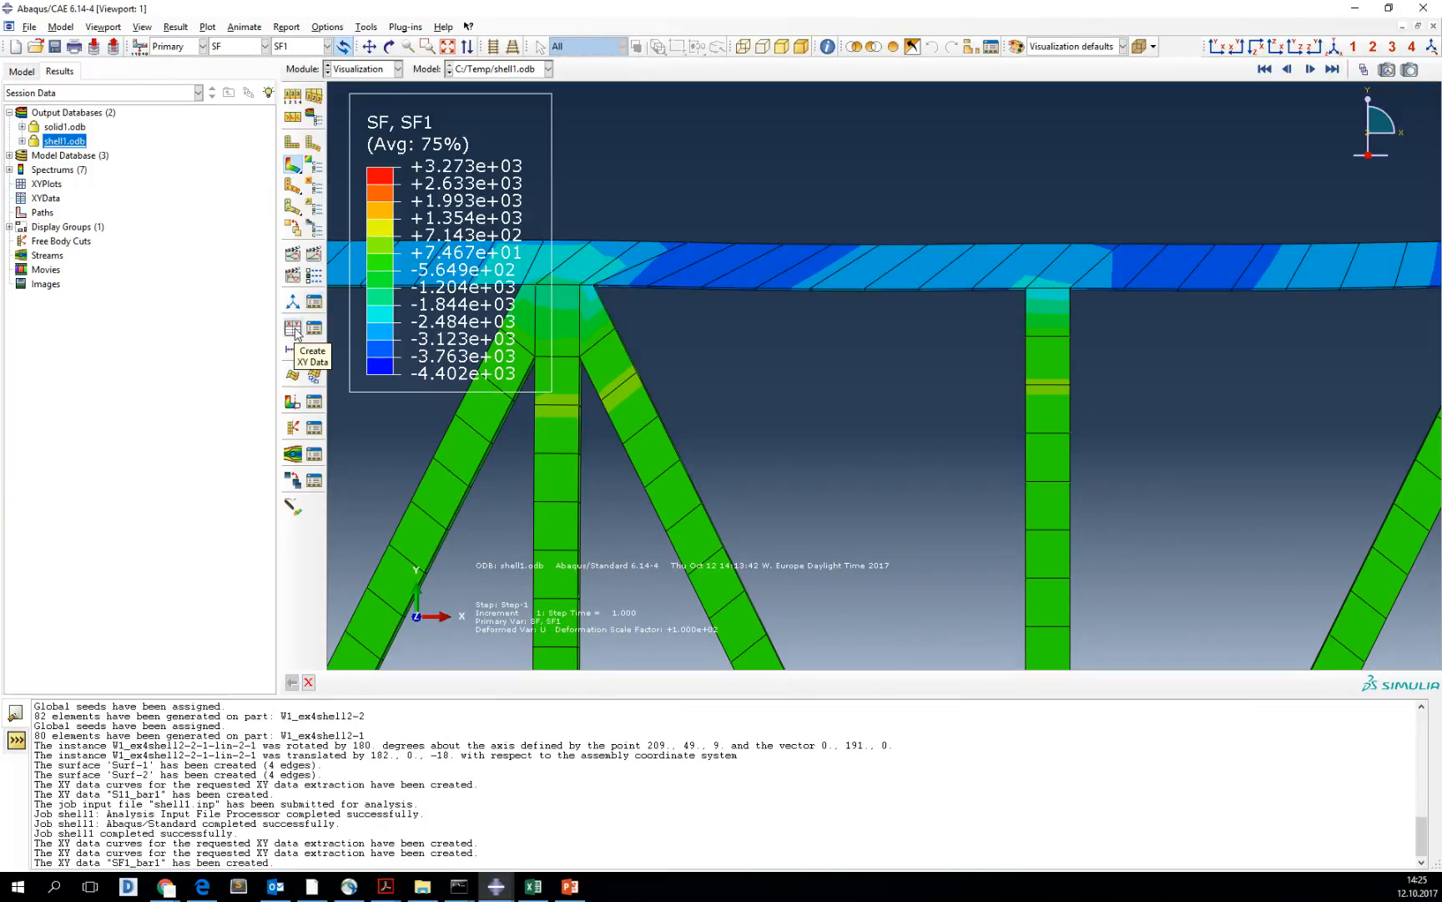
- Start creating XY data from ODB field output with the S11 contour plotted
click(263, 46)
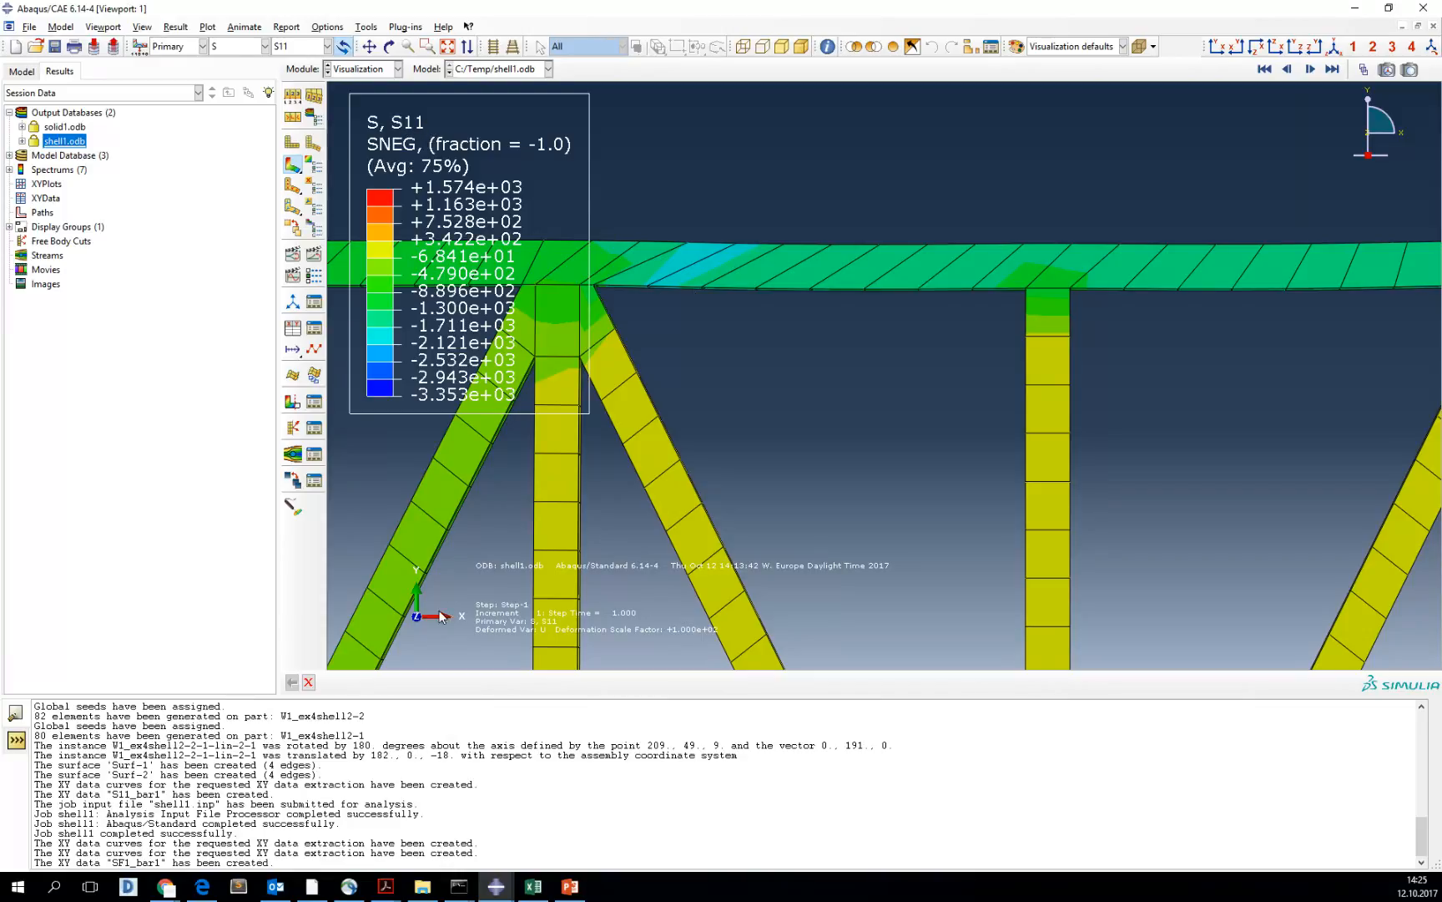
mouse_move(741, 267)
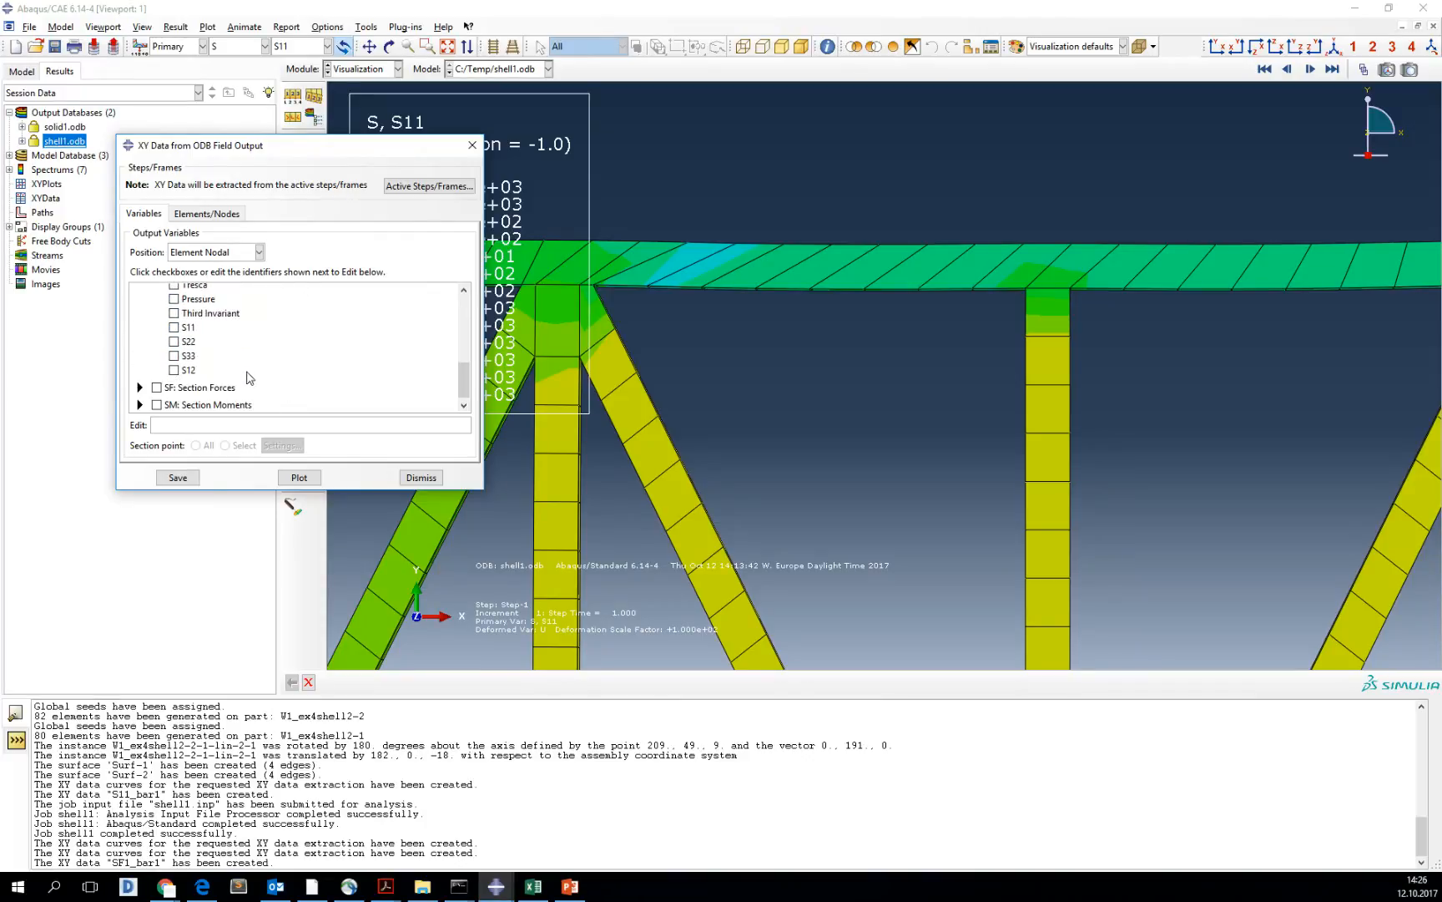
- Pick the 34 elements of one top chord bar and save their S11 curves
click(206, 213)
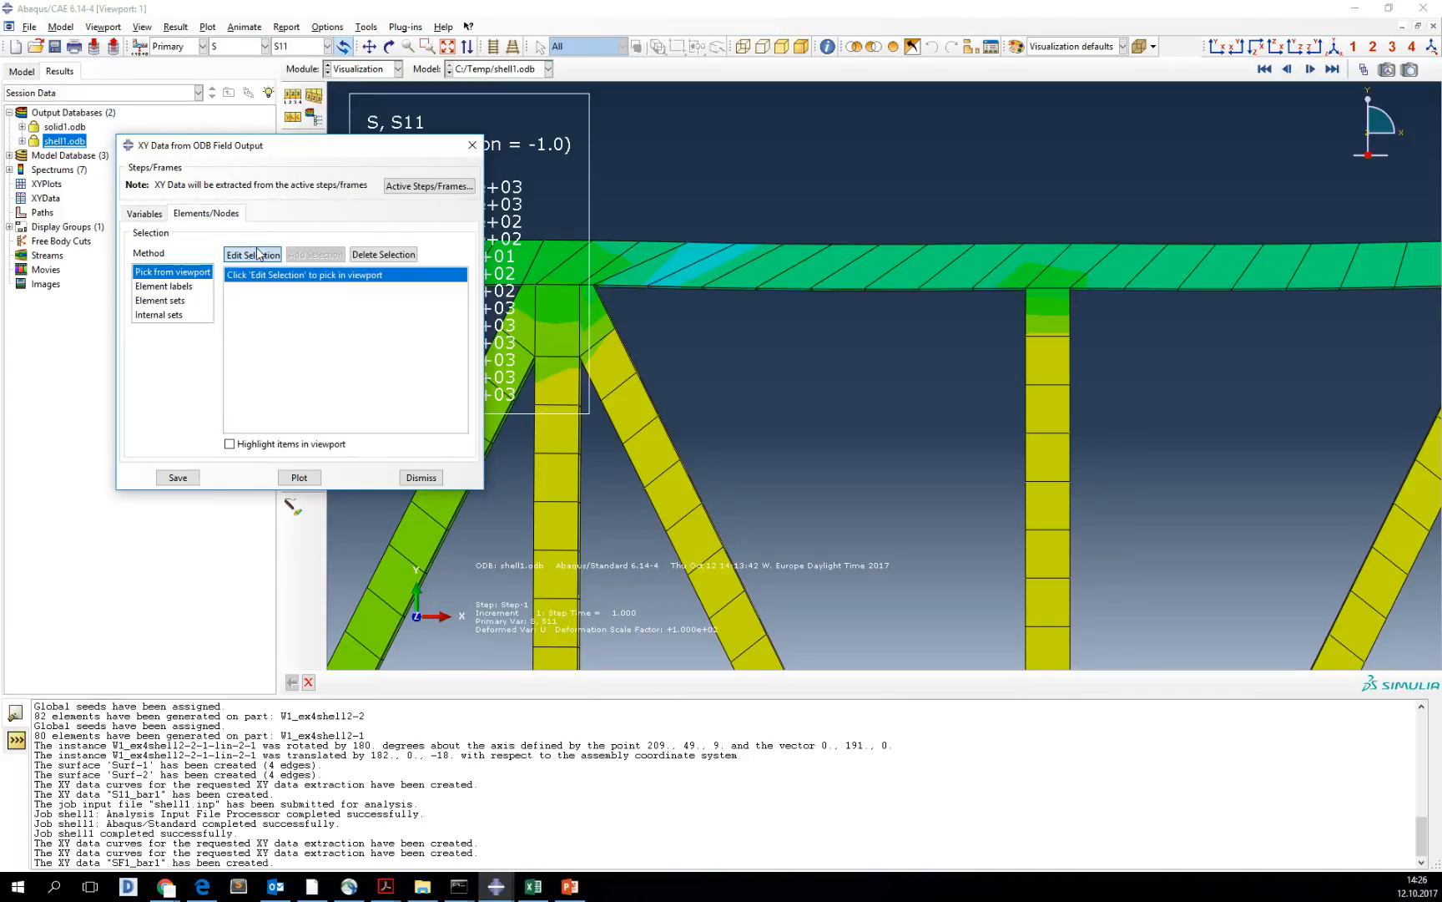
click(252, 254)
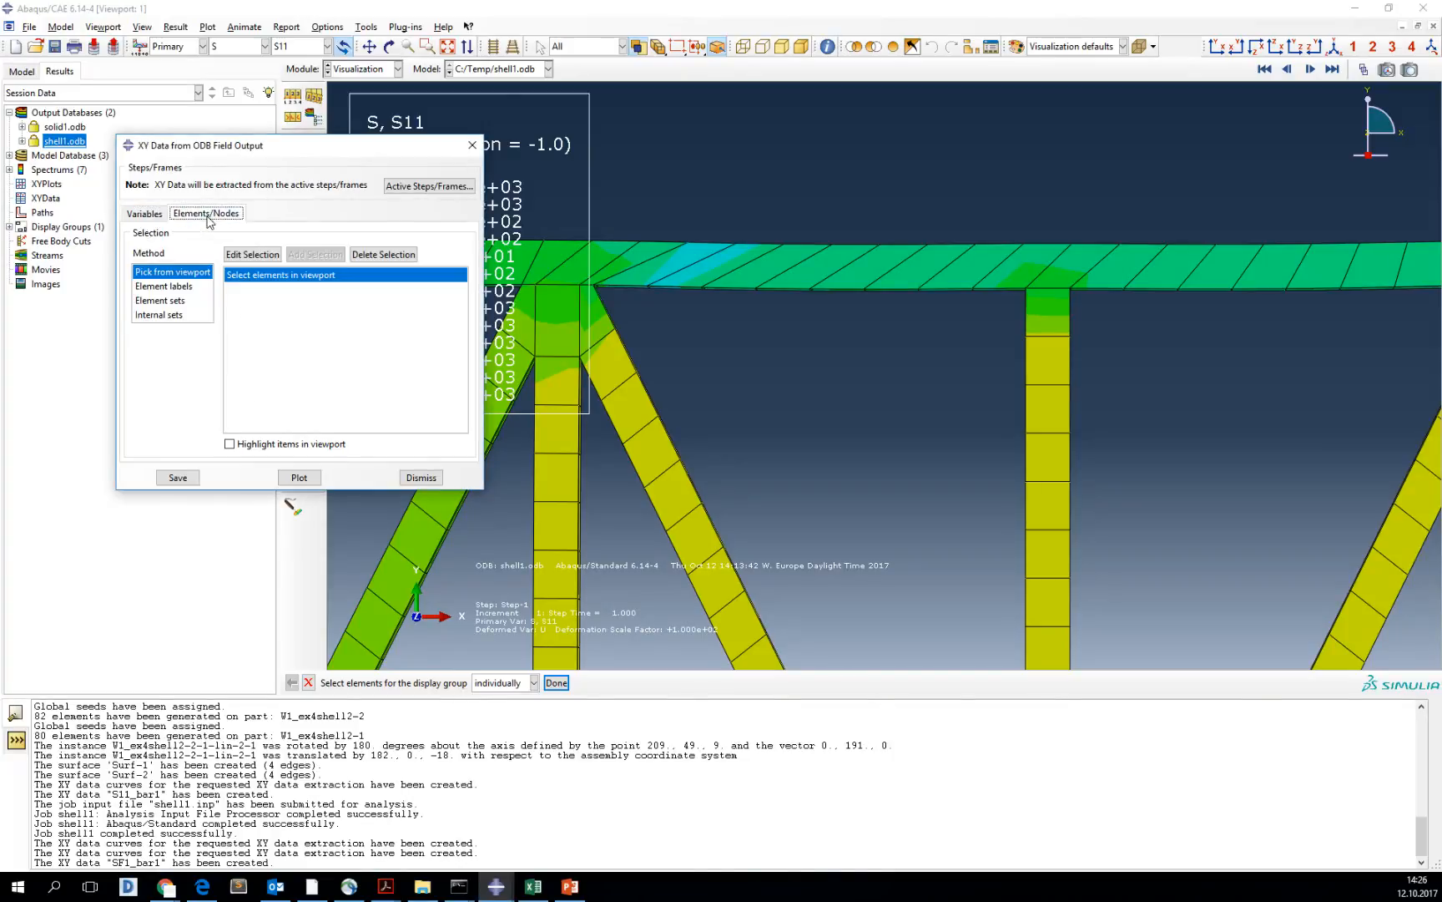
click(810, 267)
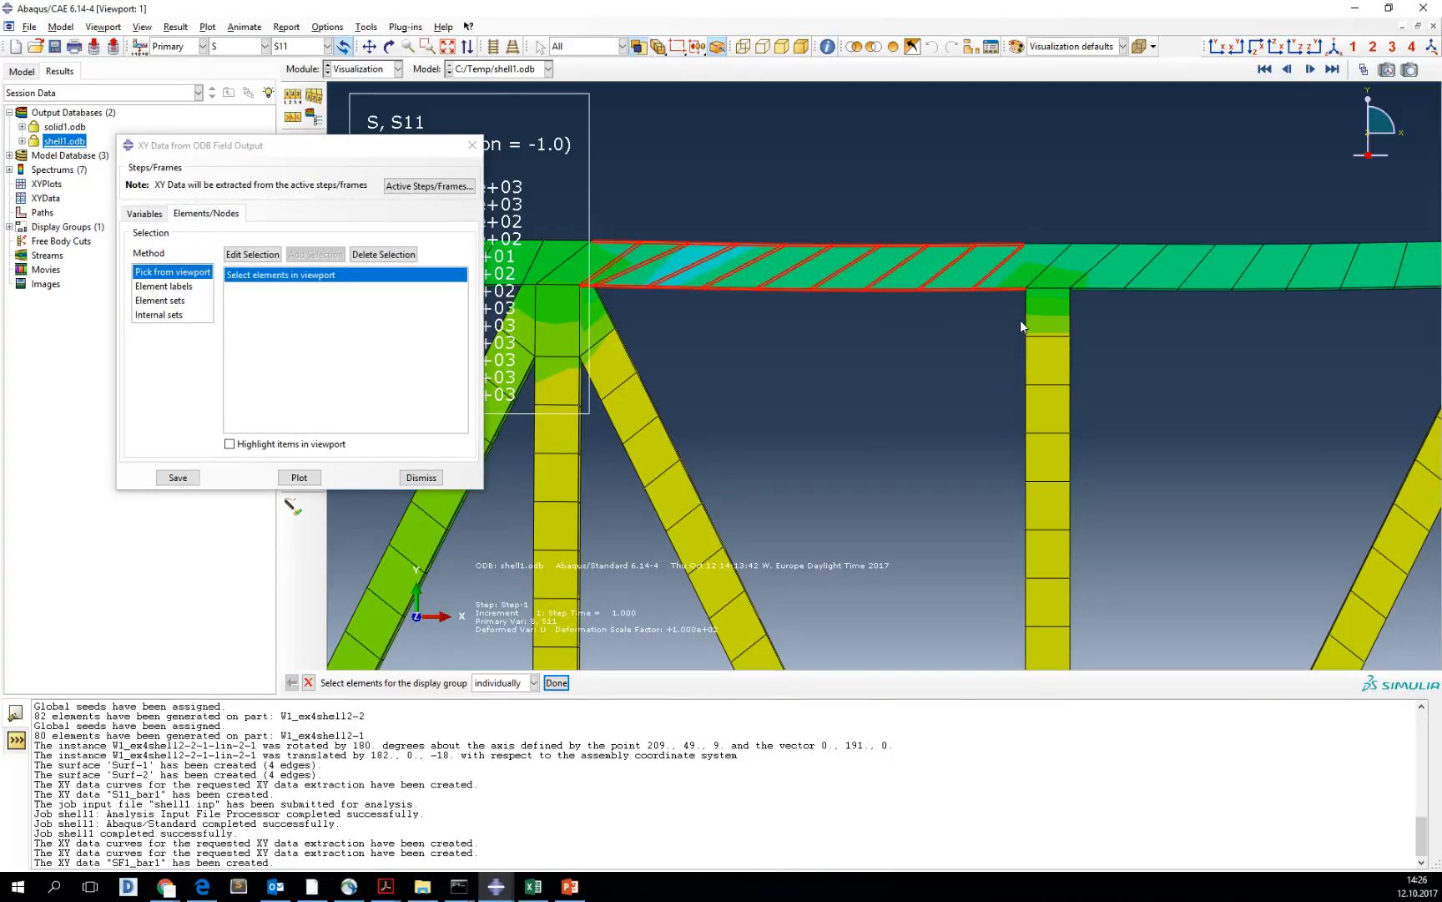
click(556, 682)
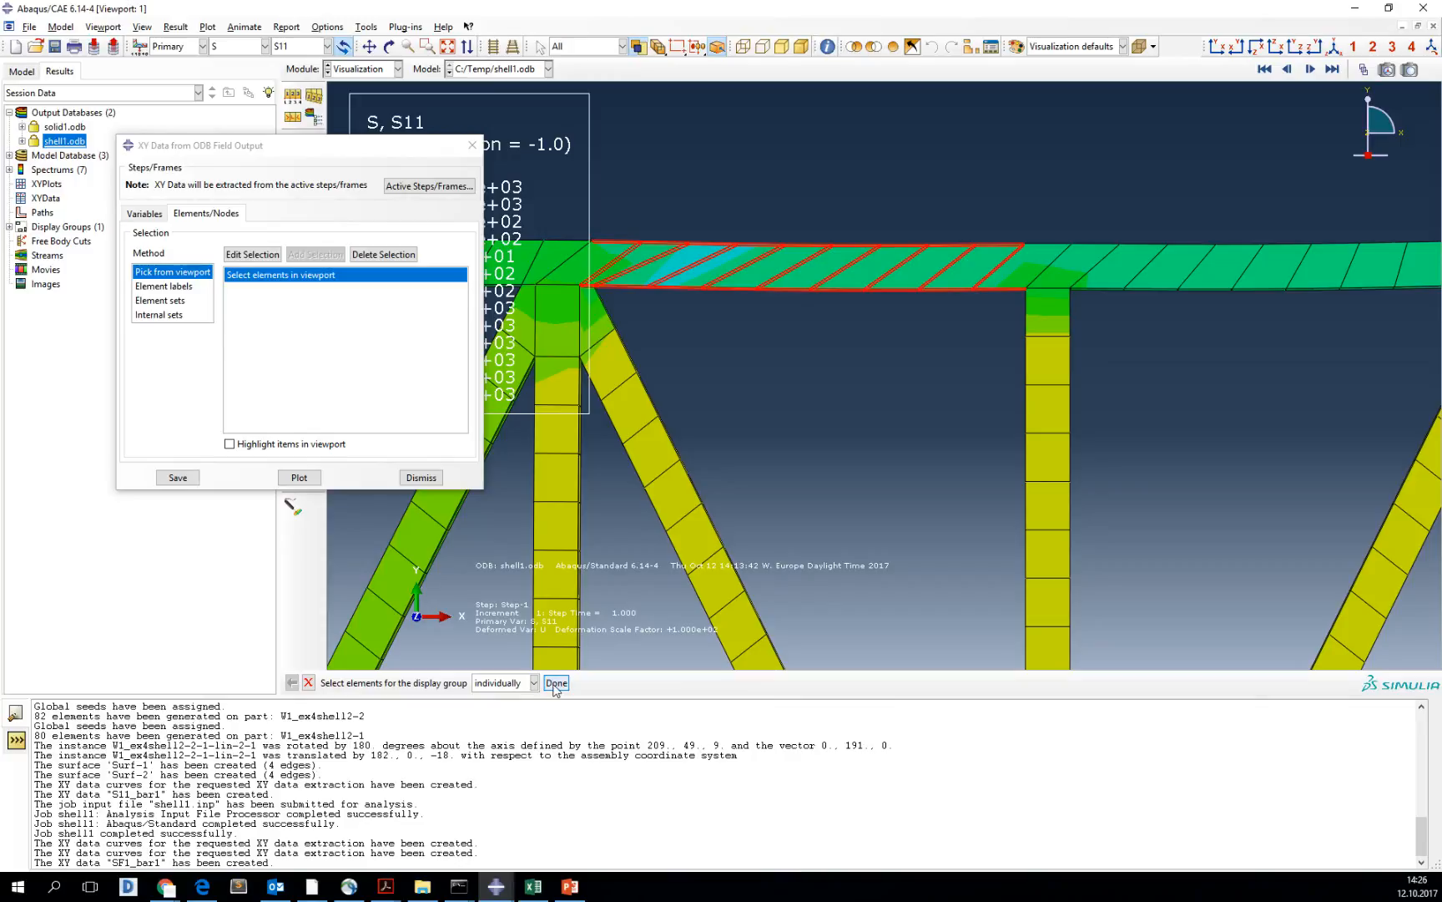
click(556, 683)
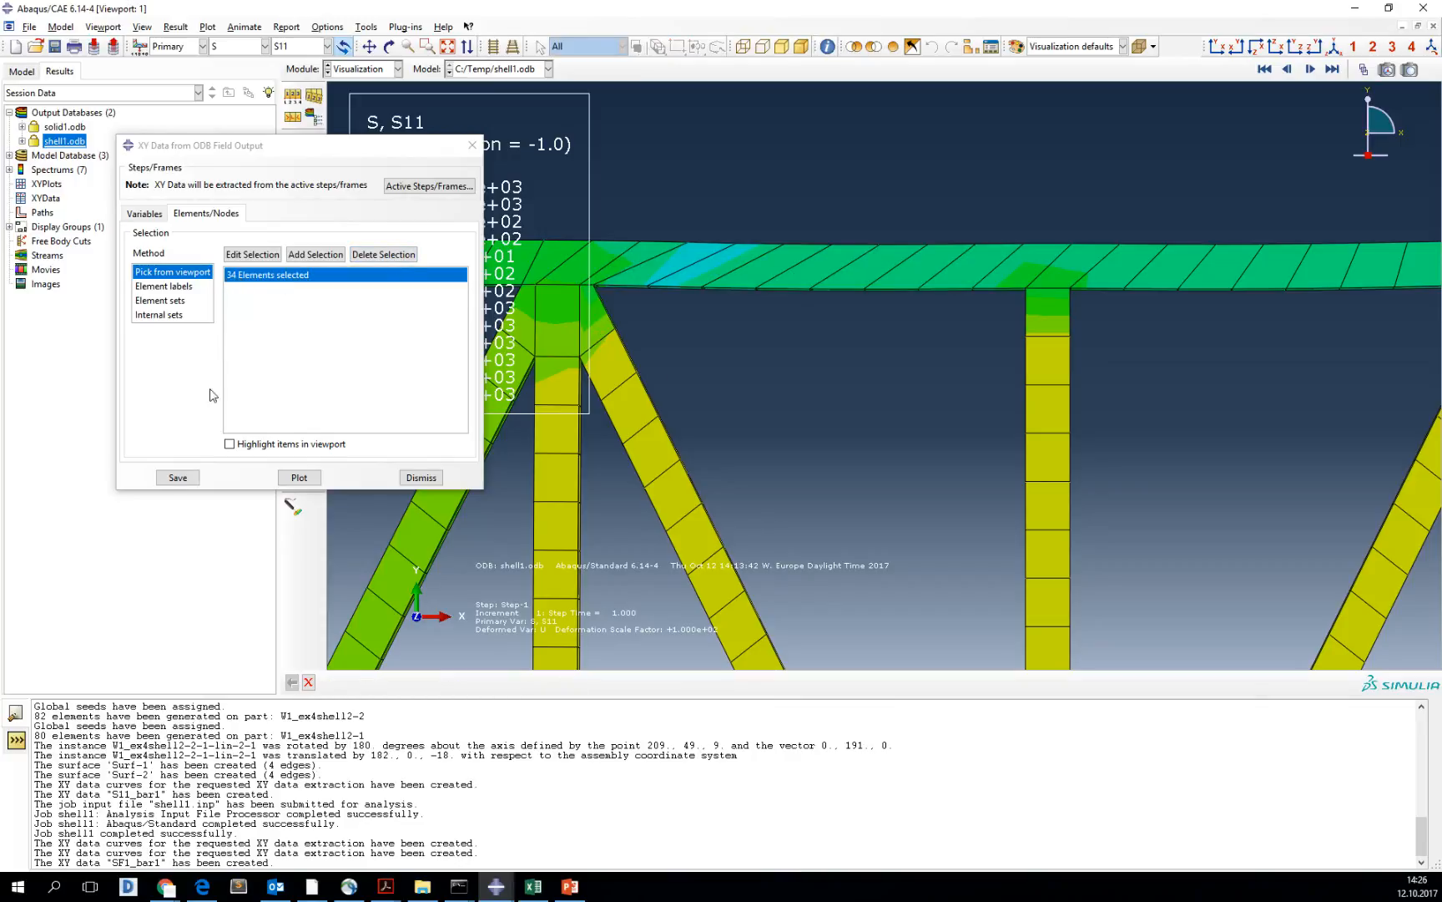
click(177, 476)
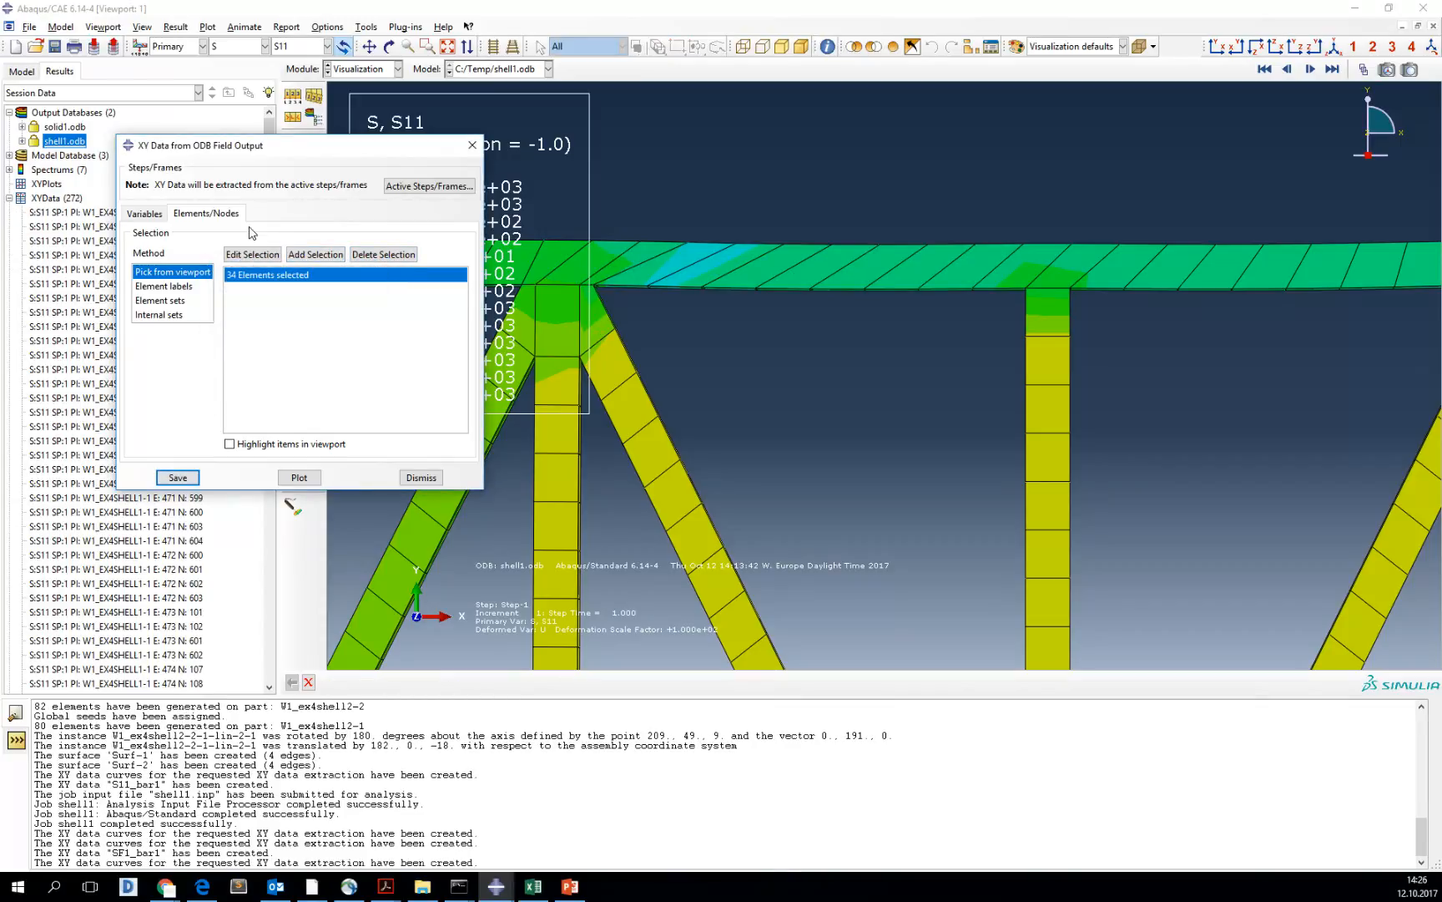
click(421, 477)
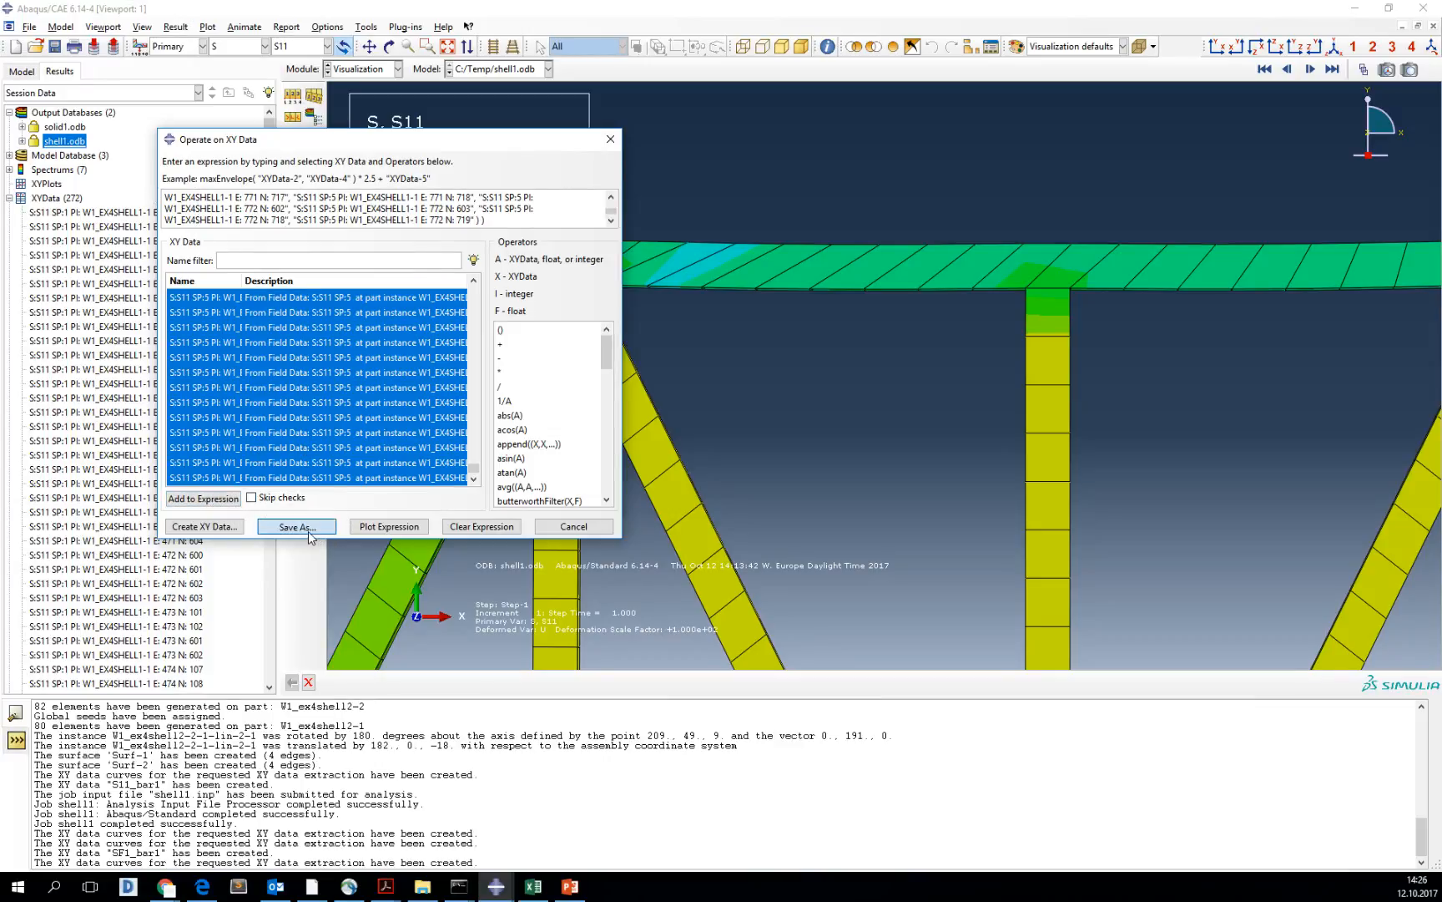
- Save the averaged S11 expression as XY data named S11_bar1
click(294, 526)
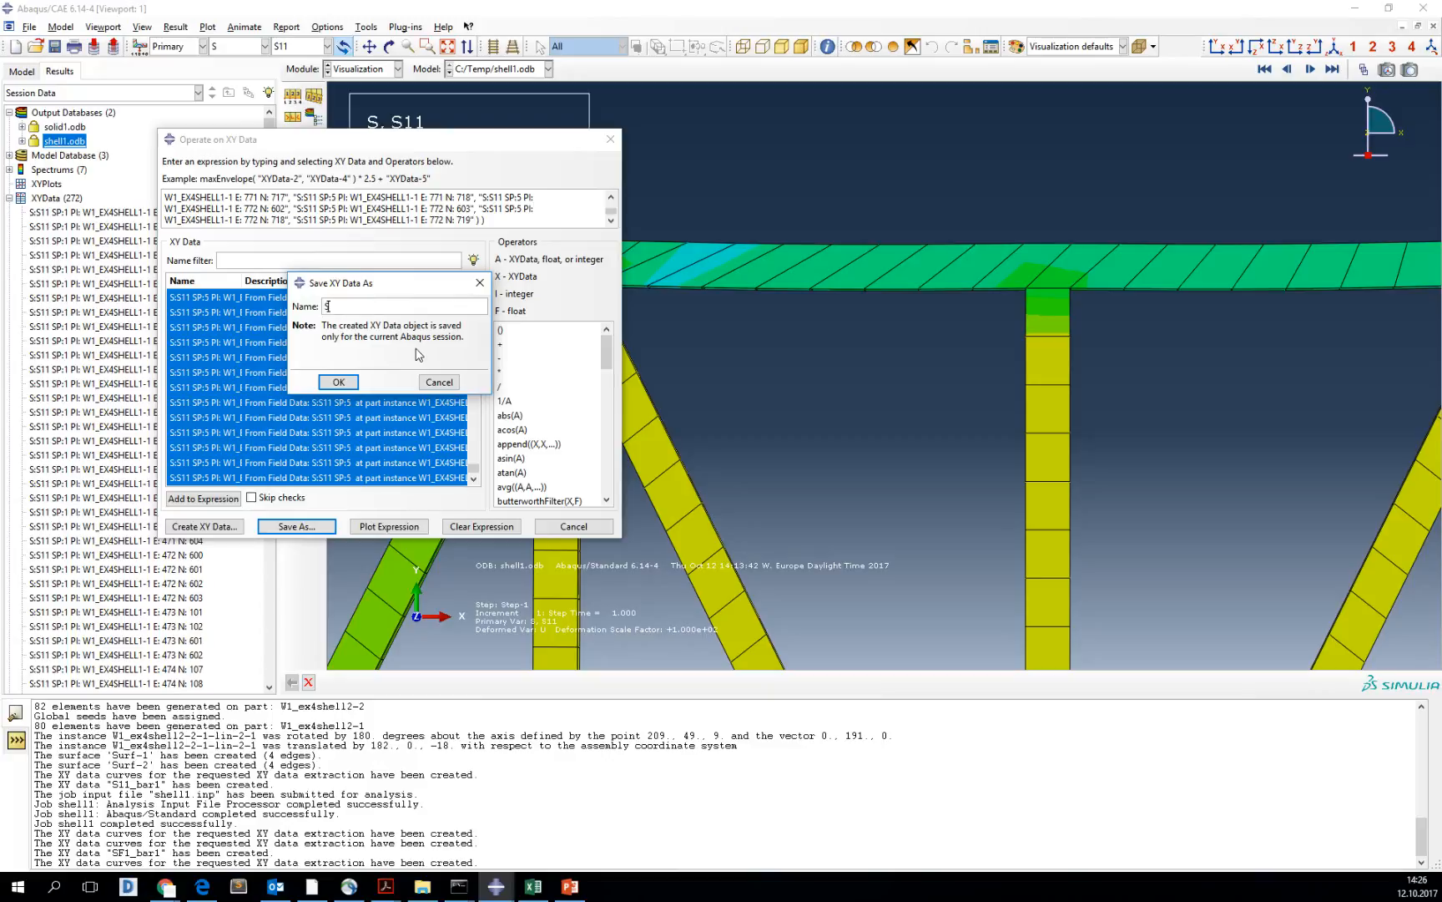
text(S11_bar1)
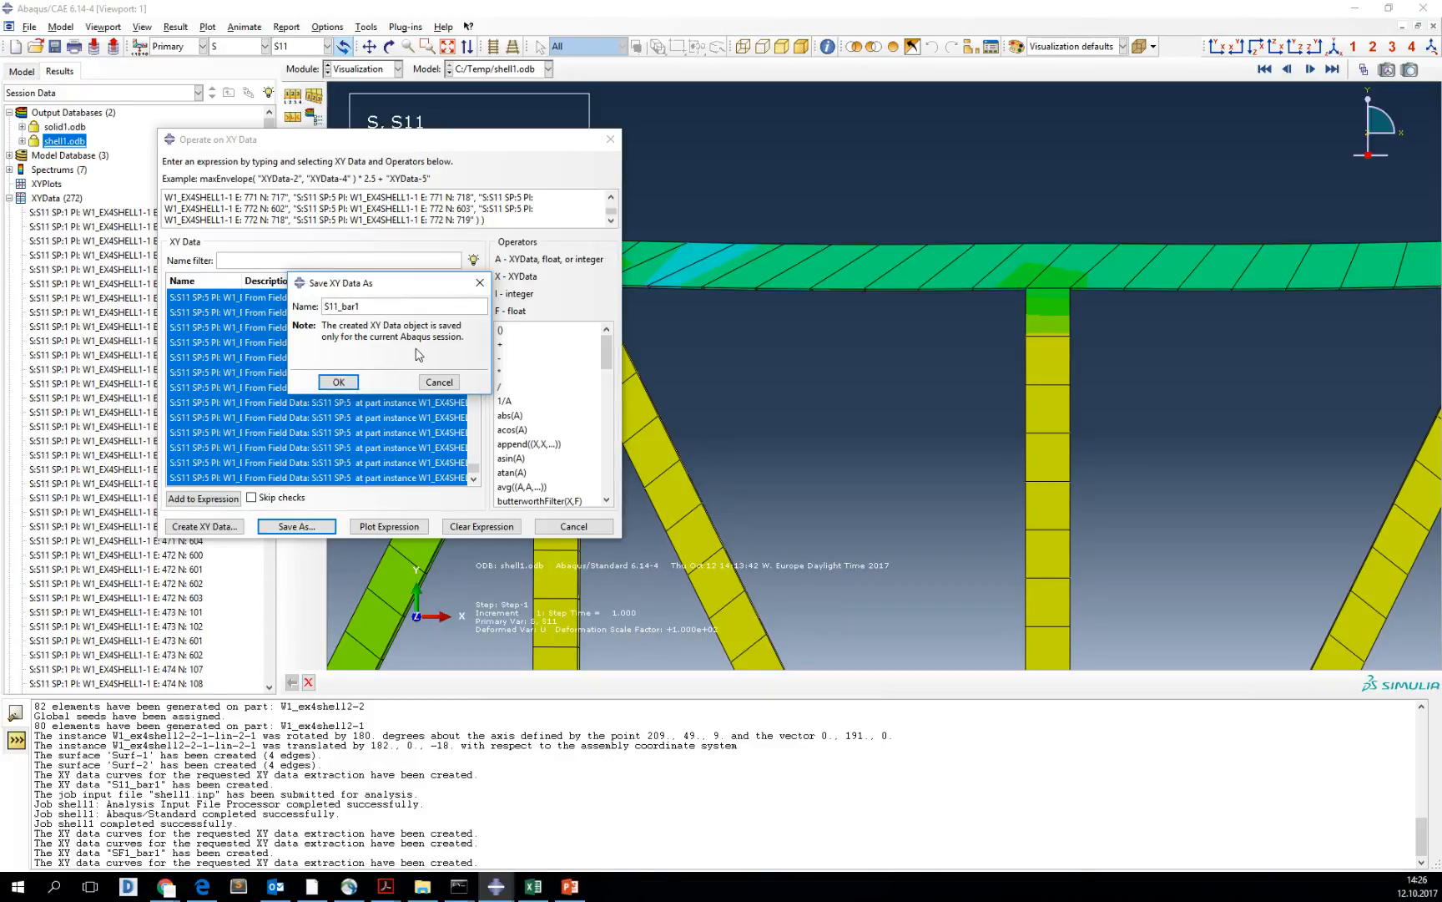
click(337, 380)
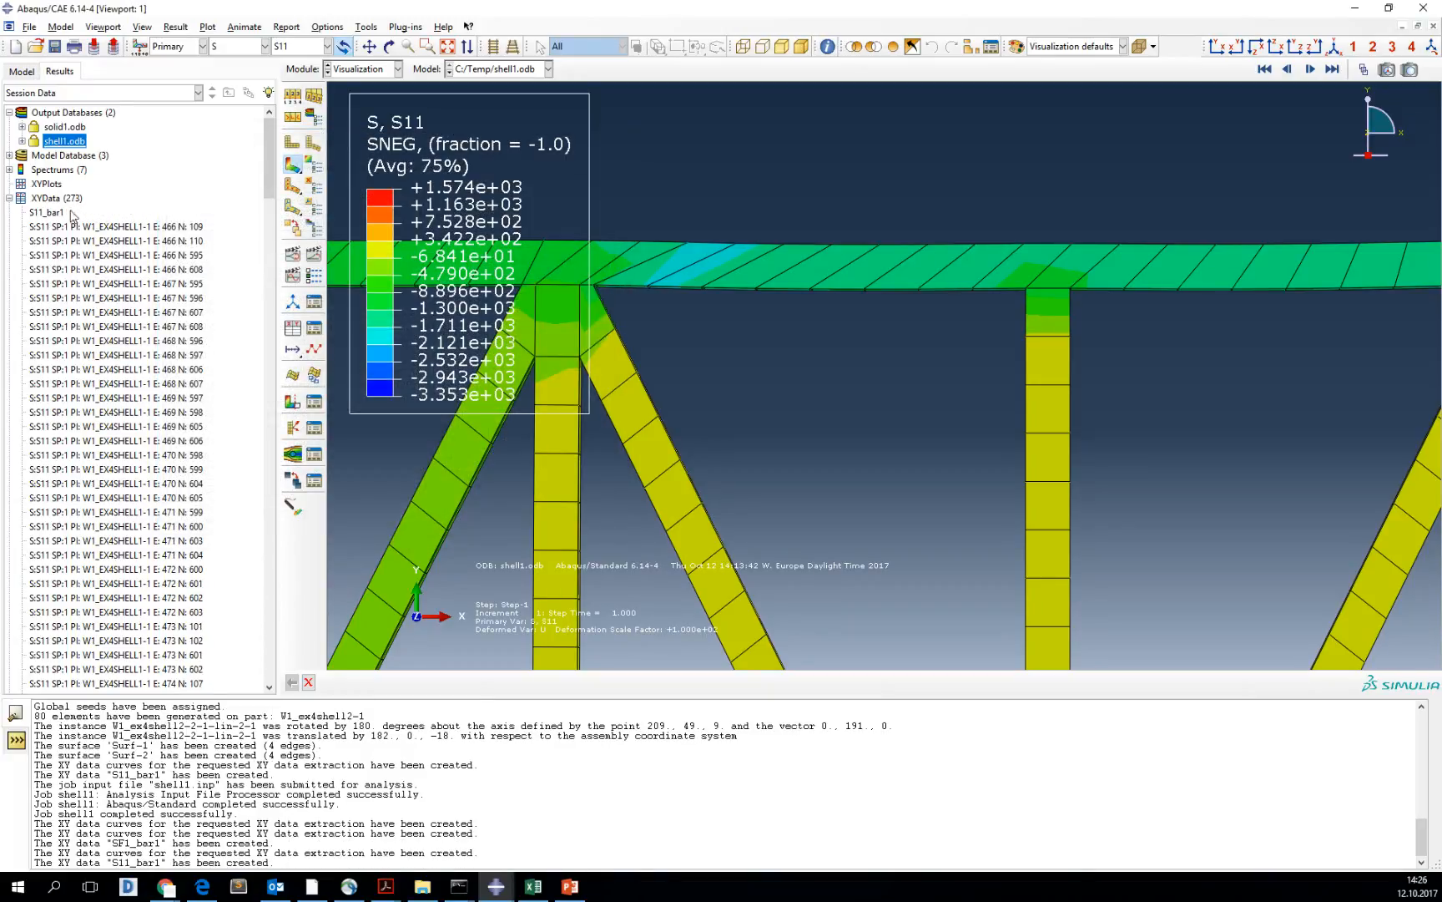
- Delete all individual S:S11 node curves, then open S11_bar1 for editing
click(117, 226)
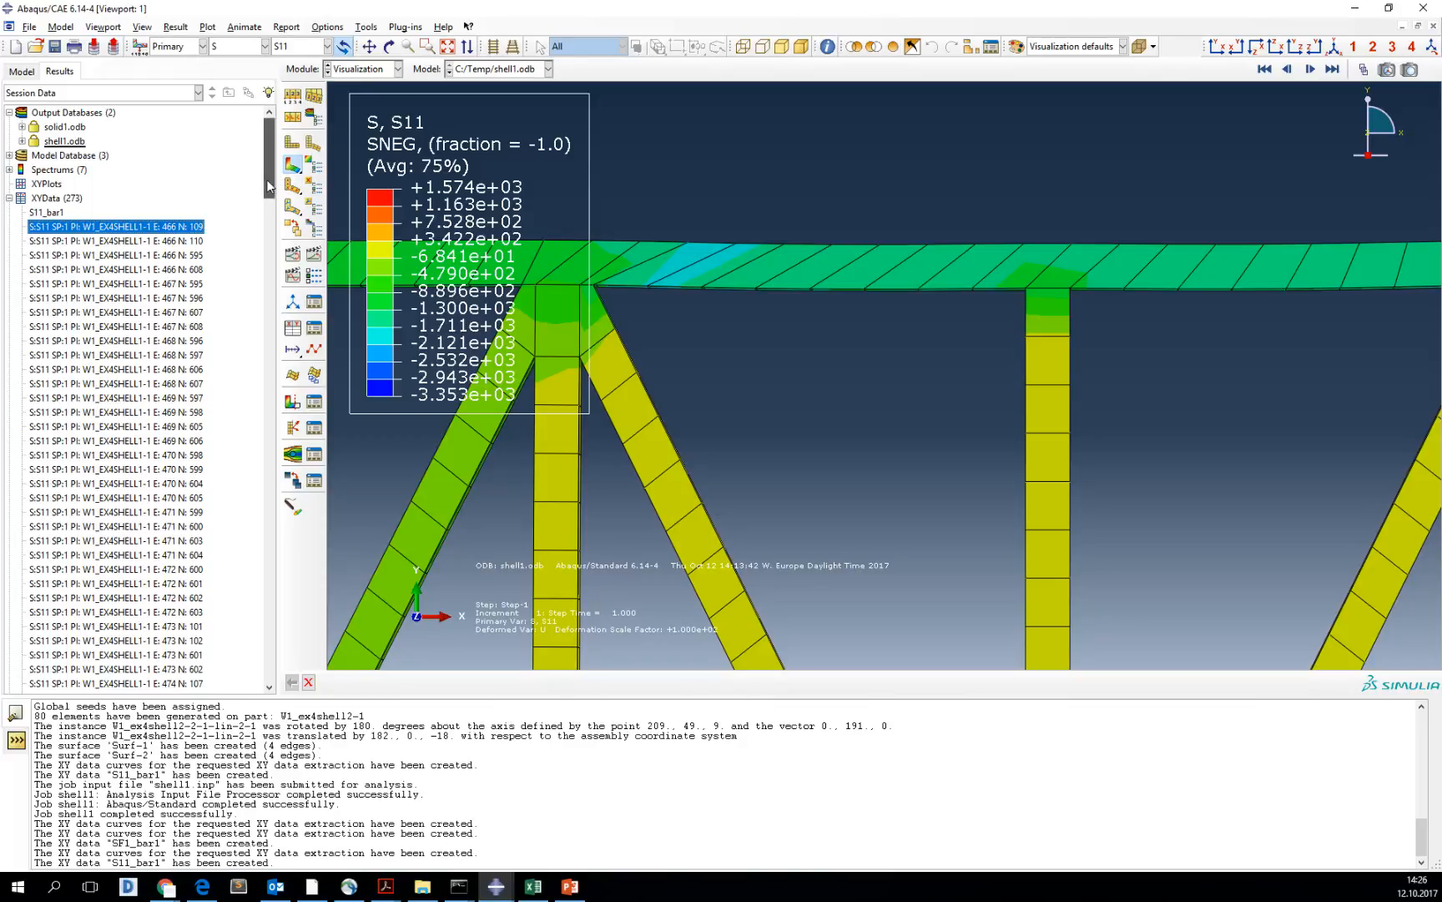
scroll(down, 3)
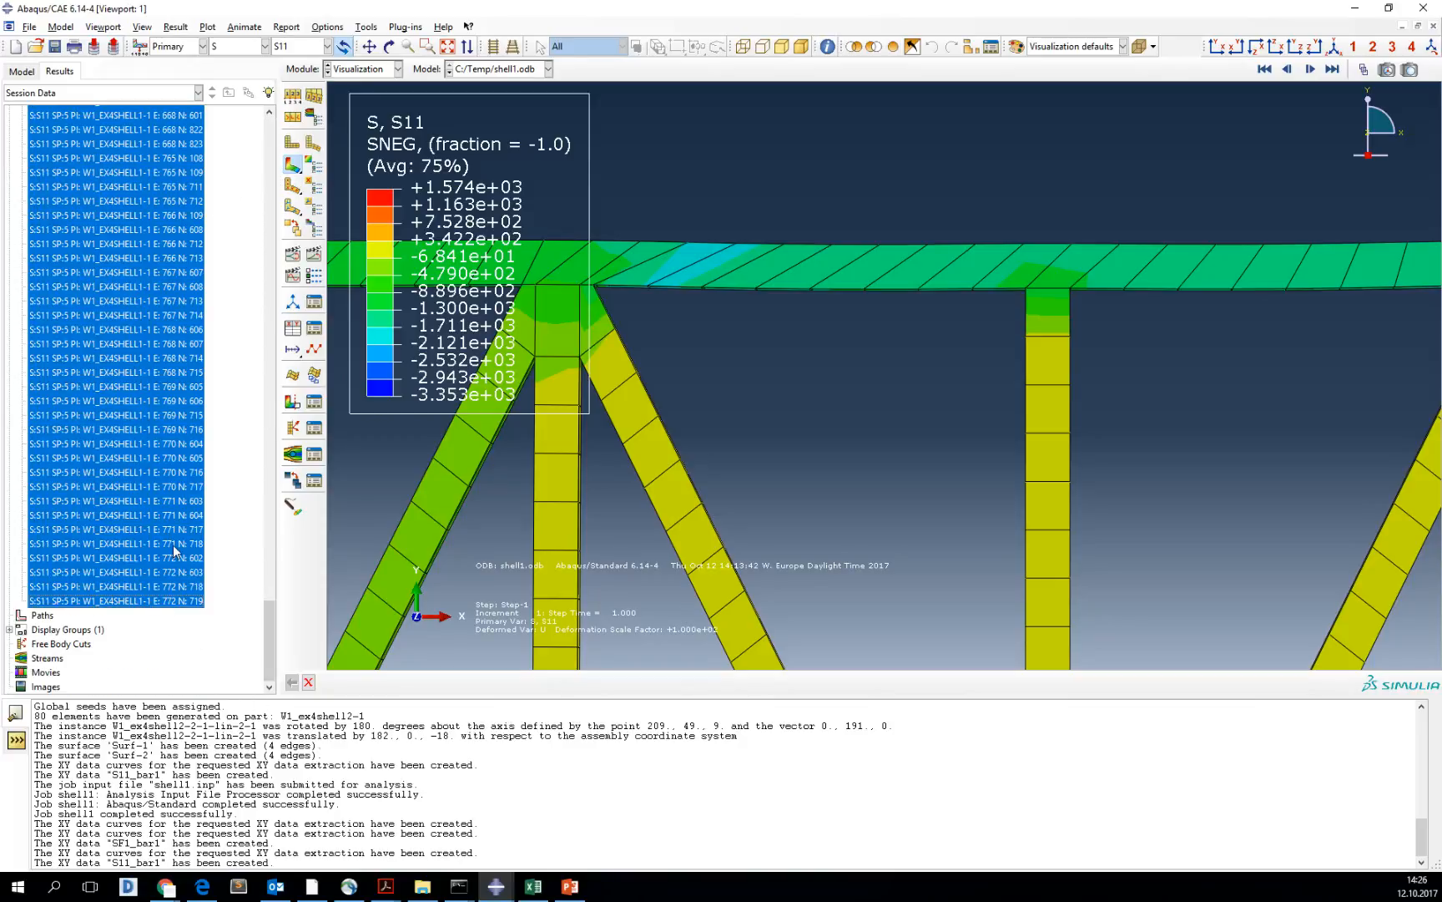
right_click(174, 551)
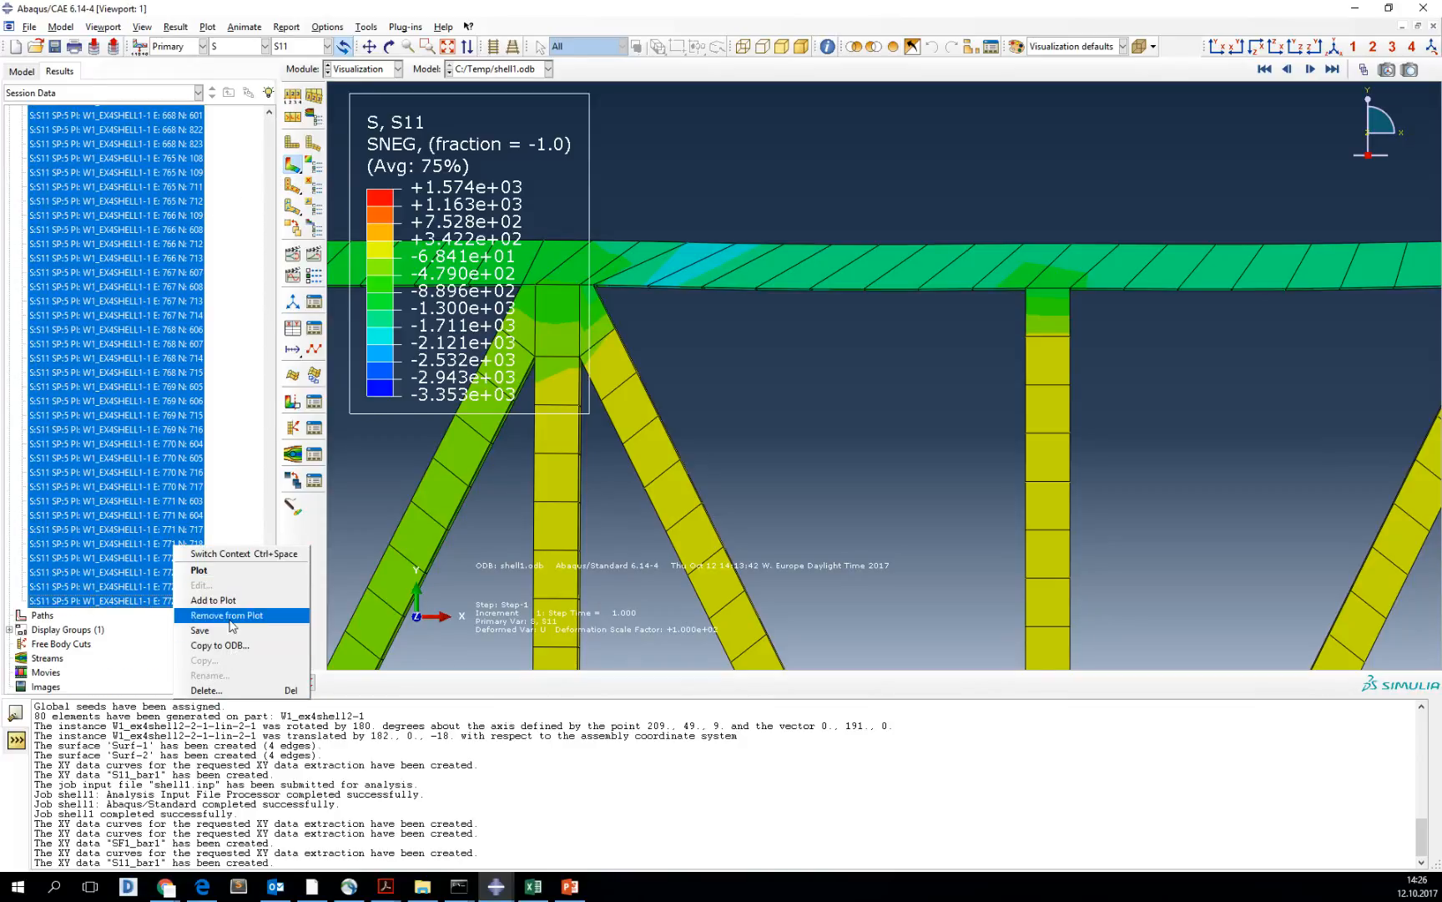
click(205, 690)
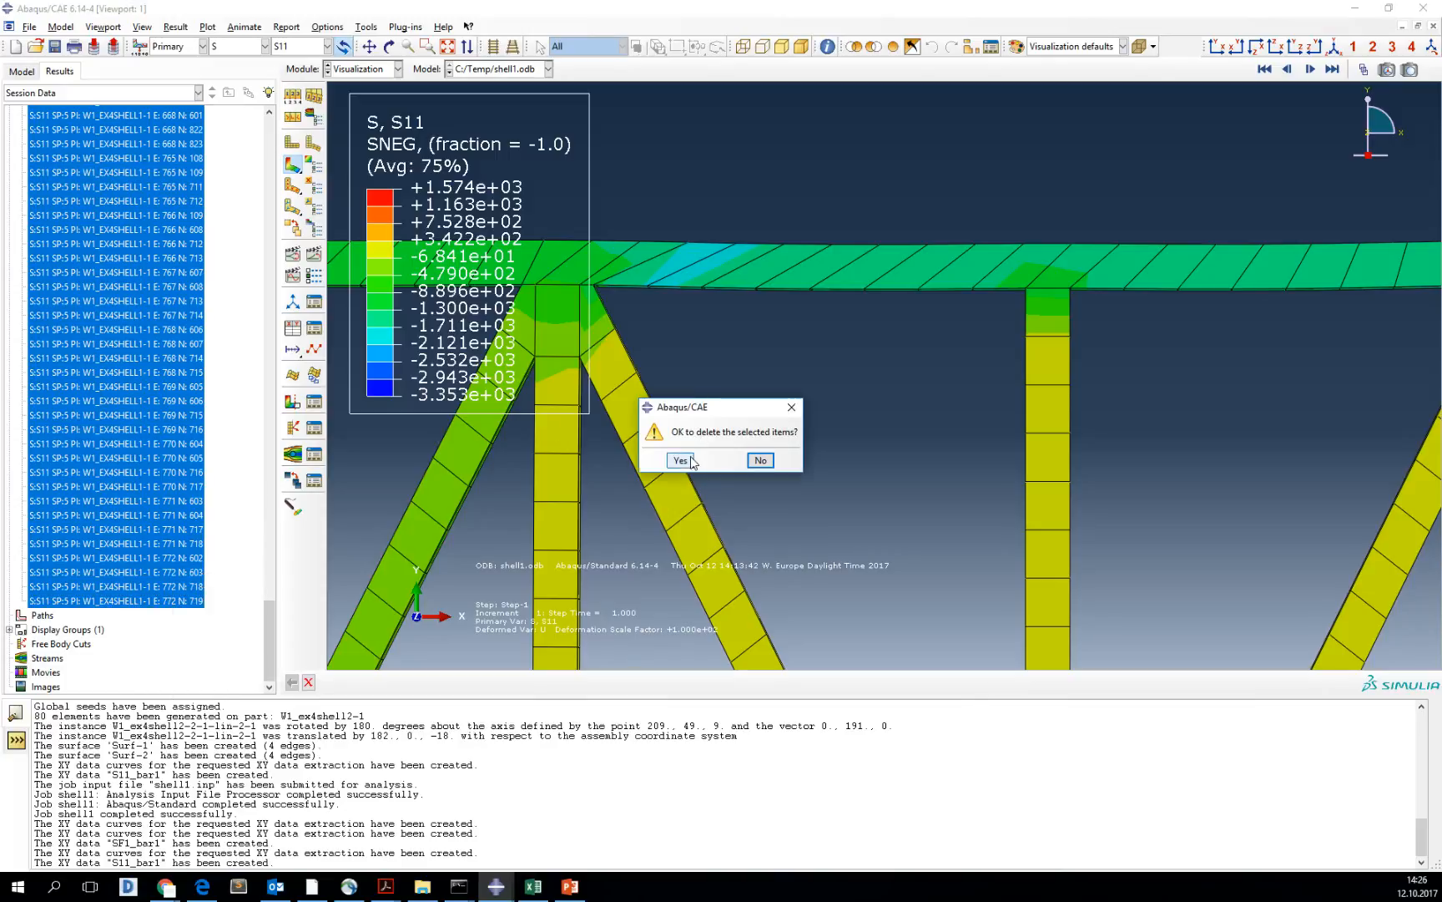
click(680, 460)
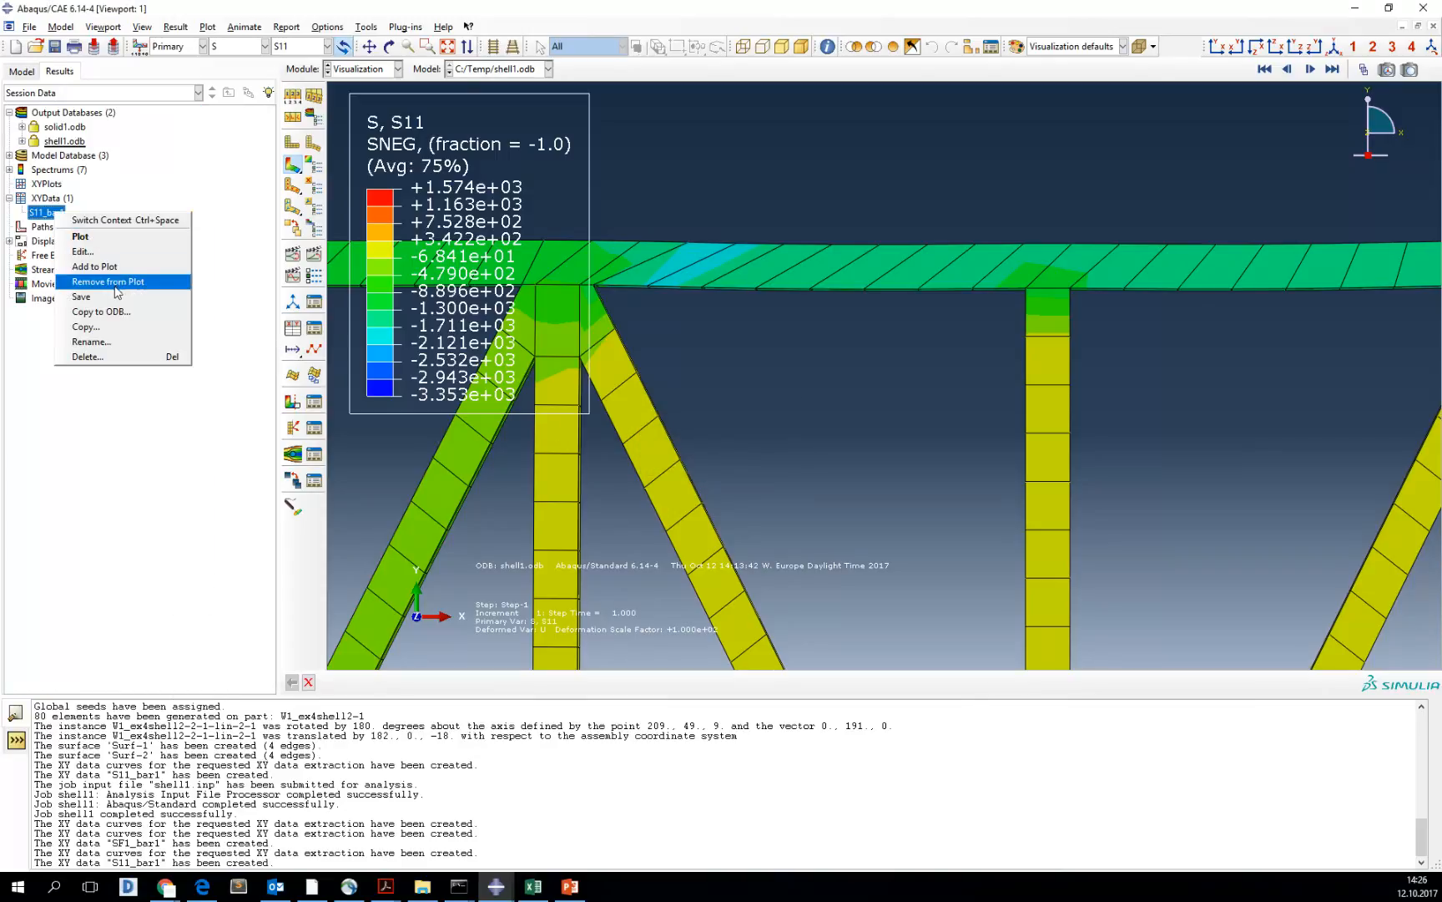
click(82, 251)
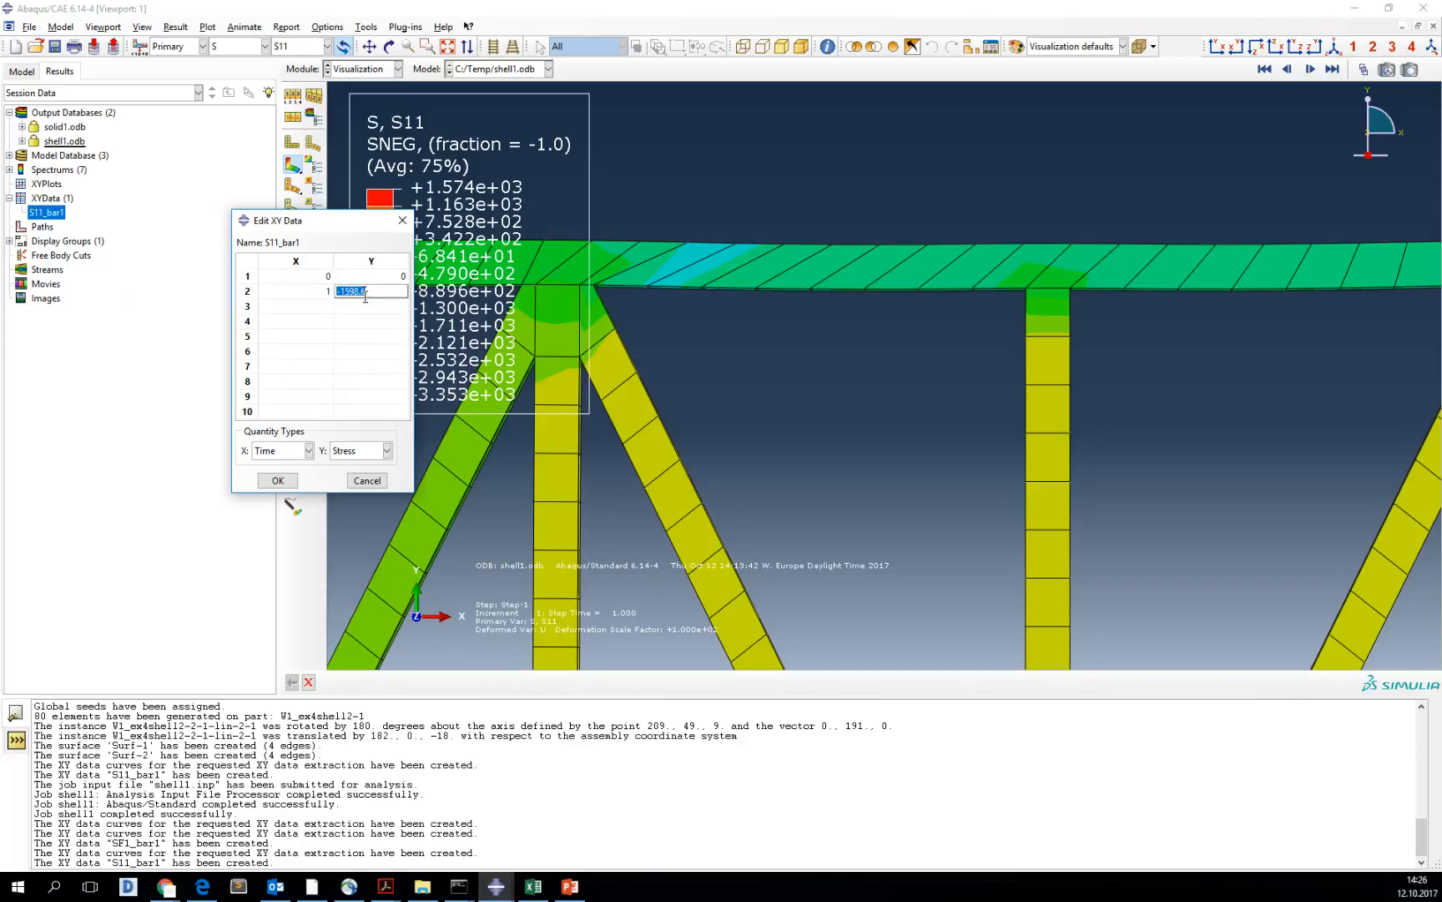
mouse_move(374, 313)
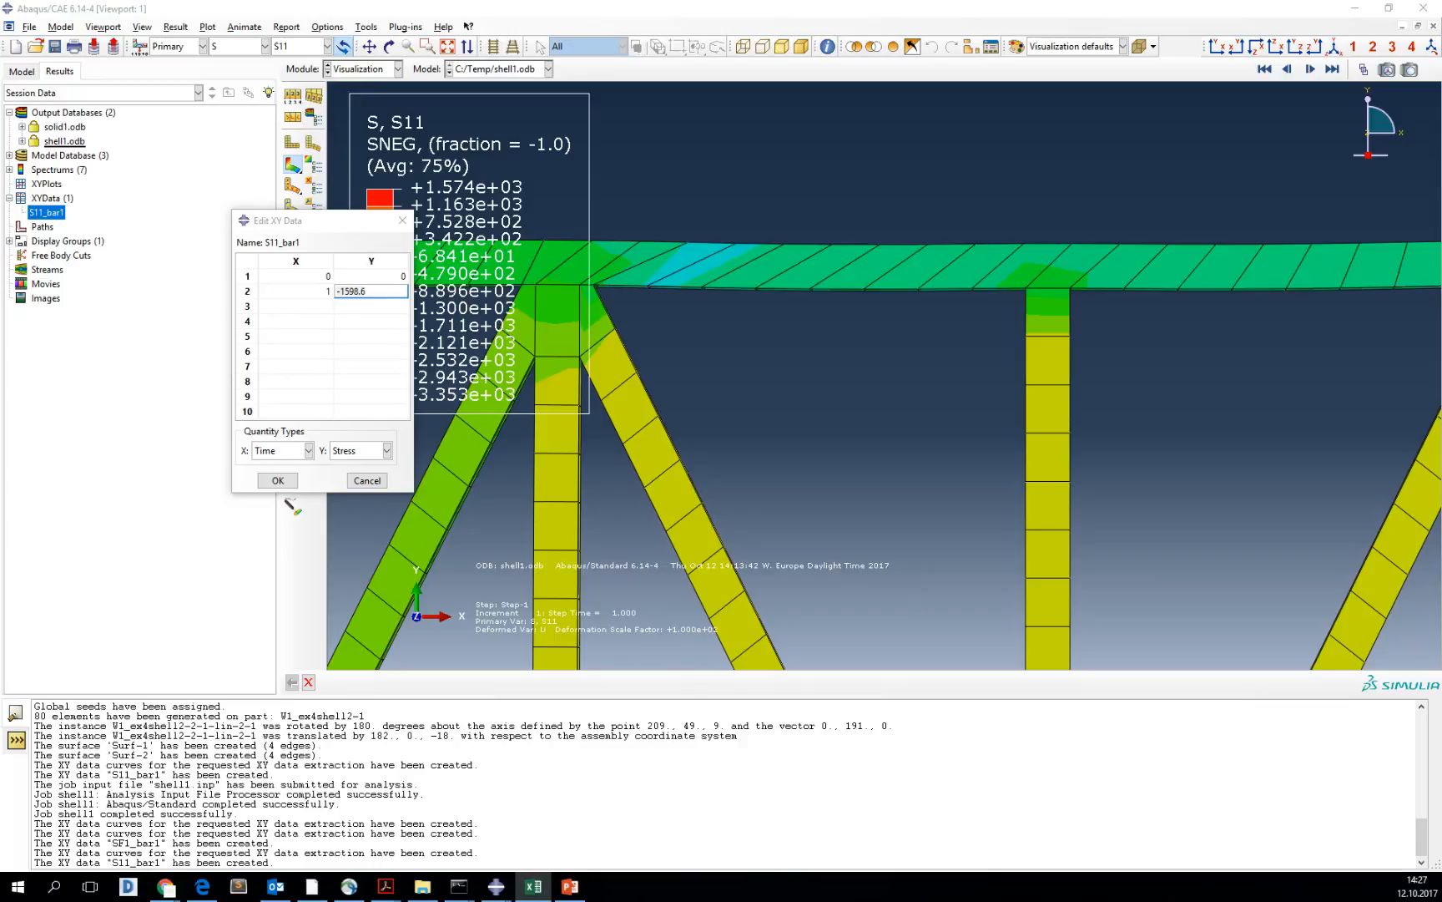
- Close the S11_bar1 table after copying its -1598.6 value
click(532, 887)
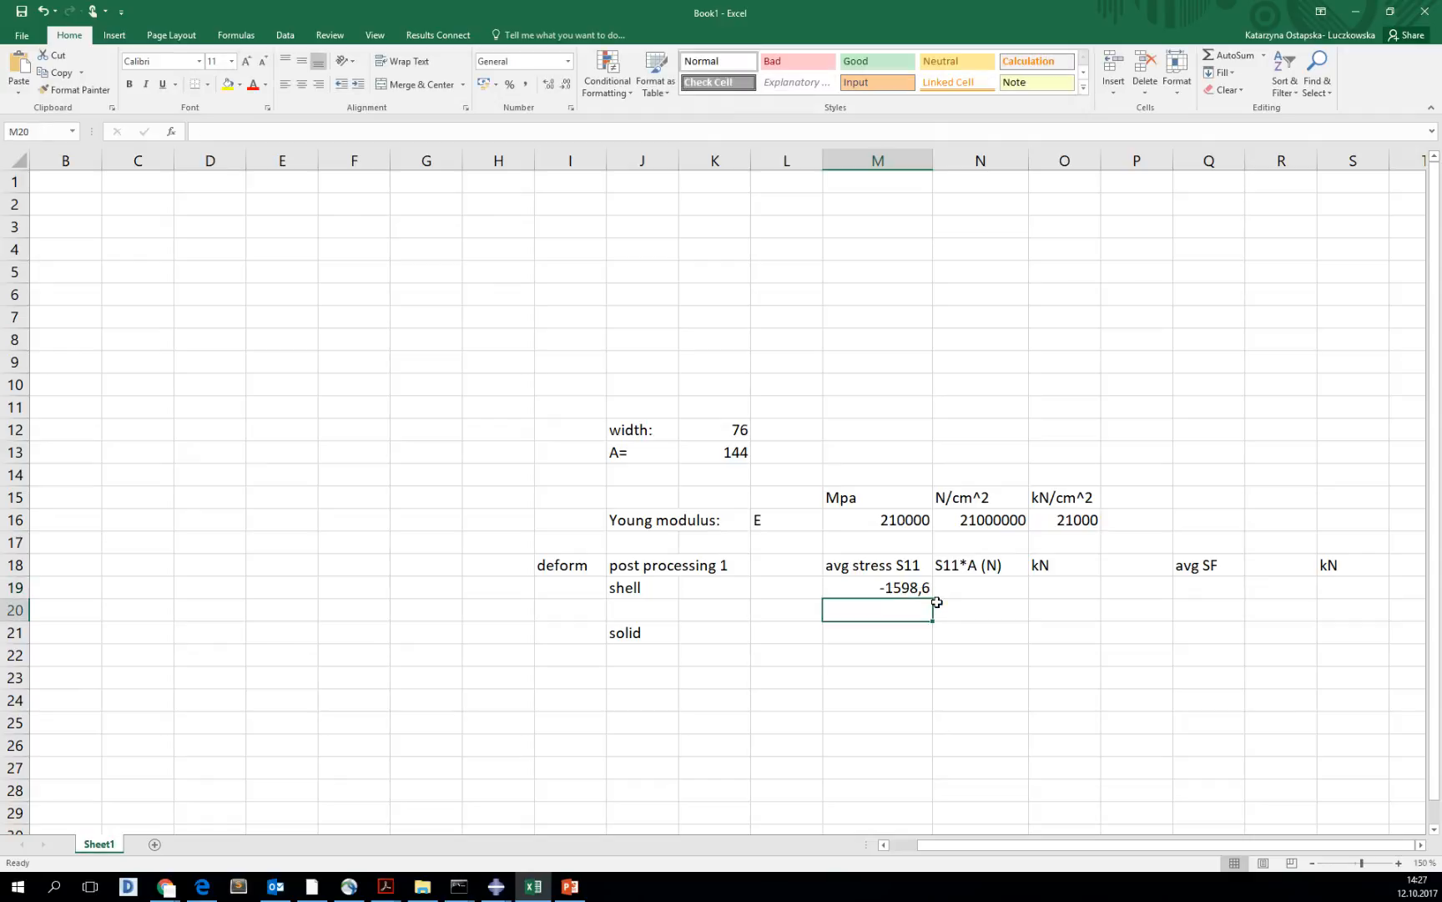
- Check the stress-times-area formula in N19 and enter =N19/1000 in O19
click(980, 587)
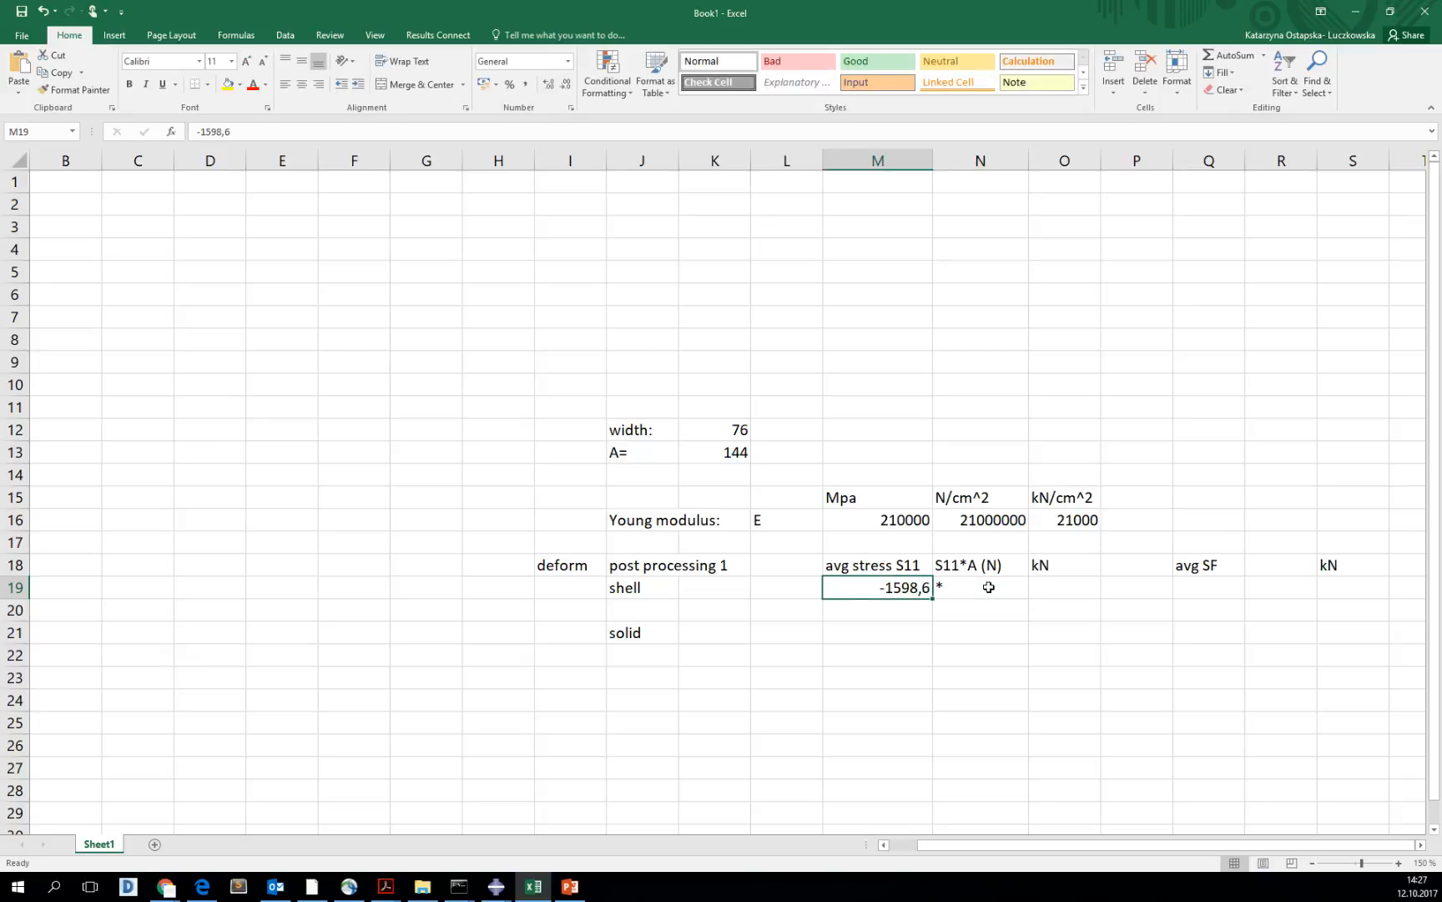
click(980, 587)
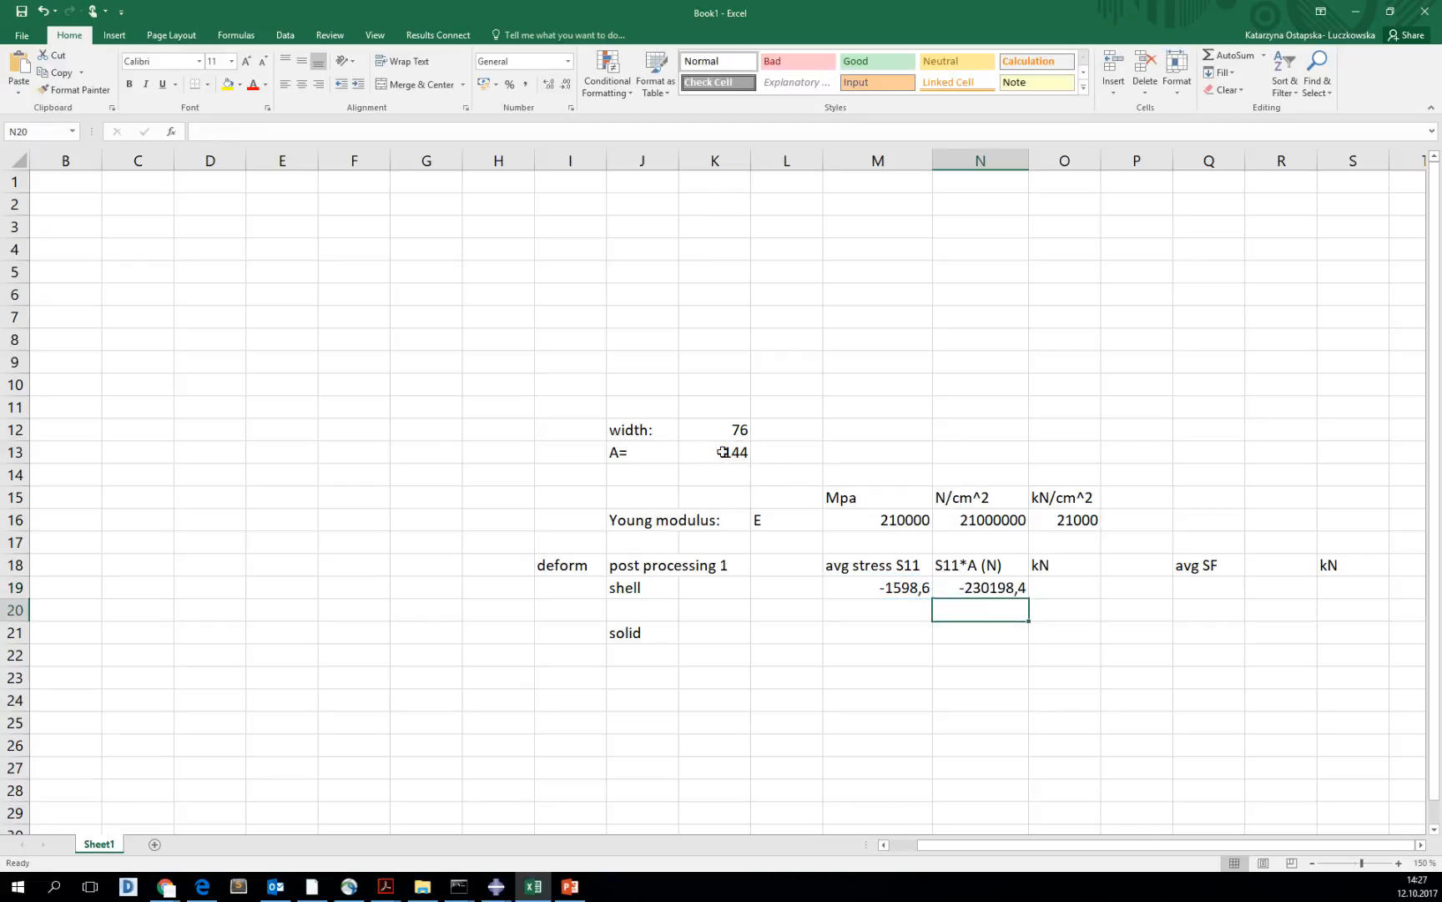
click(980, 587)
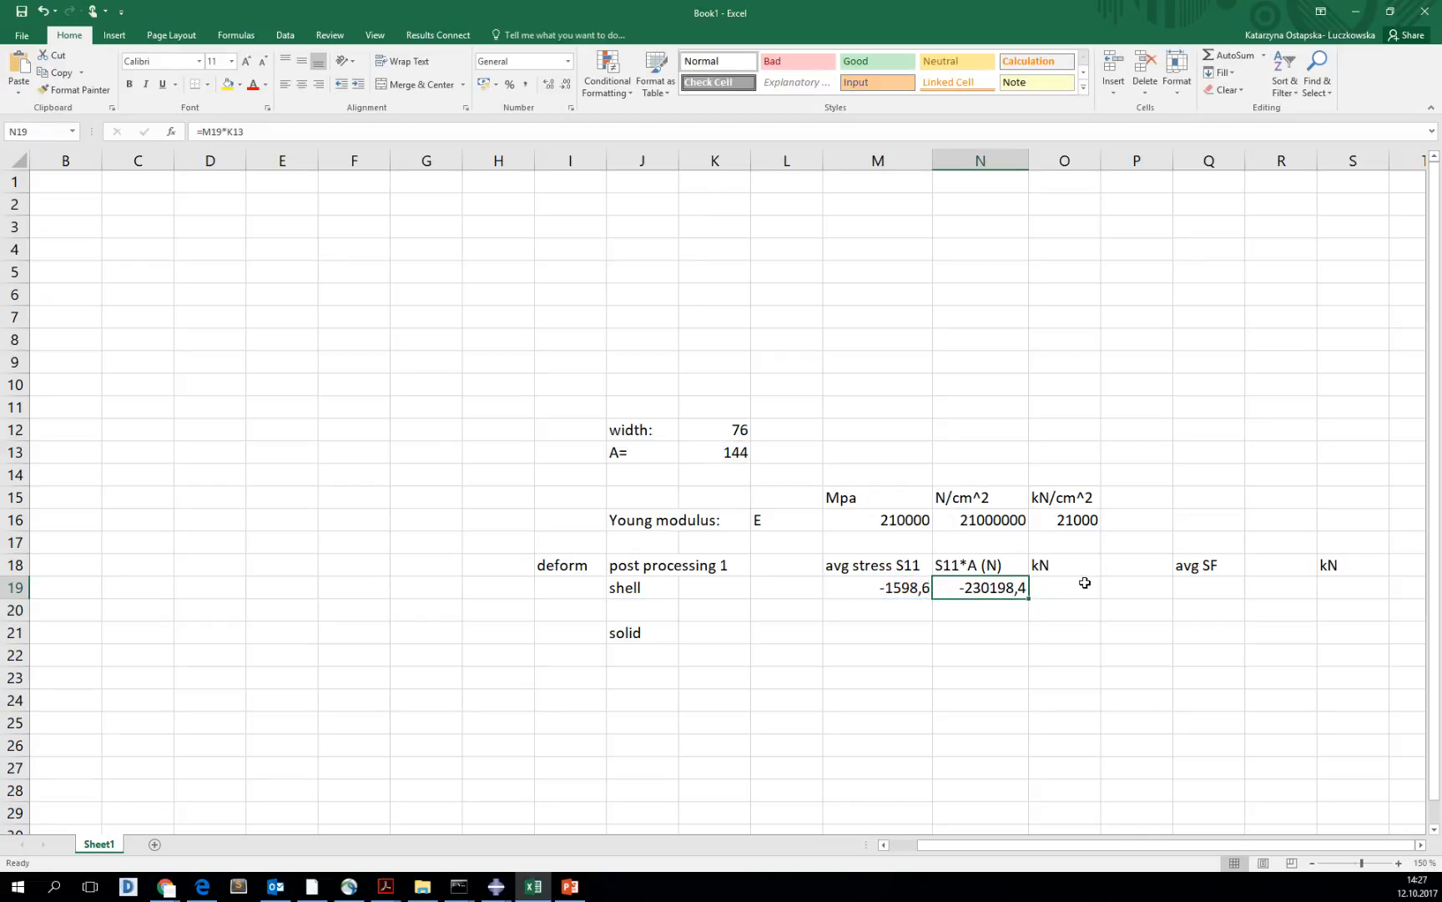
text(=N19)
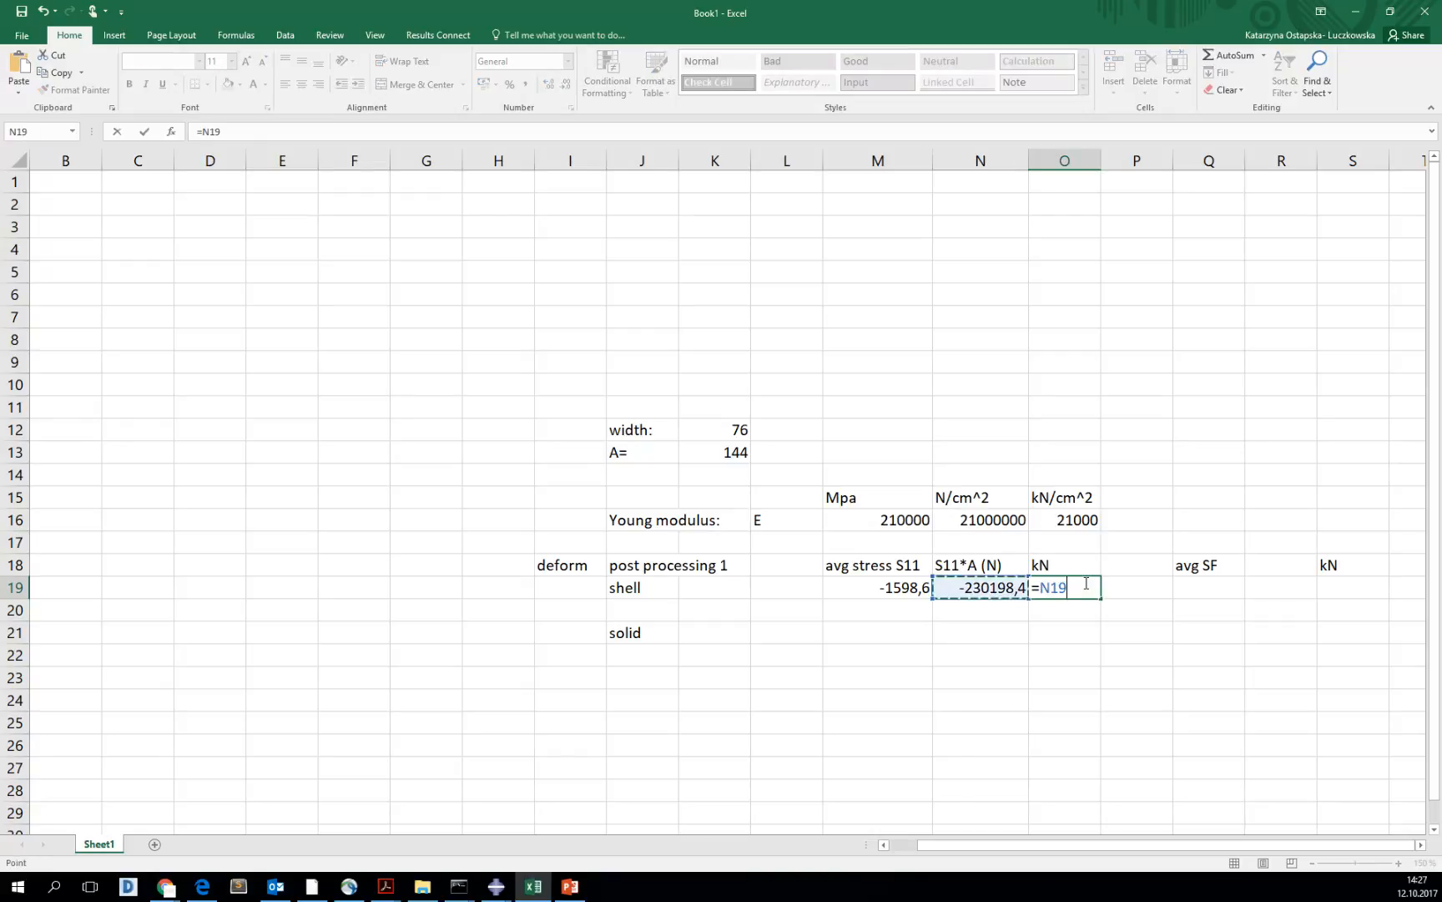
text(/1000)
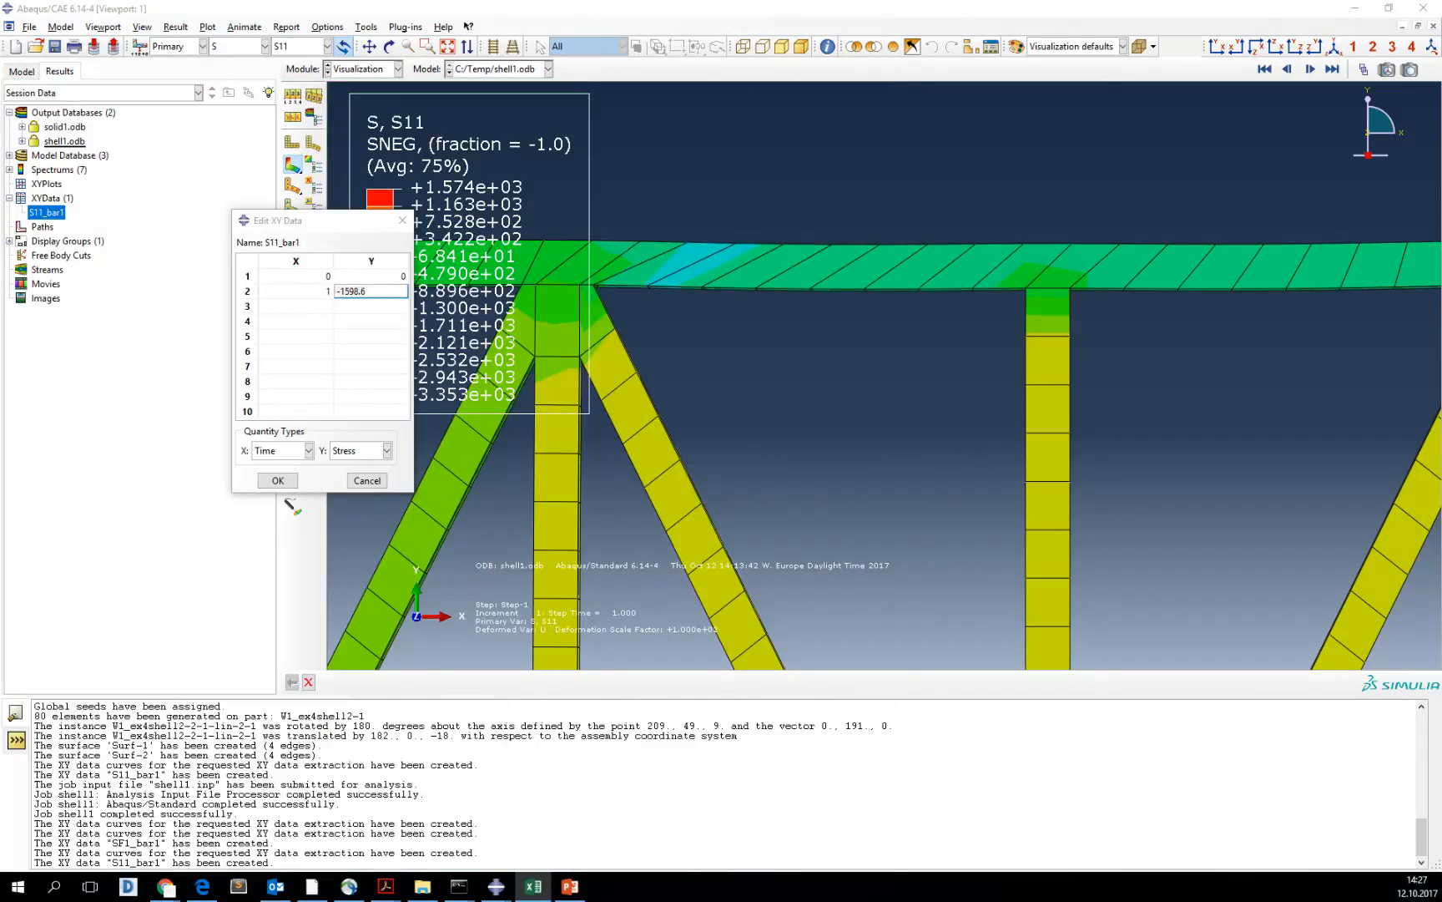
- Close the S11_bar1 table and switch the contour plot to section force SF1
click(569, 886)
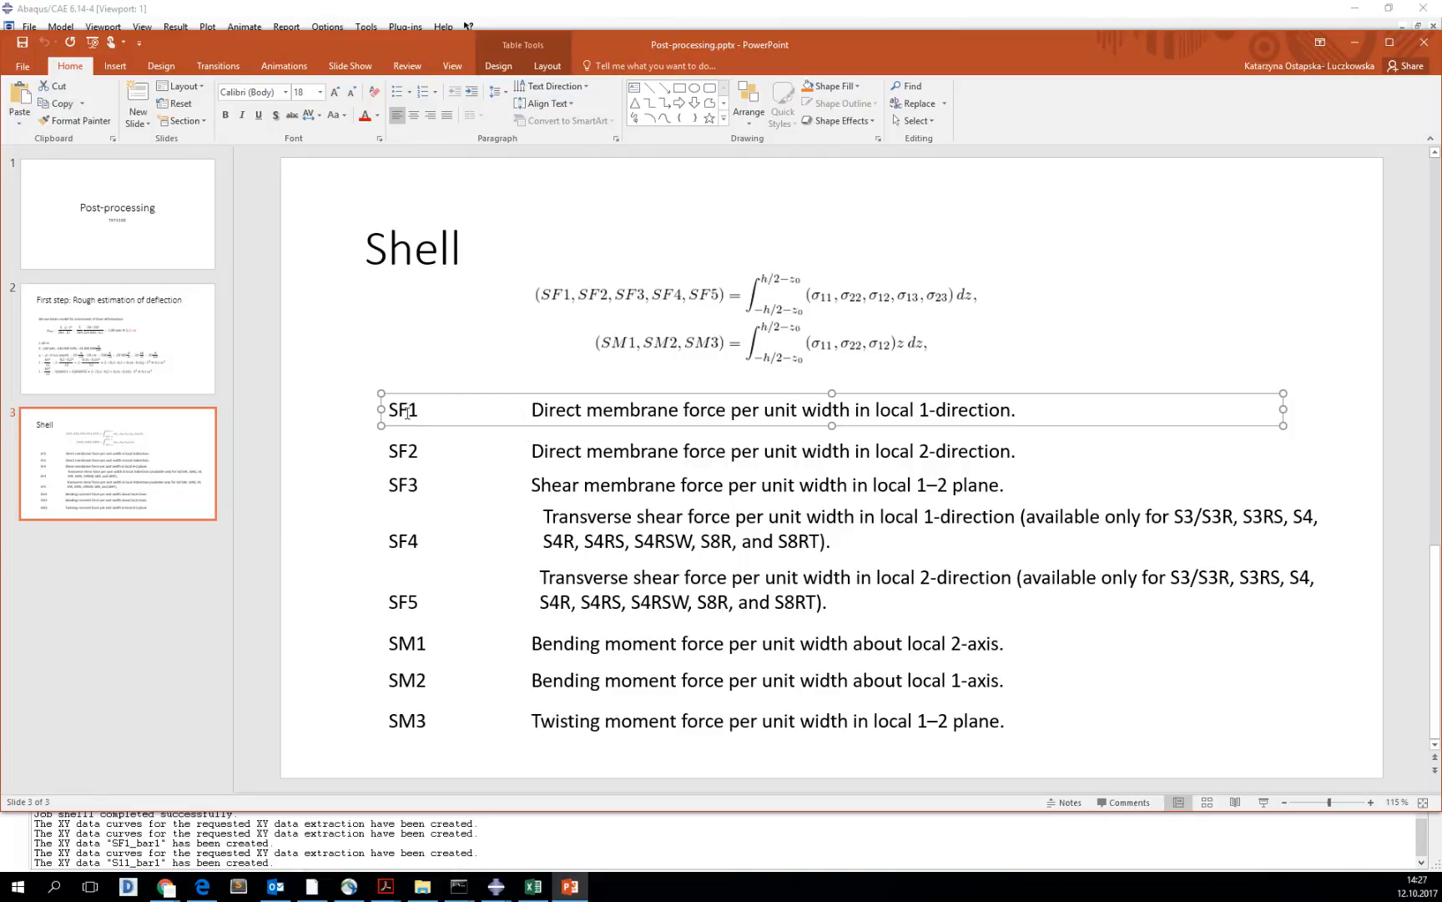
mouse_move(552, 579)
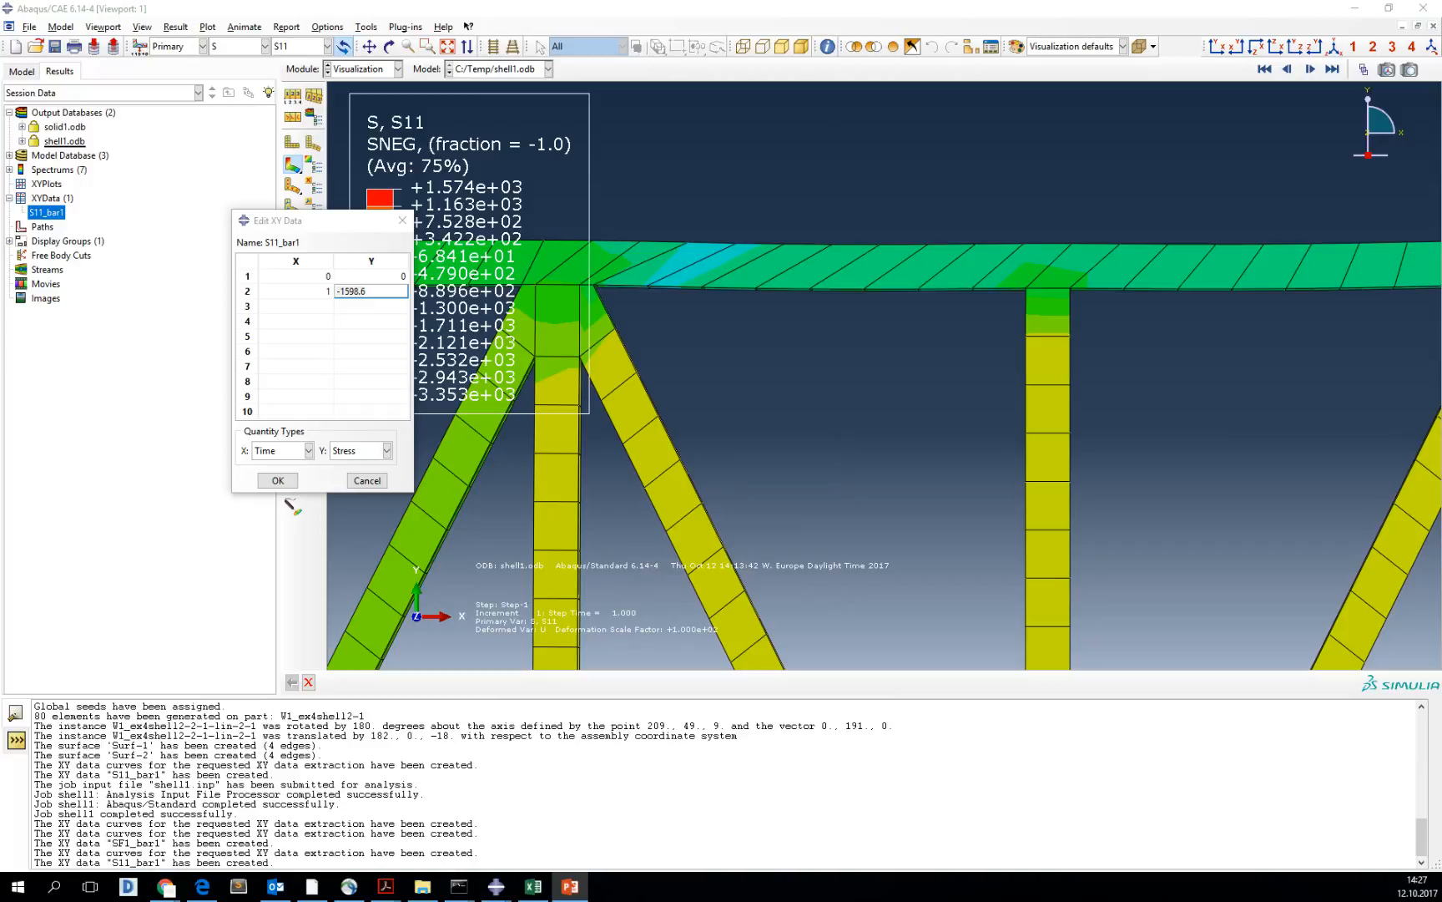
click(367, 480)
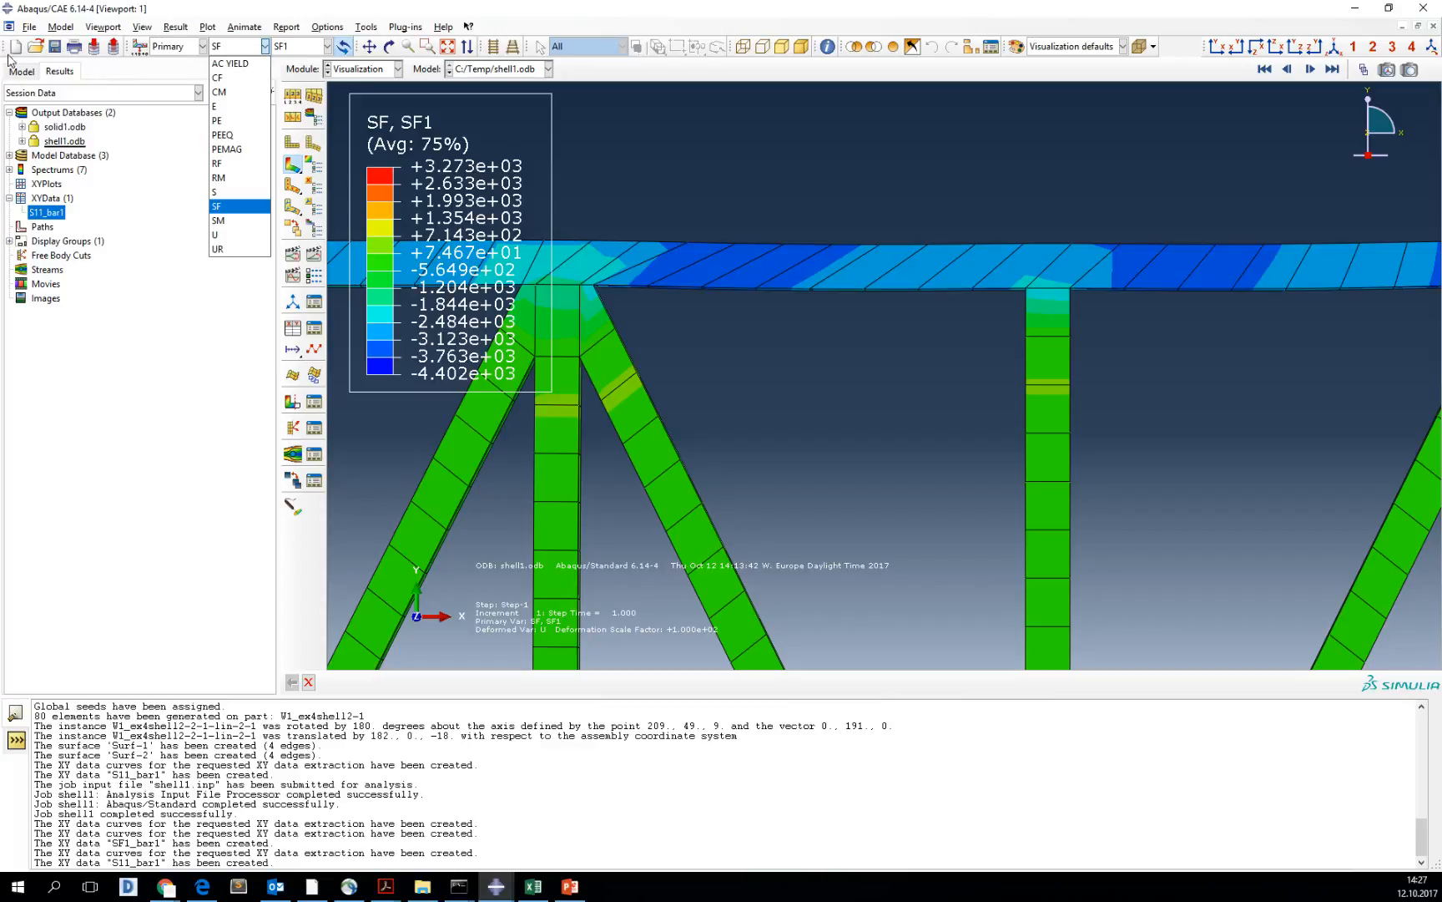
click(20, 71)
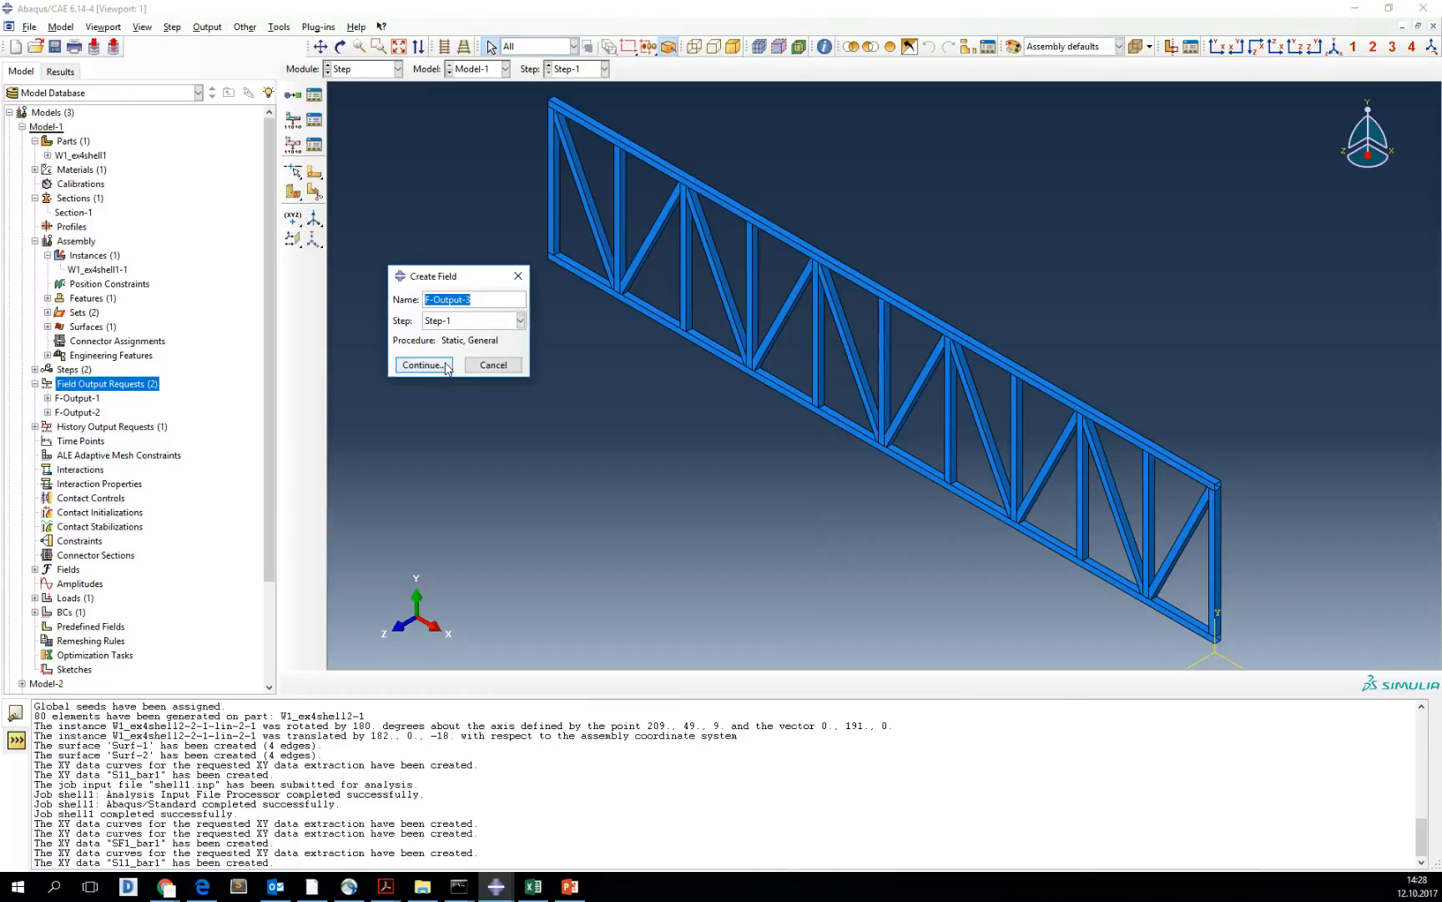
- Add Step-1 field output request F-Output-3 requesting SF section forces and moments
click(421, 365)
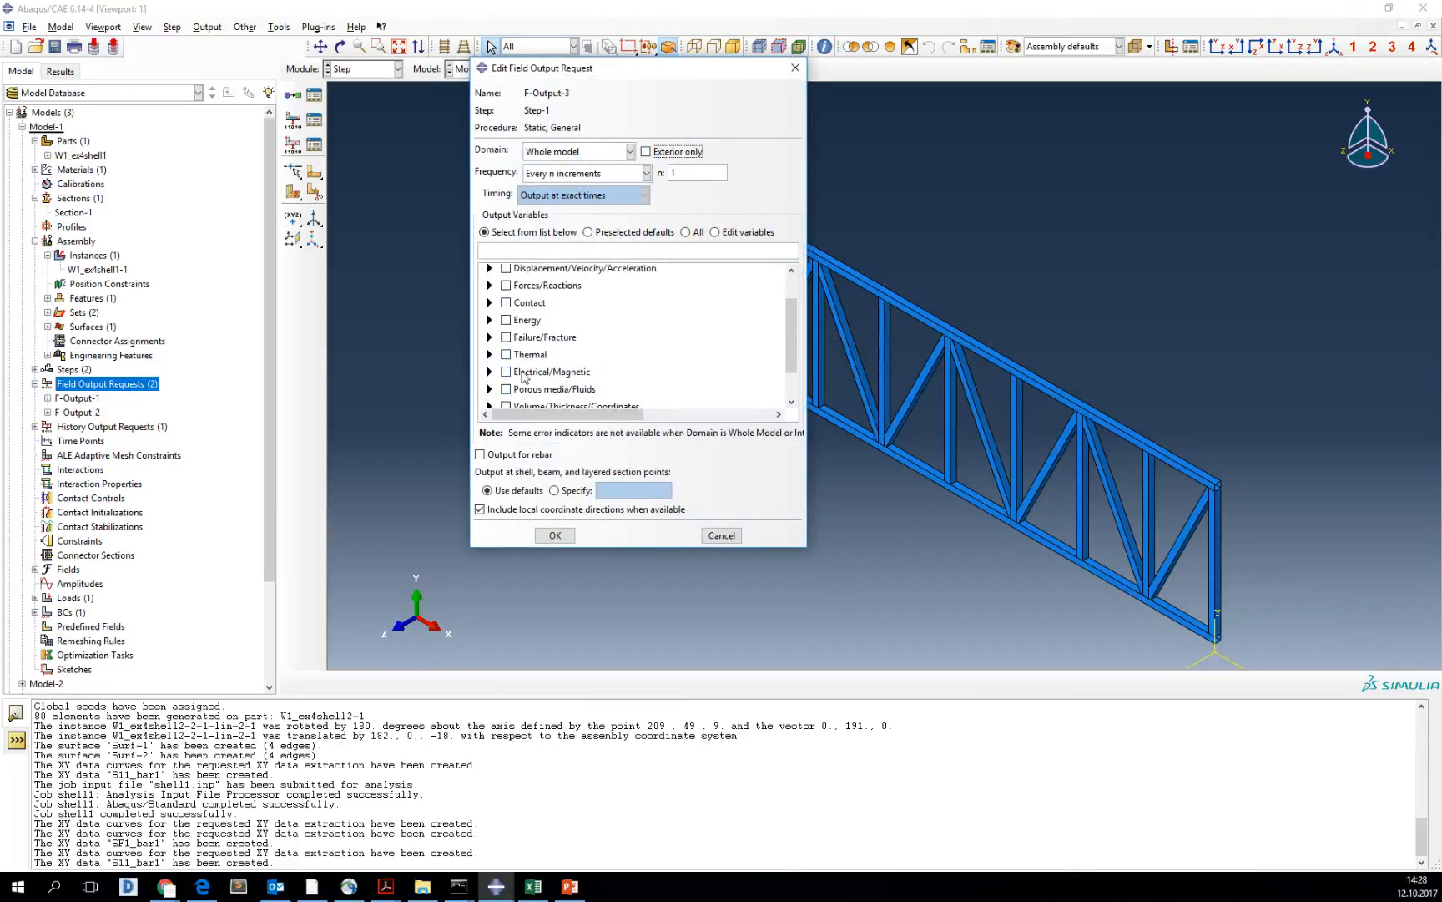
click(490, 285)
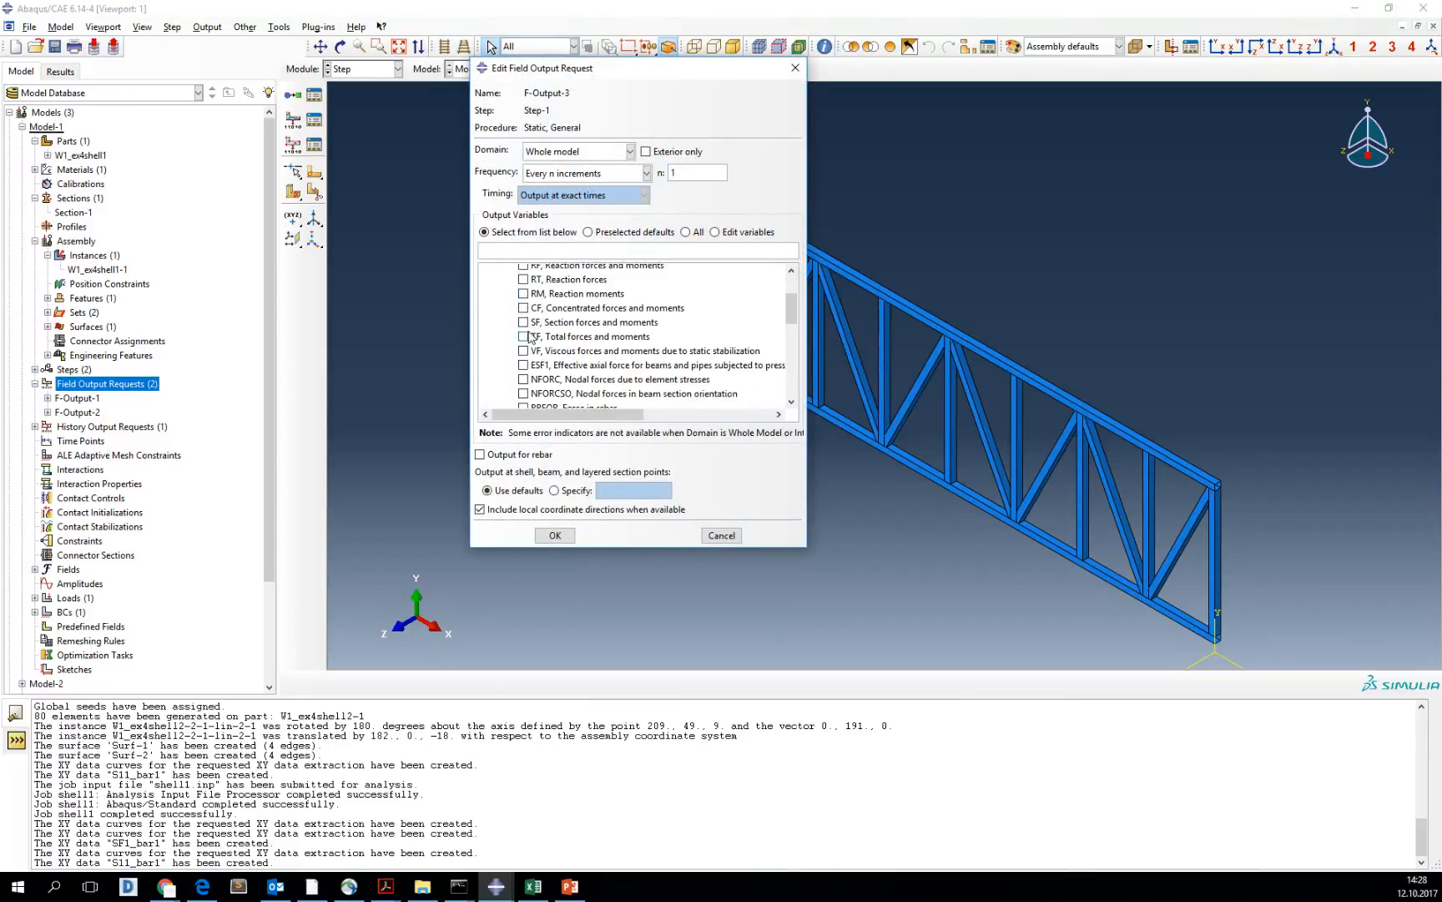
text(SF)
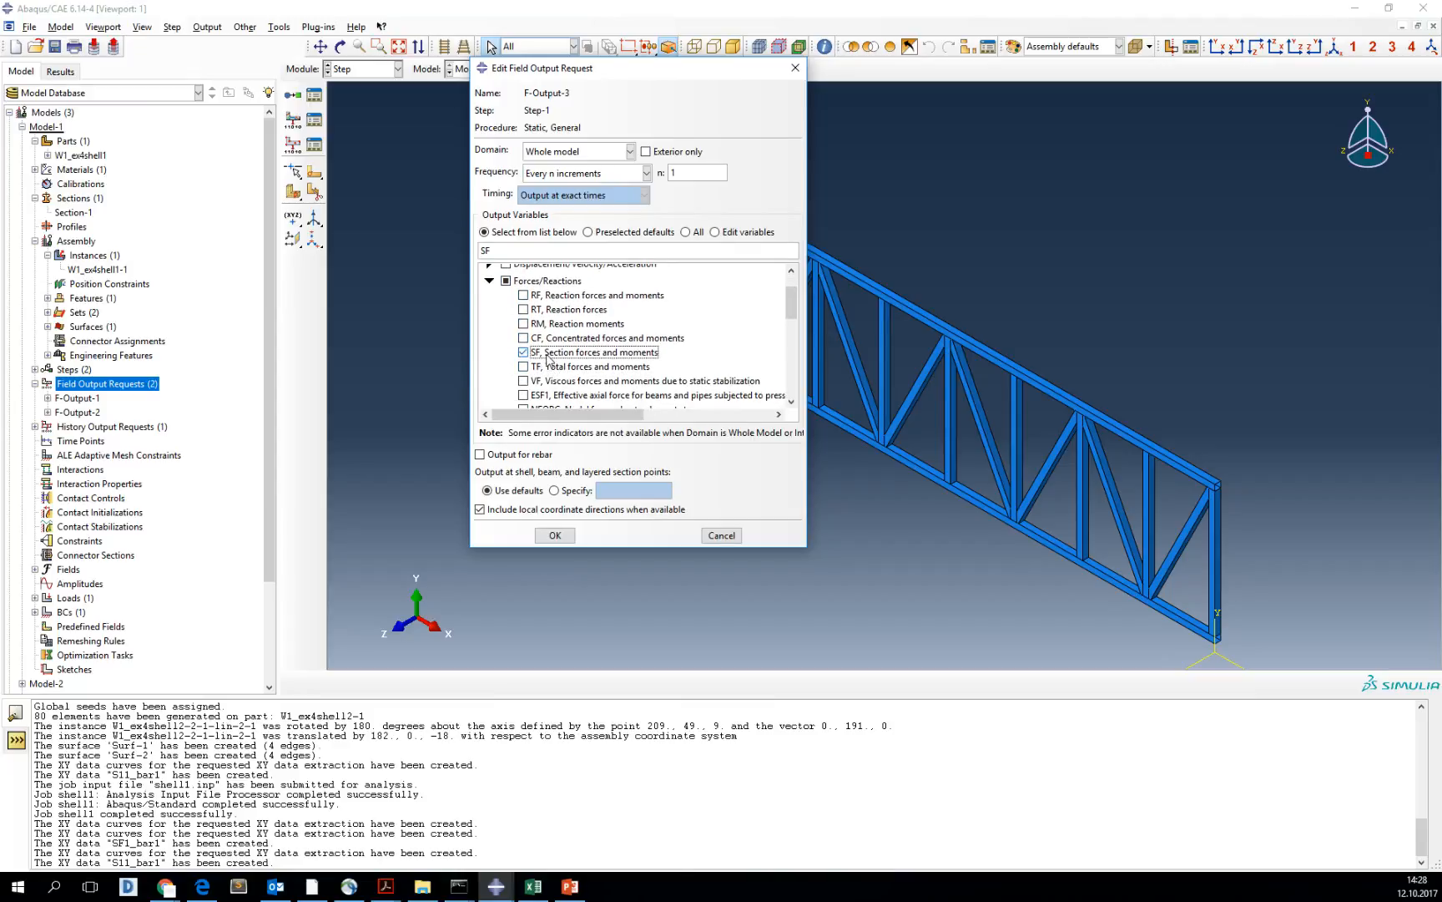
click(554, 534)
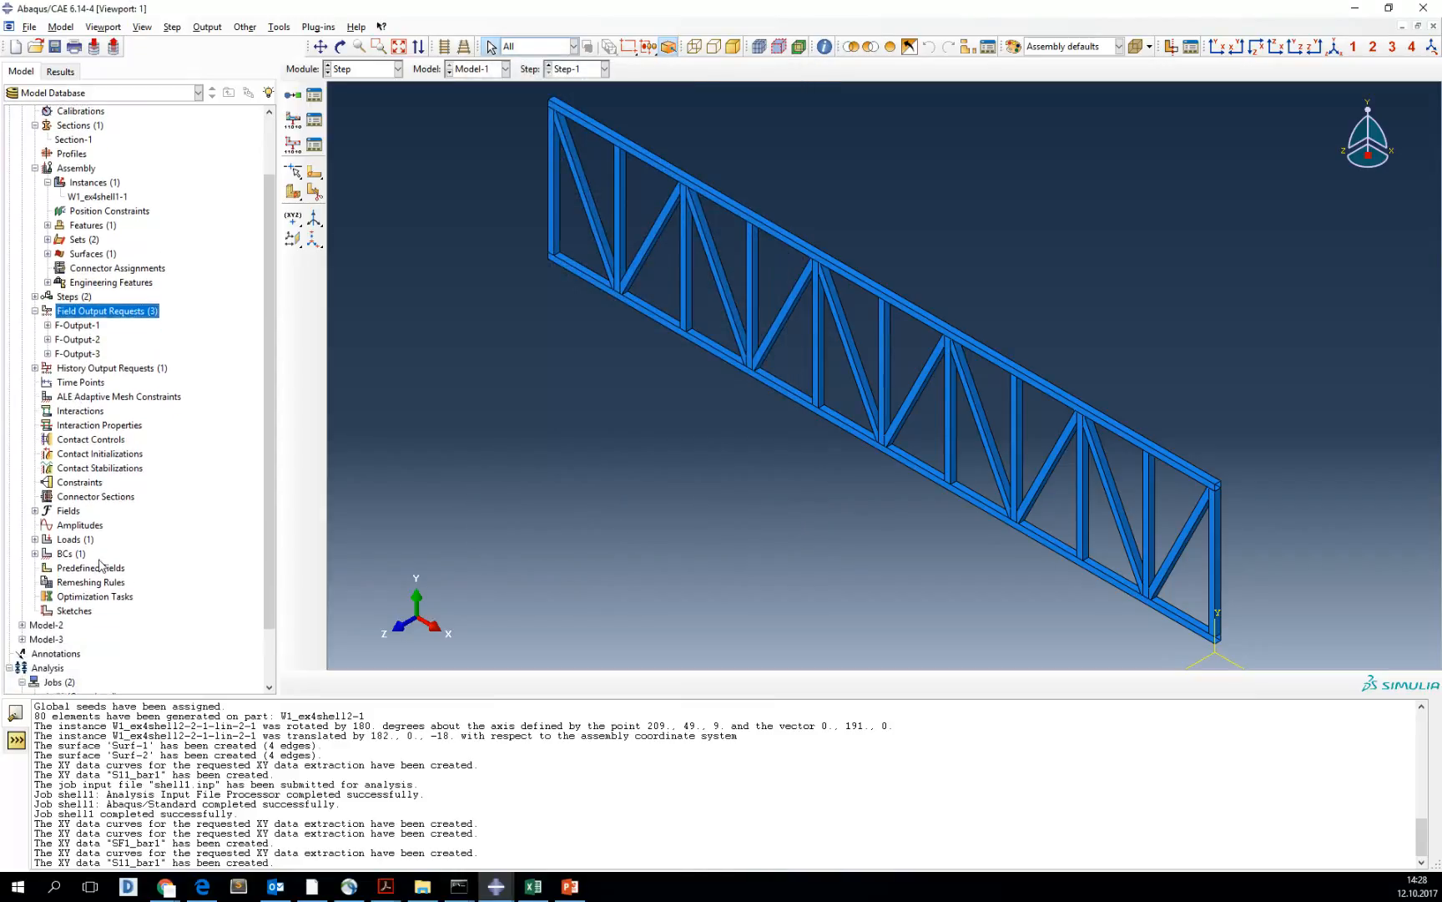
scroll(down, 3)
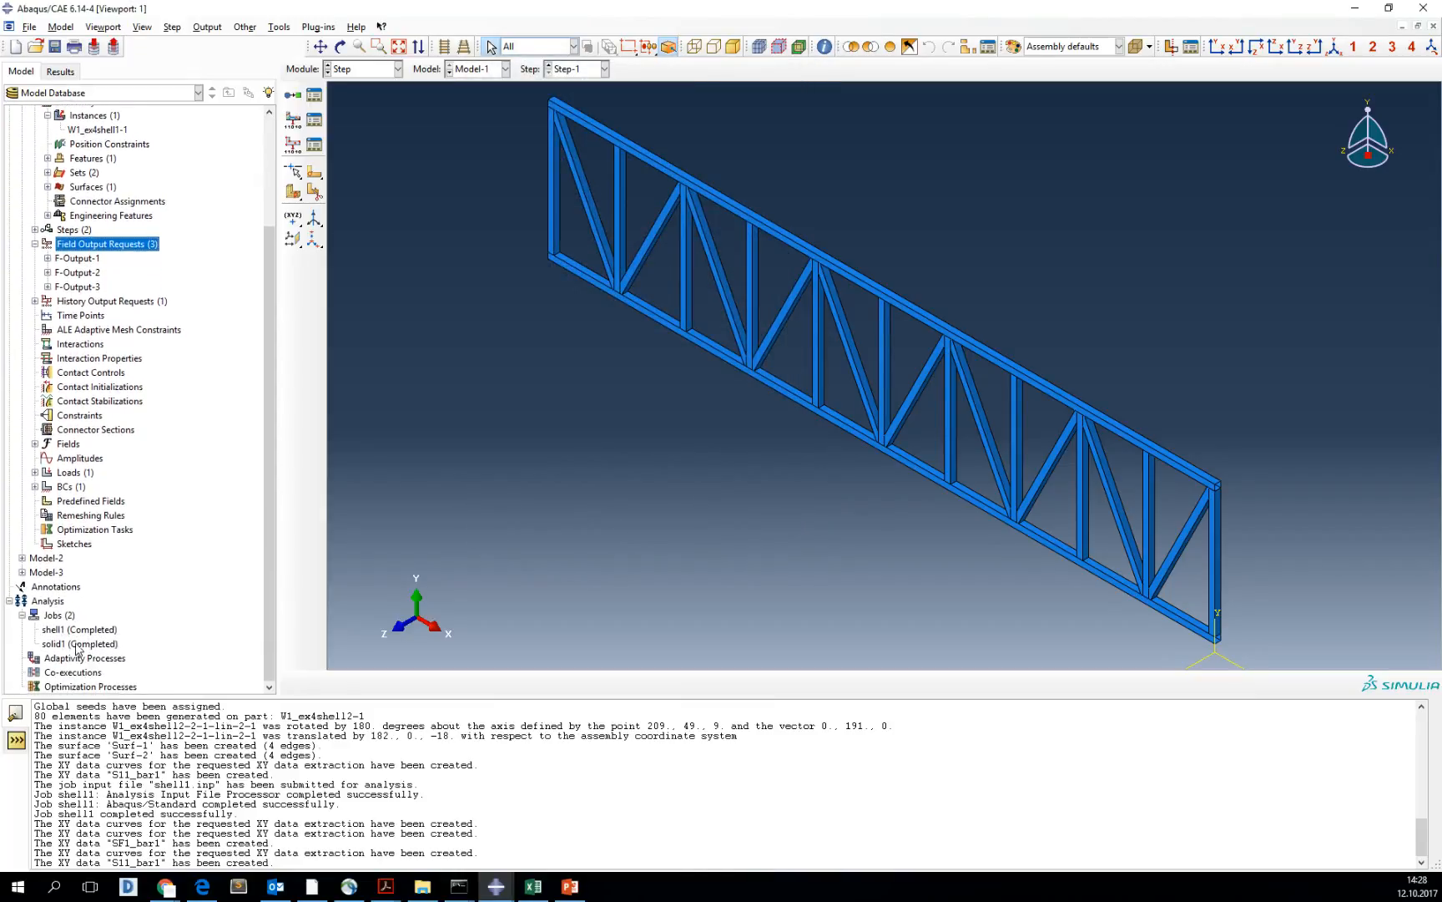
- Reopen the shell1 results and zoom in on the top chord bar's SF1 contour
click(59, 71)
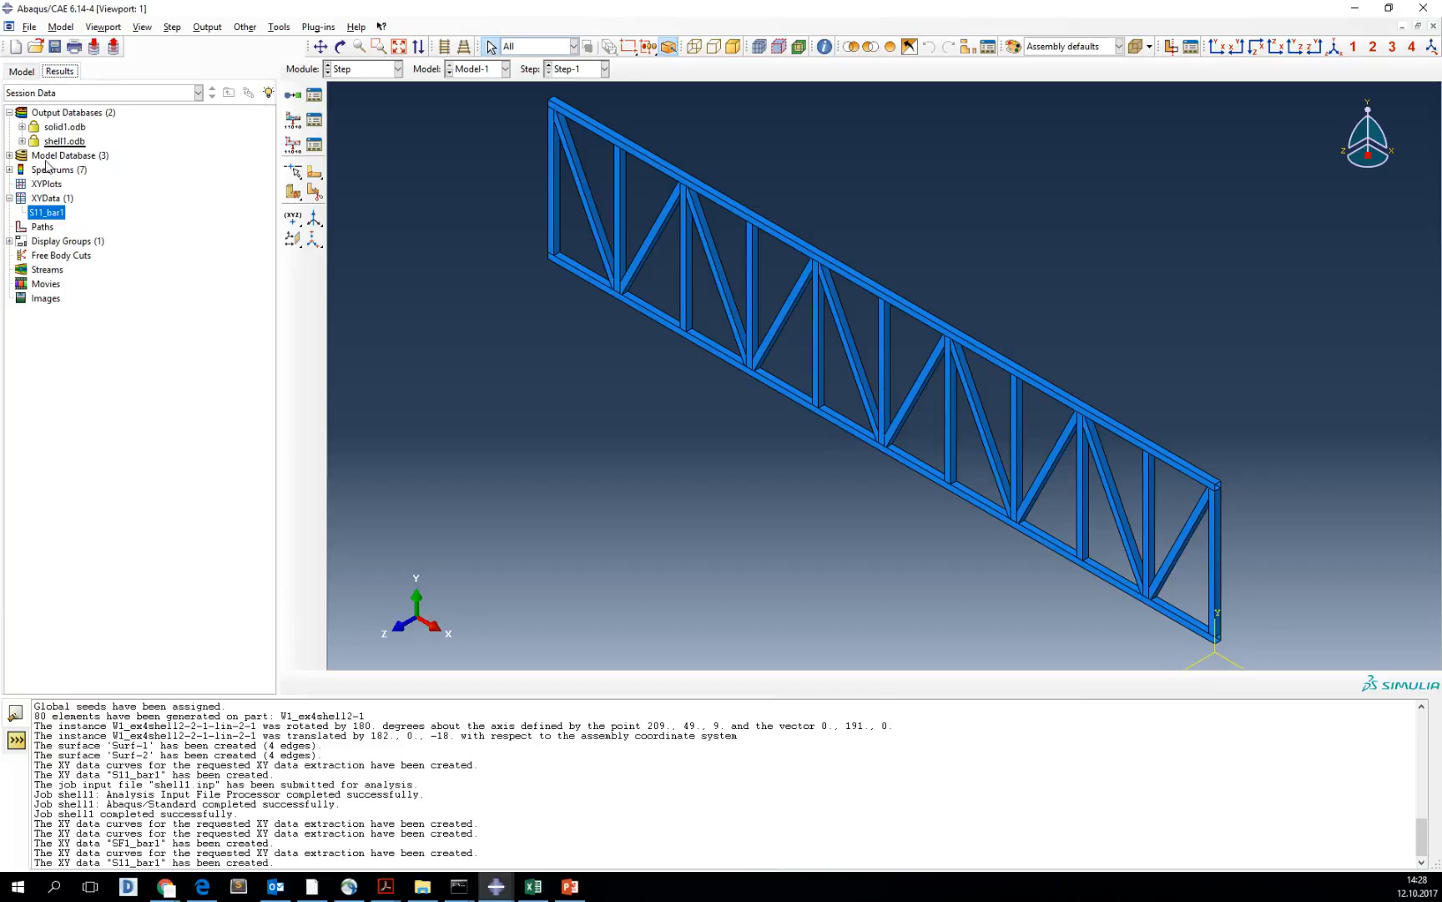
click(260, 46)
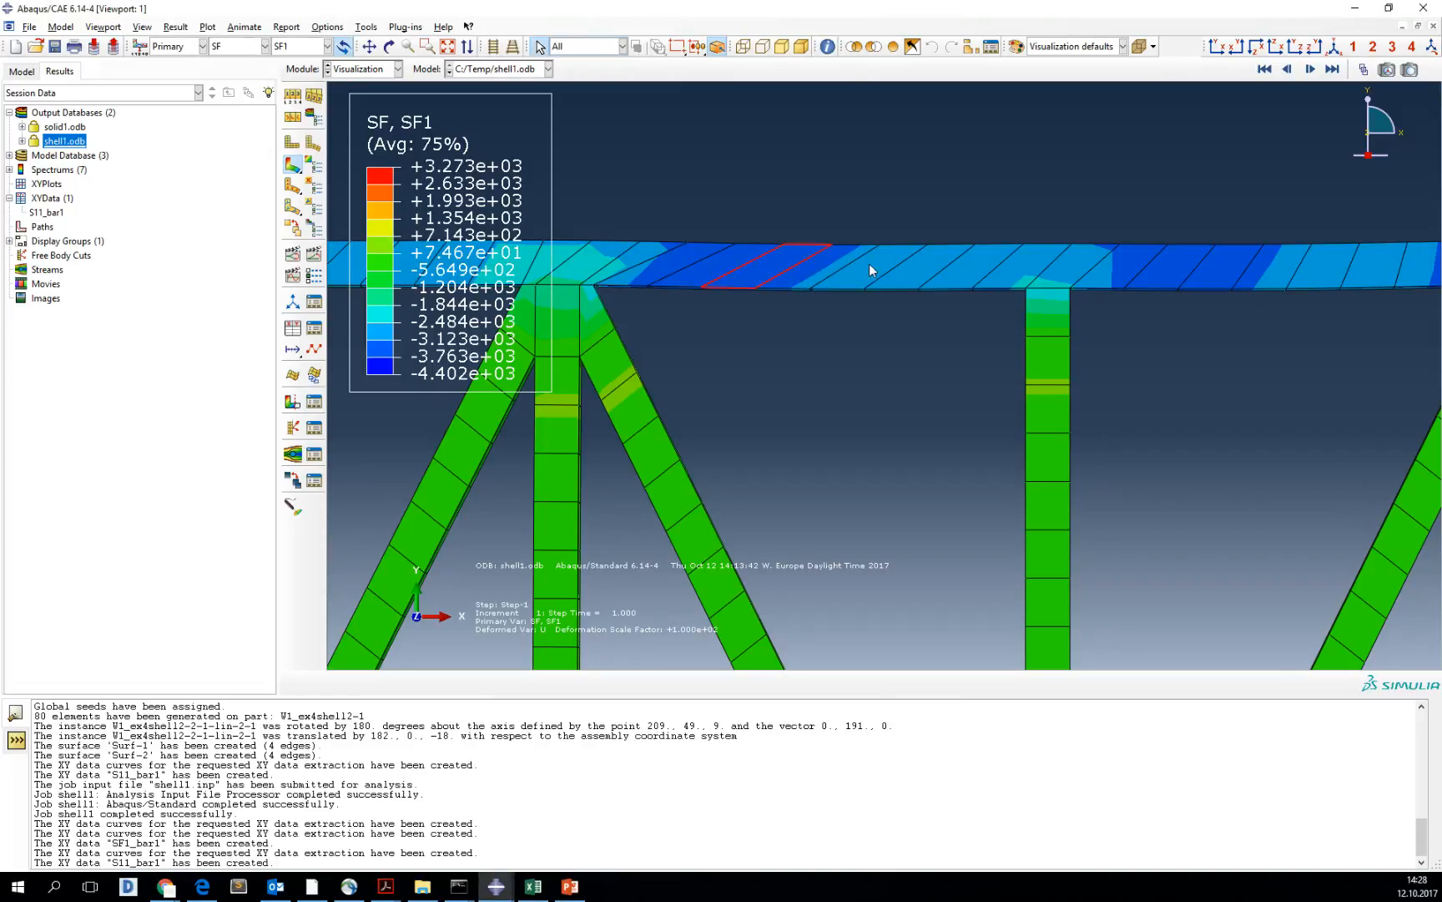
click(984, 267)
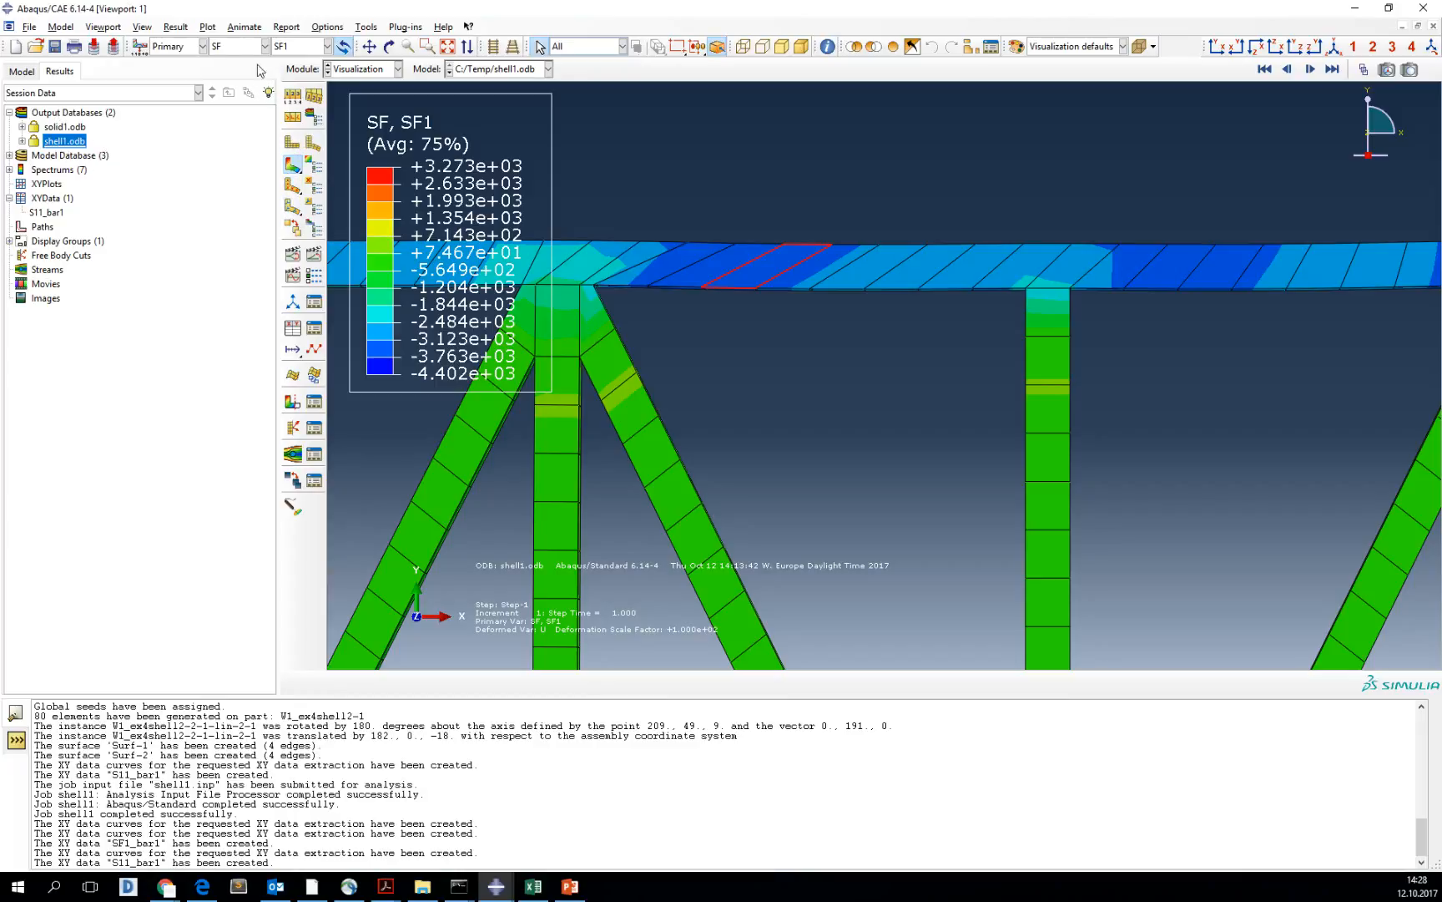
mouse_move(630, 371)
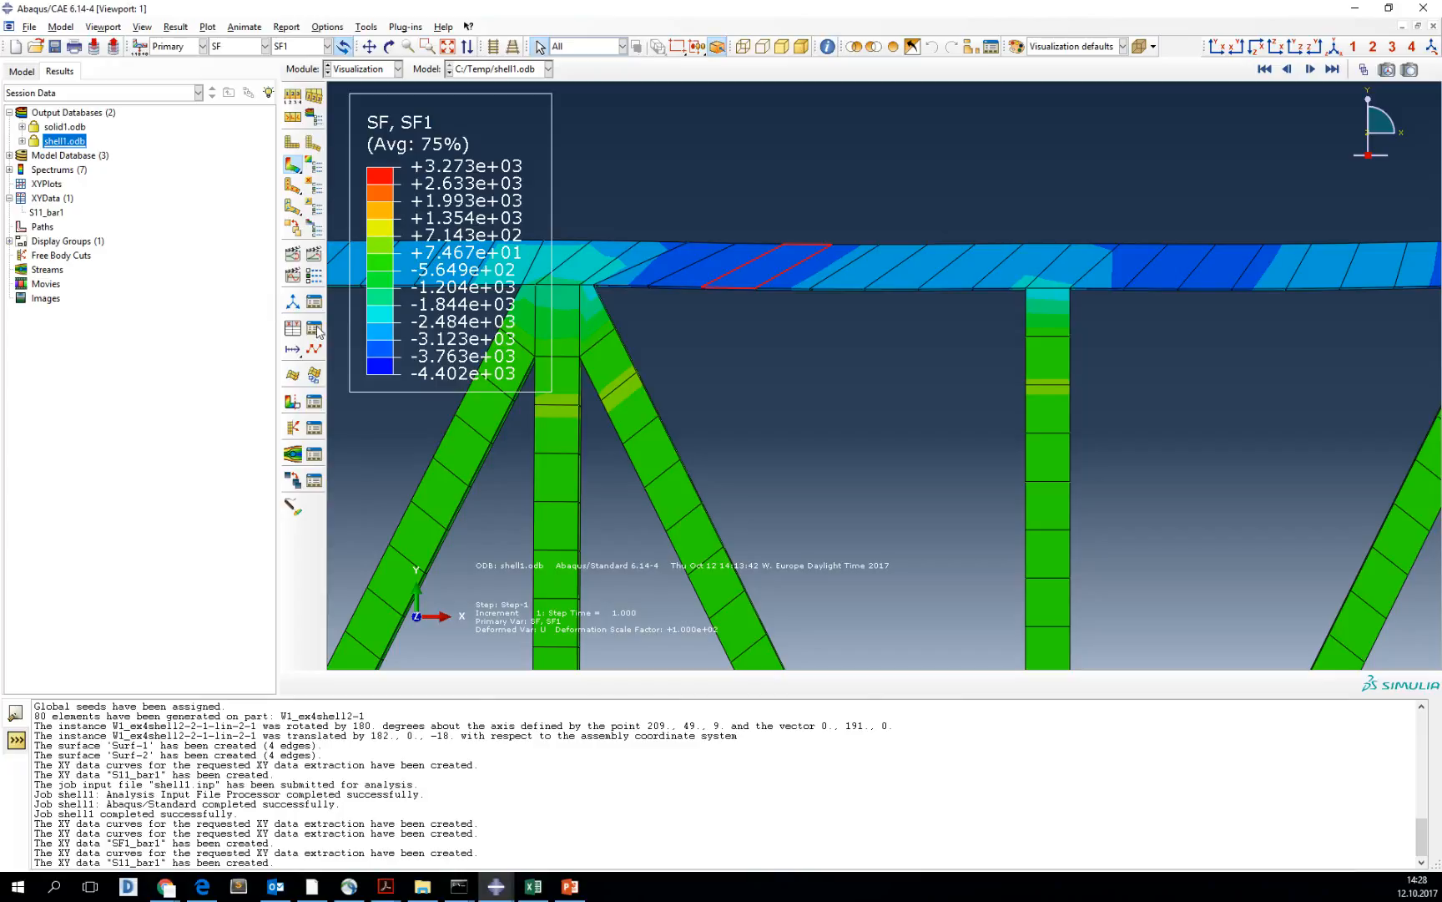
- Start extracting XY data from ODB field output with SF1 as the variable
click(292, 328)
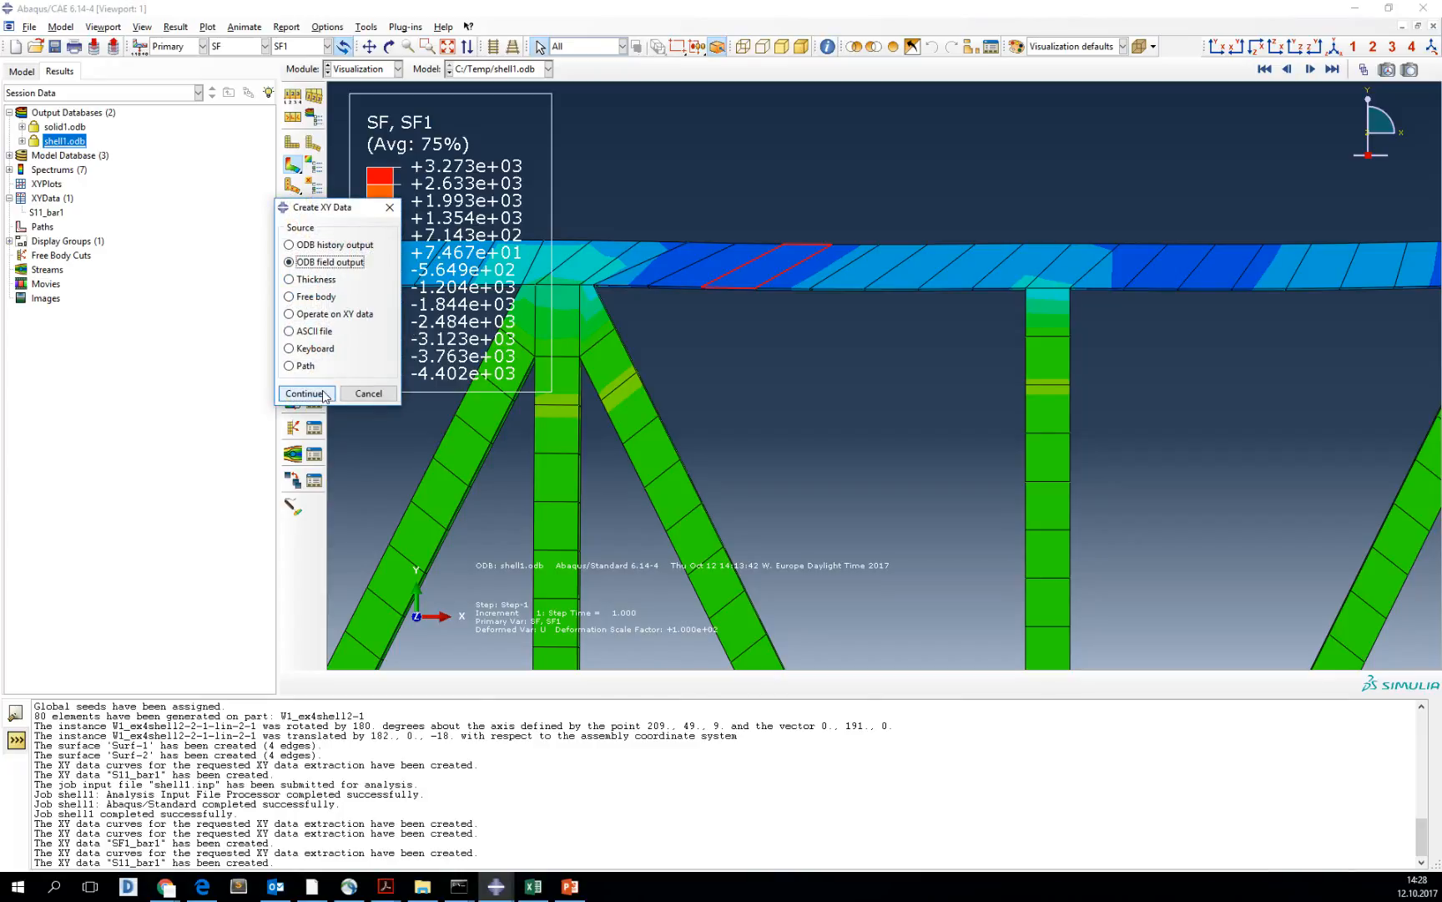
click(304, 393)
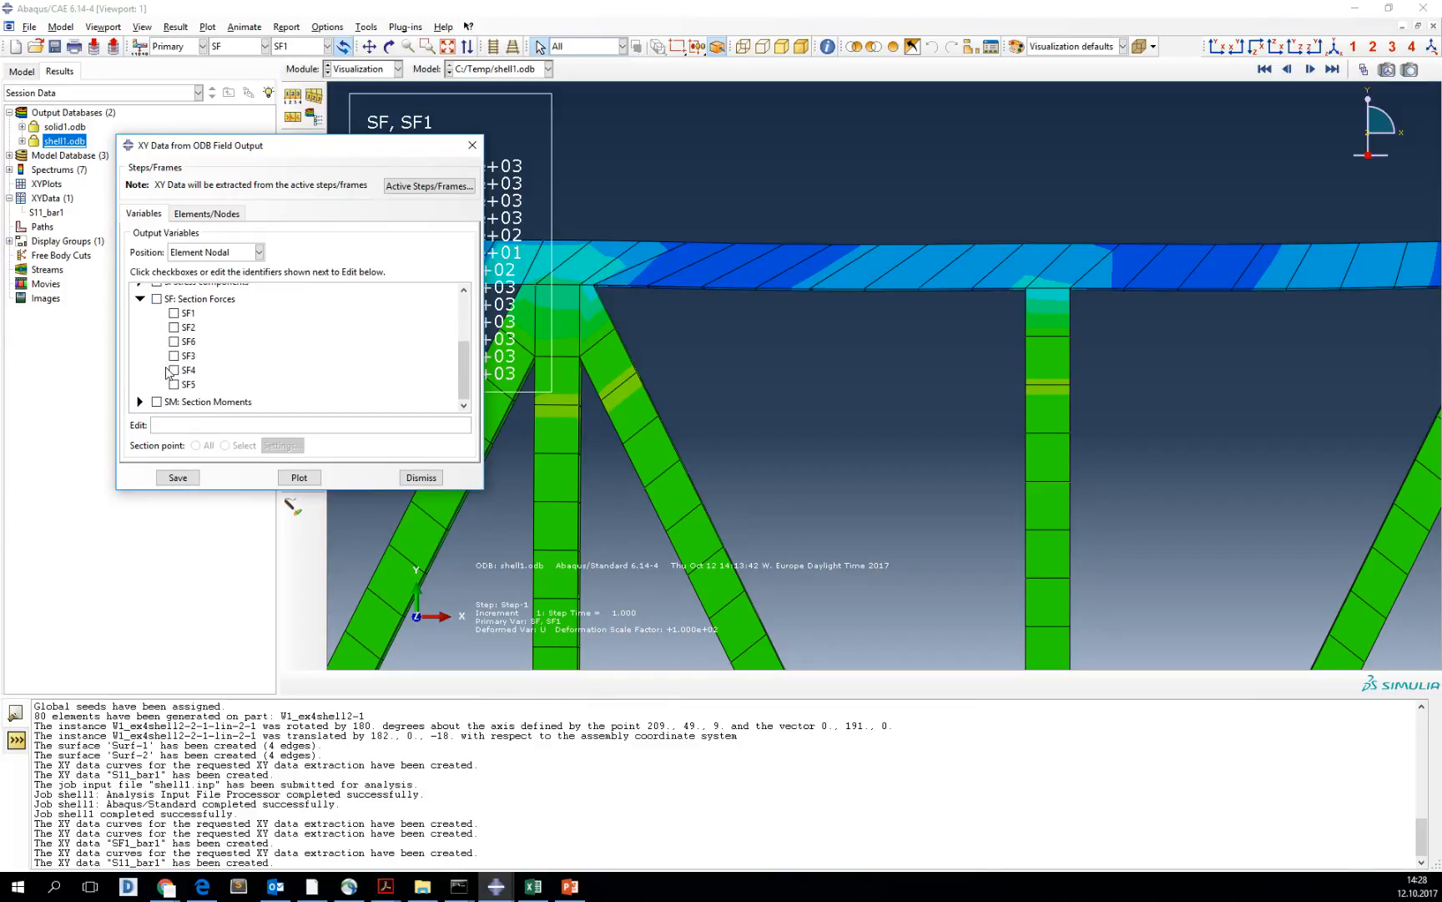
click(172, 313)
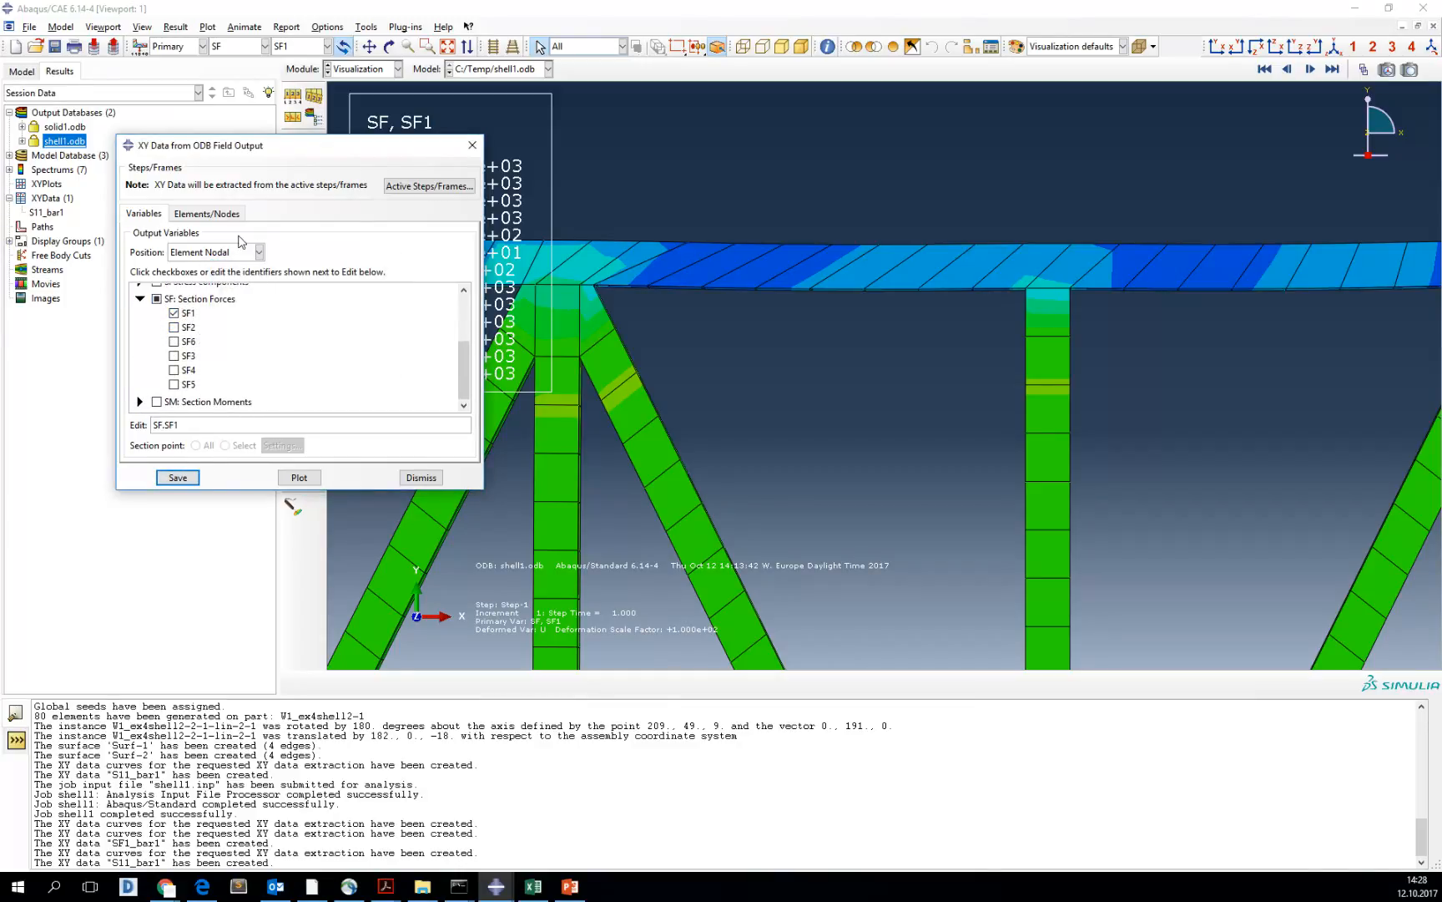
click(206, 213)
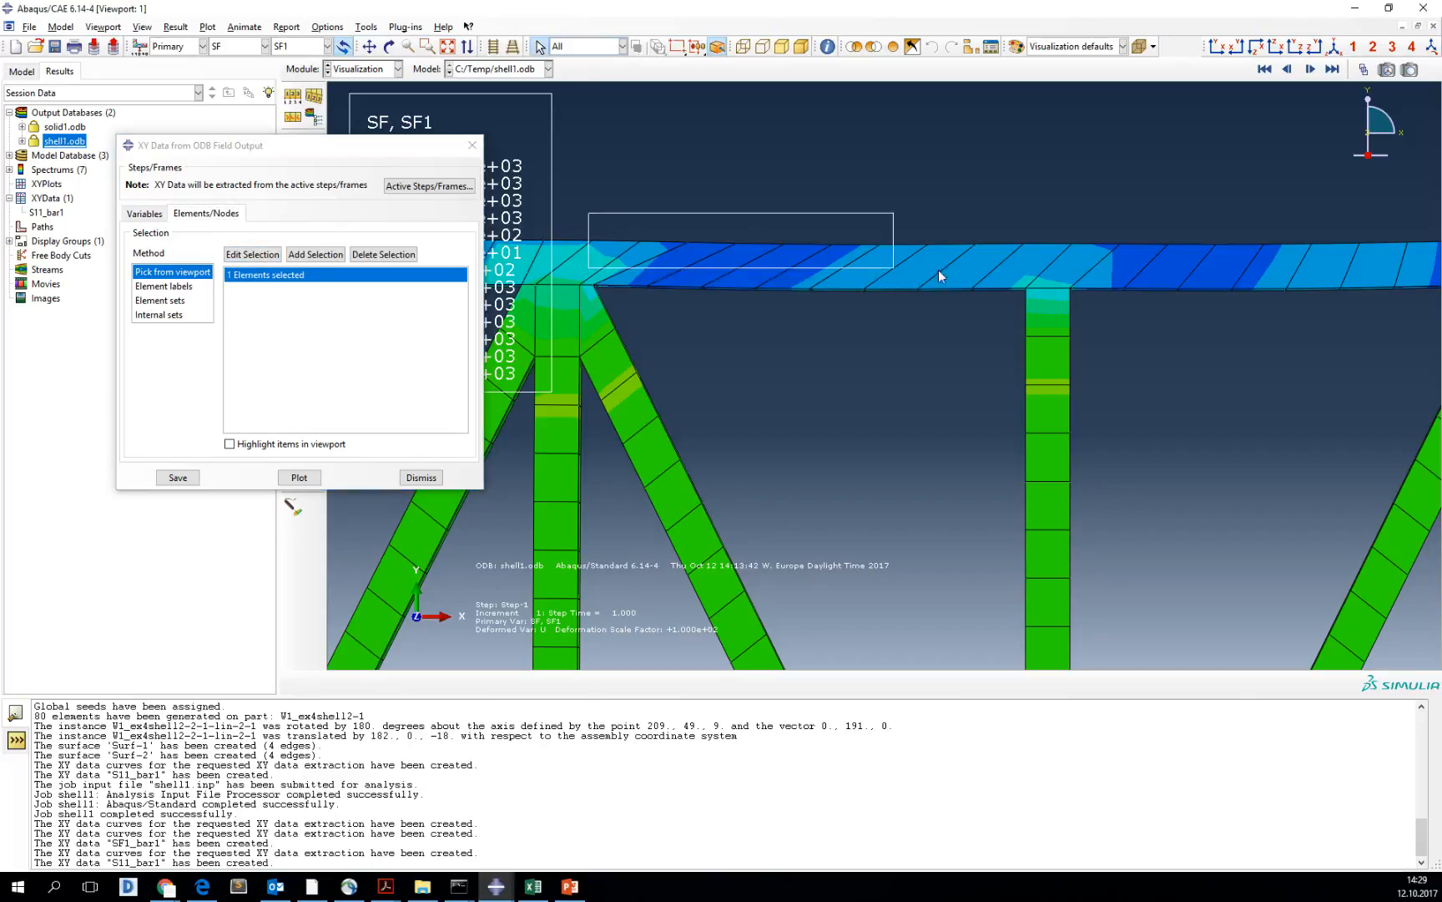
- Select the top-chord bar elements and save their SF1 curves with default names
click(298, 477)
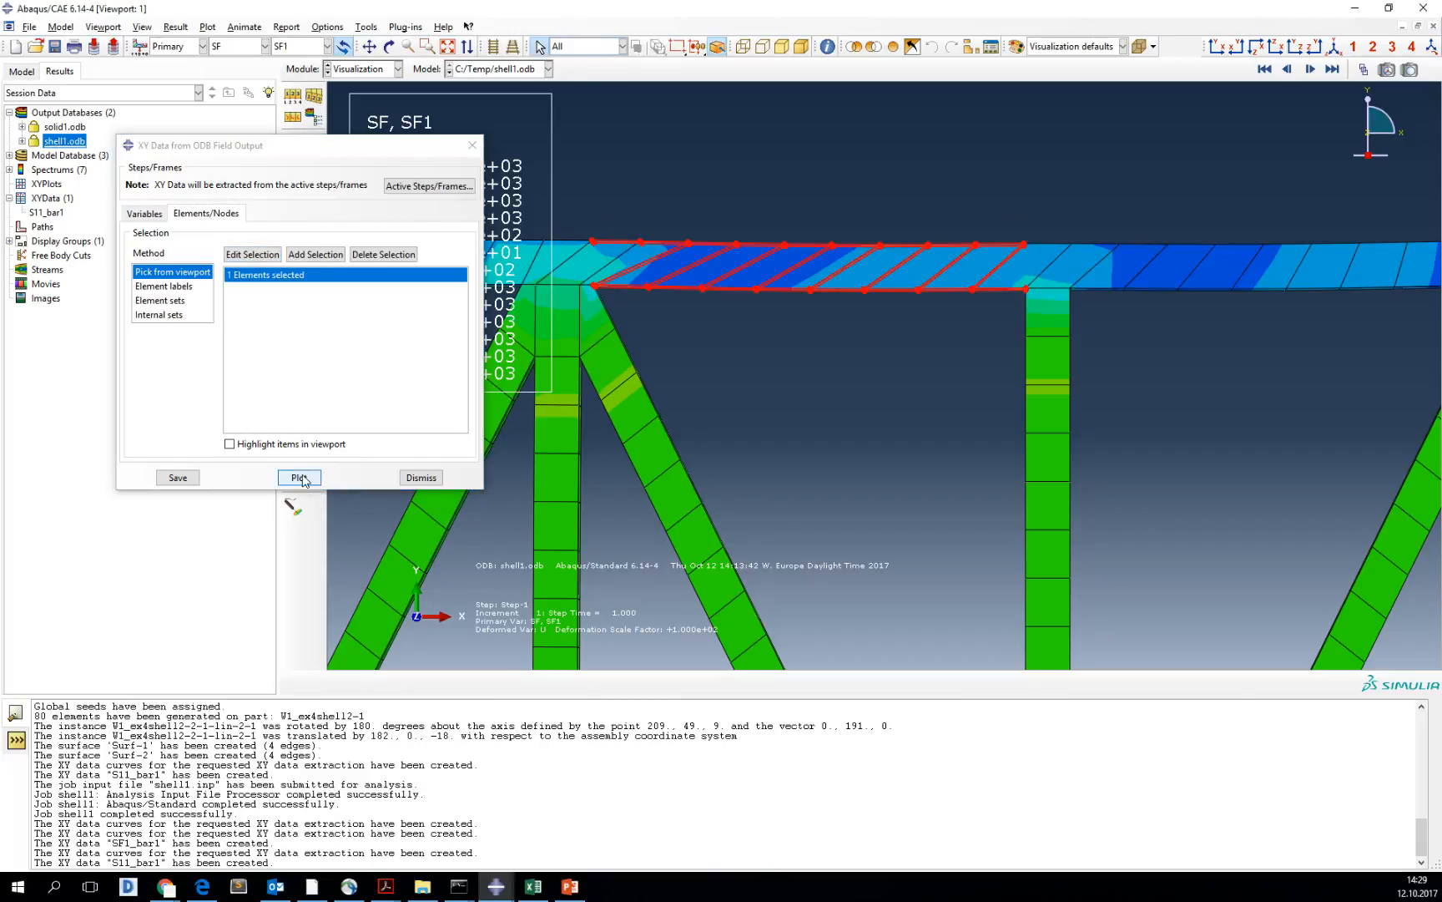
click(298, 477)
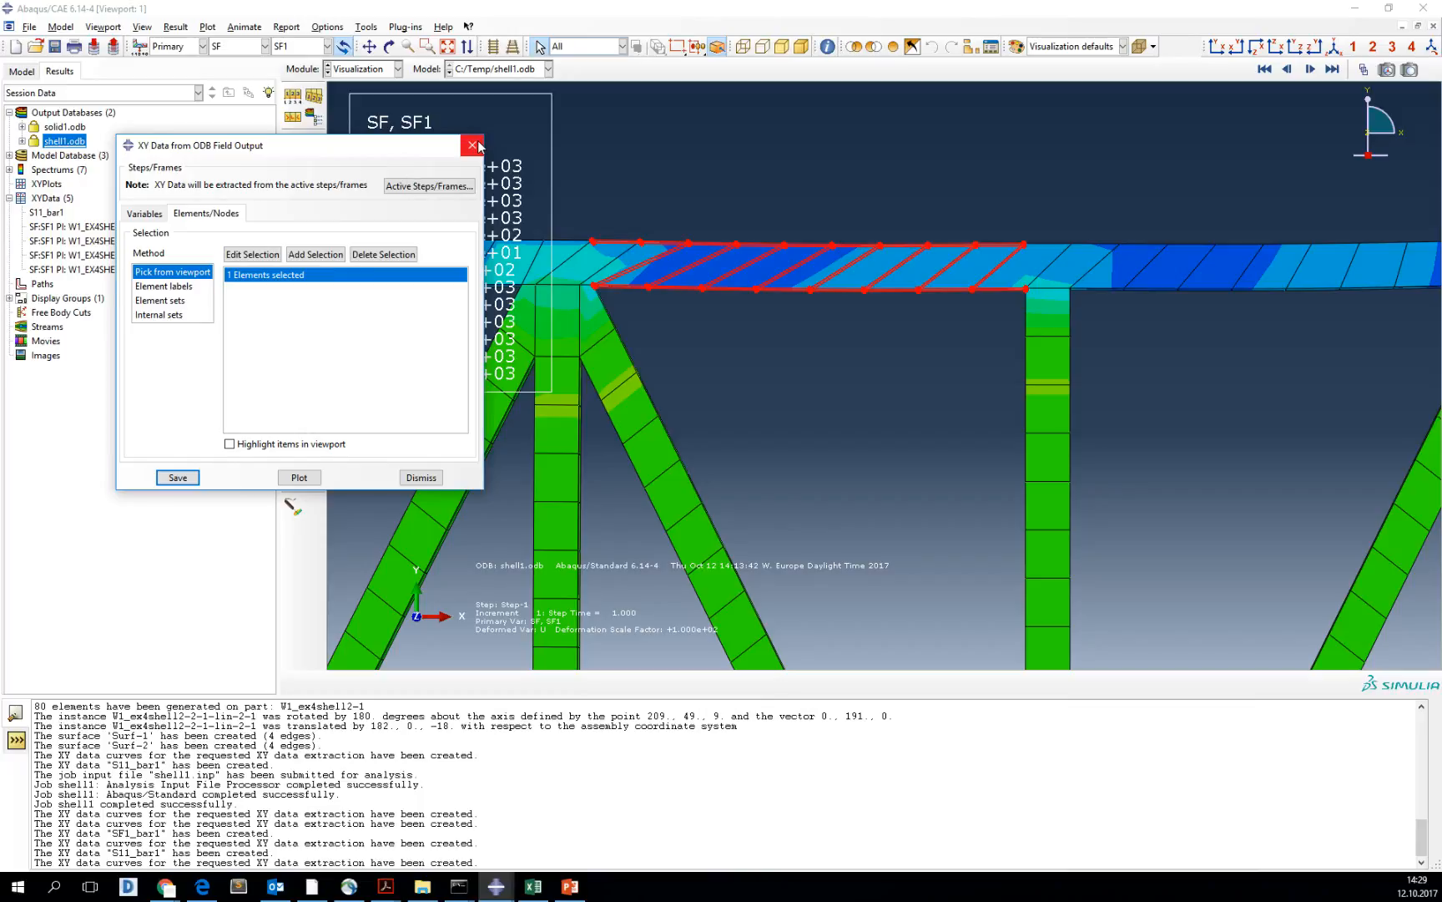
mouse_move(472, 145)
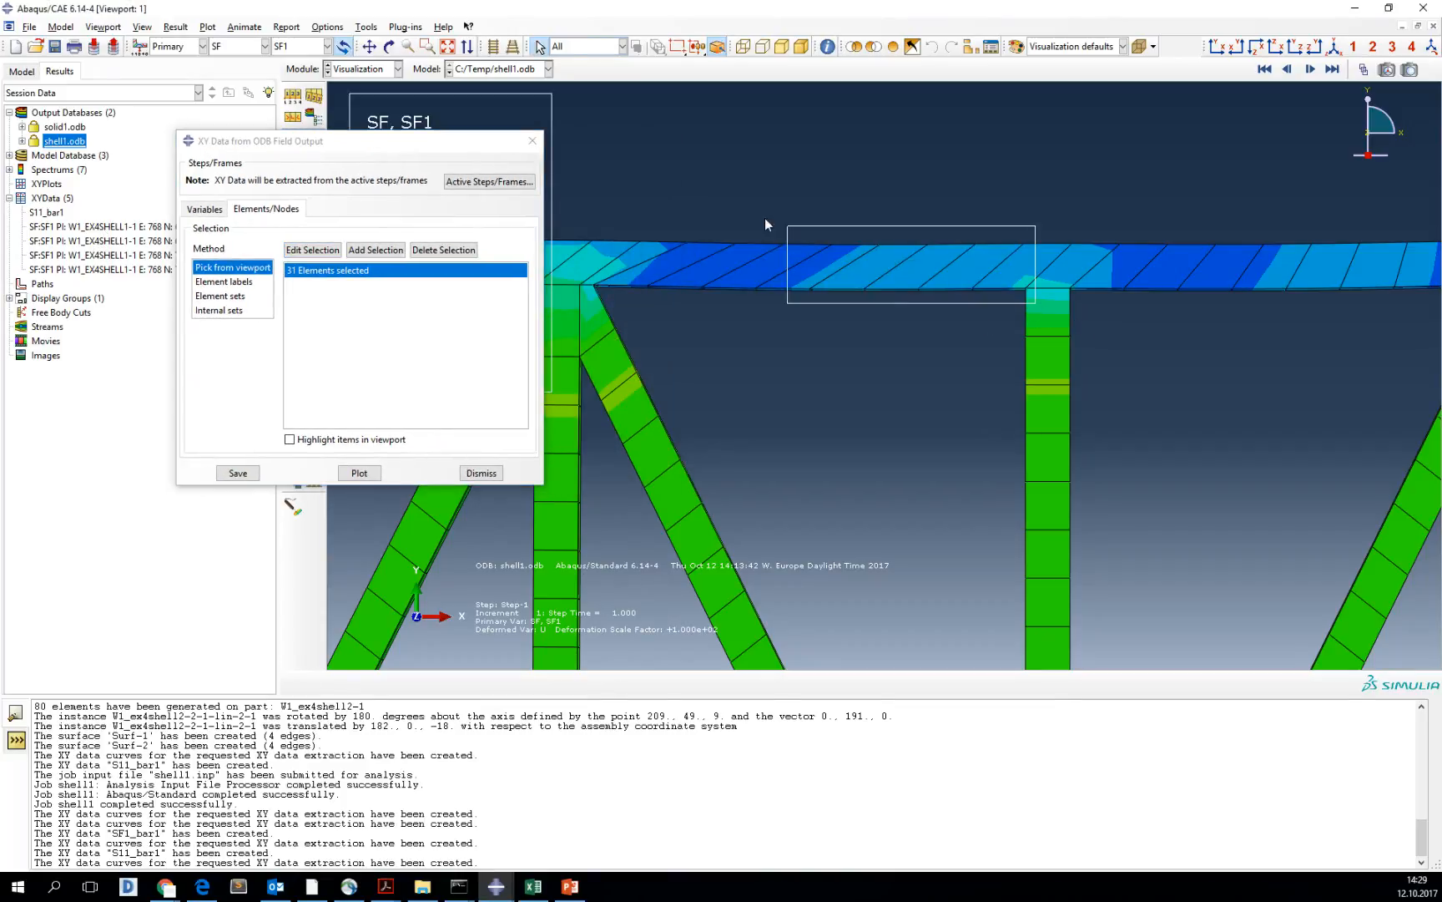
drag(787, 225, 1035, 299)
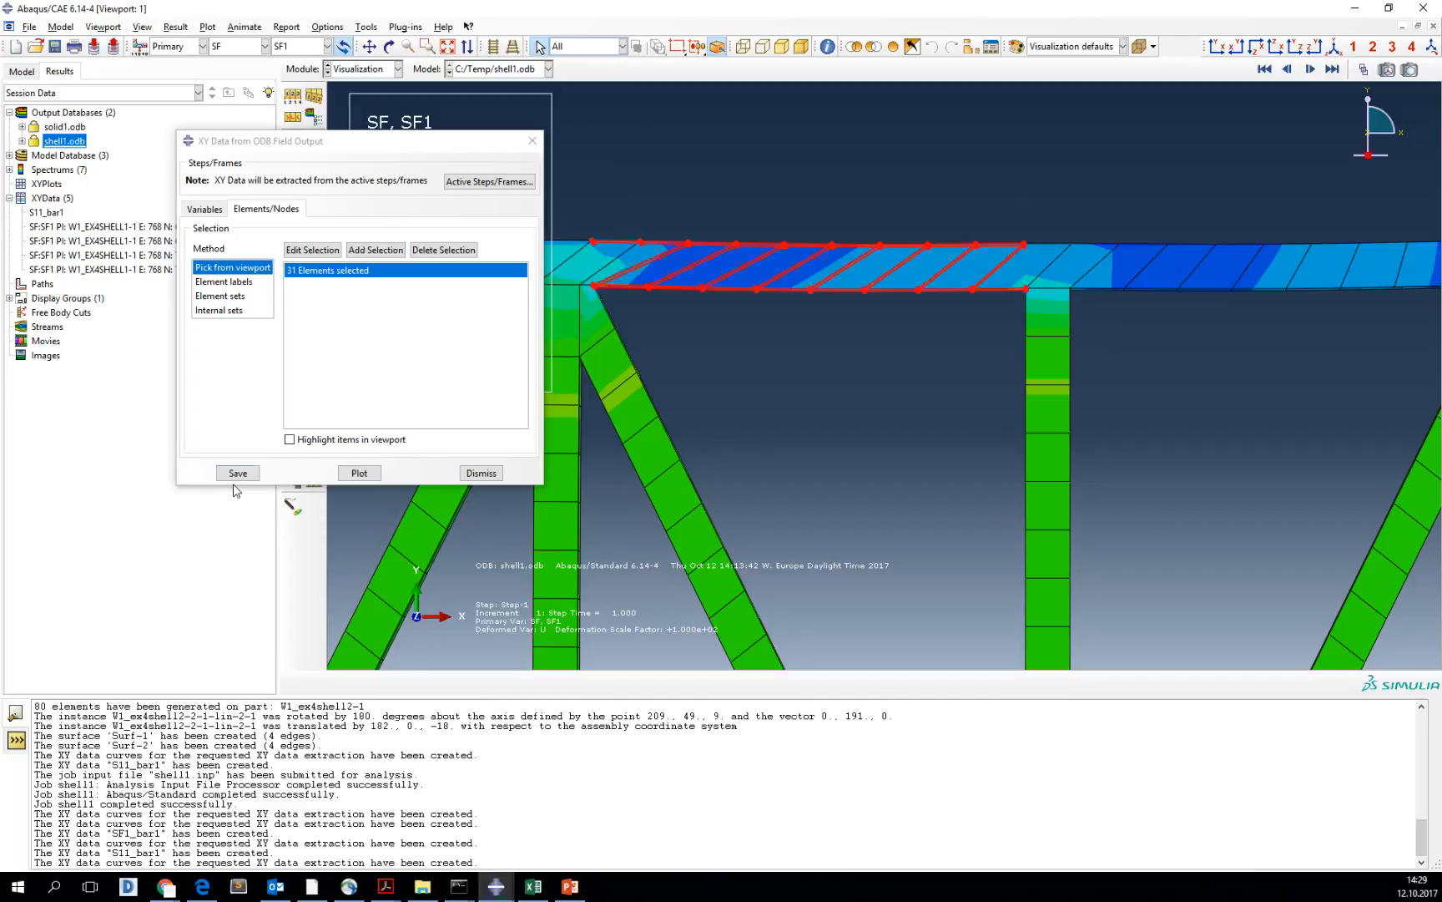
click(237, 472)
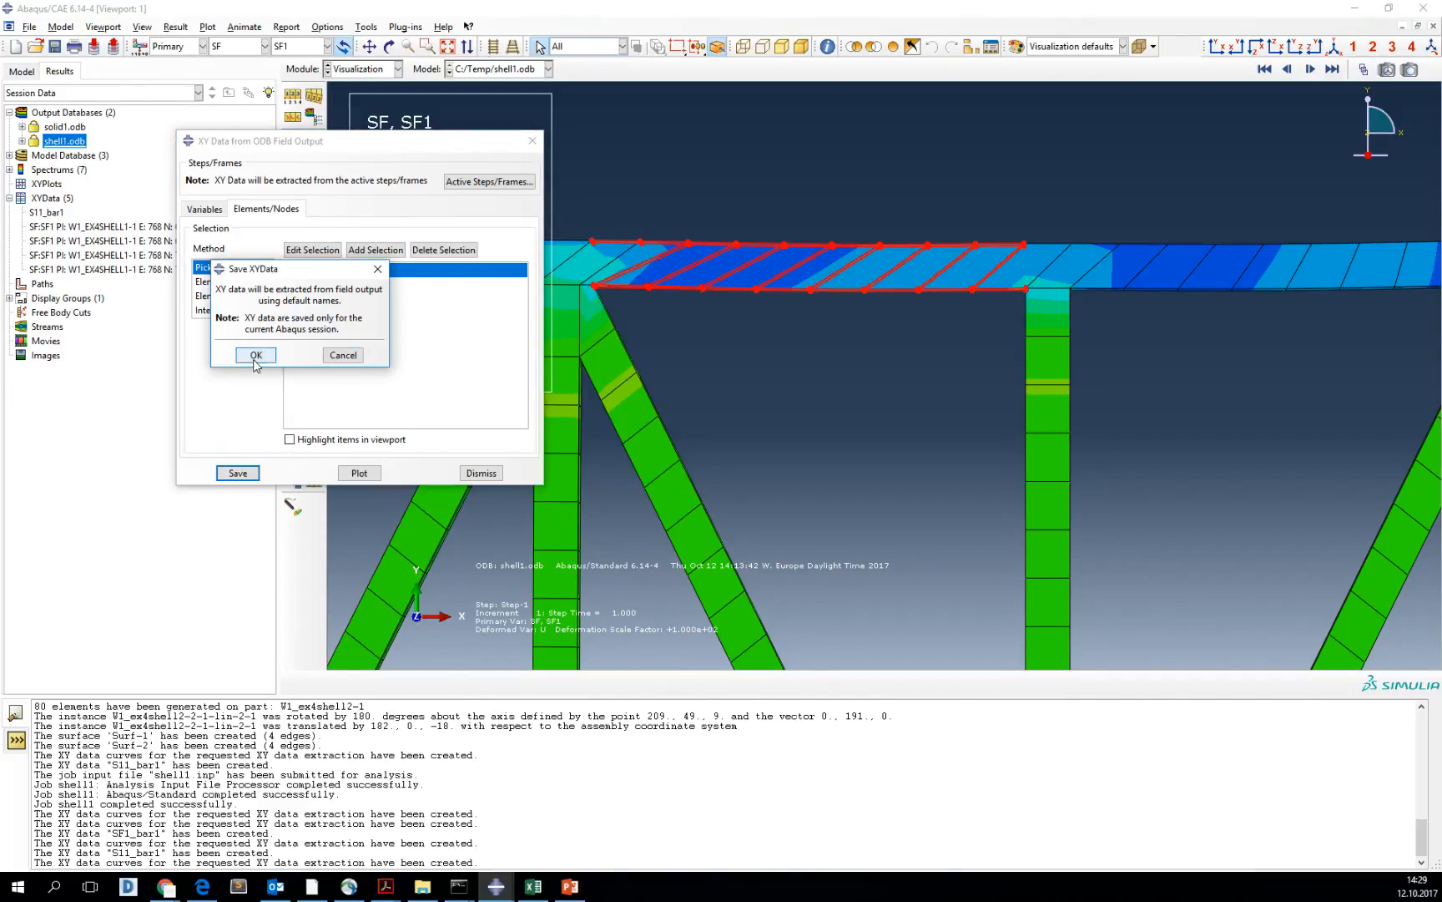
click(255, 355)
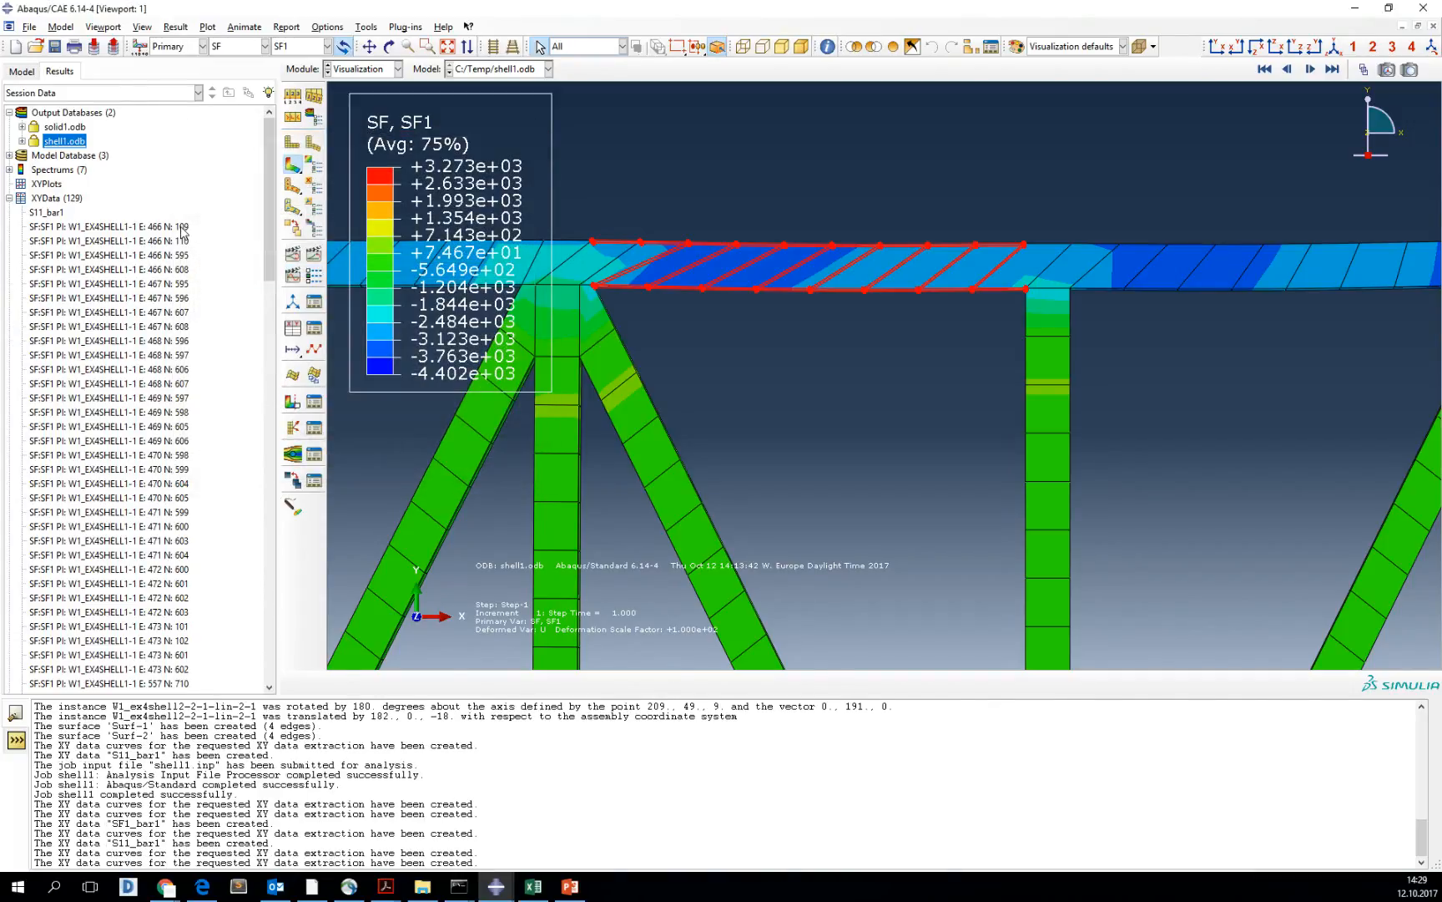
scroll(down, 3)
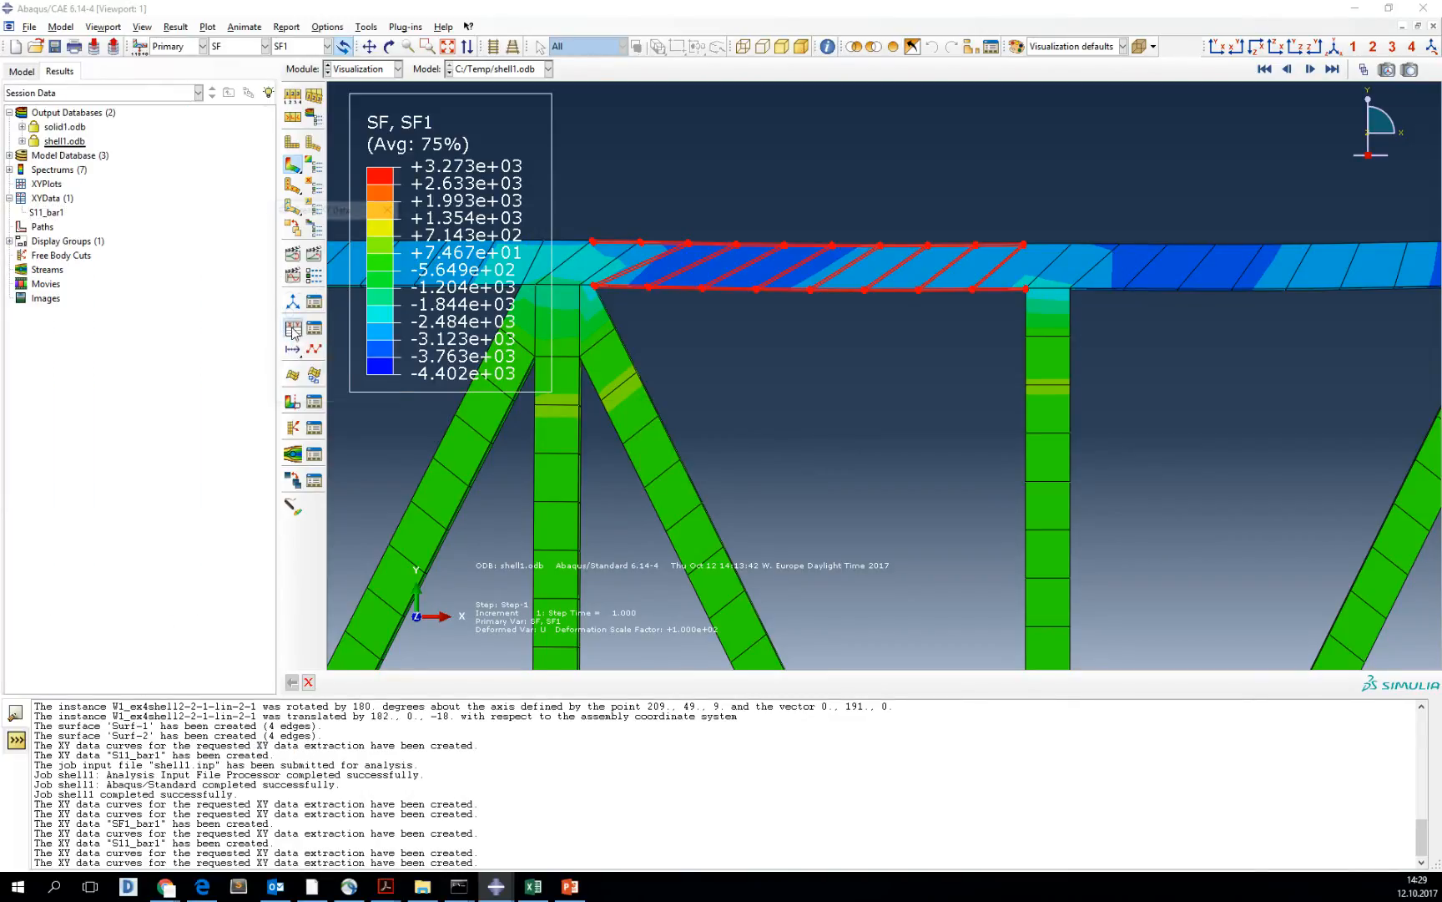
- Re-pick the bar's 31 elements and save their SF1 curves again
click(292, 328)
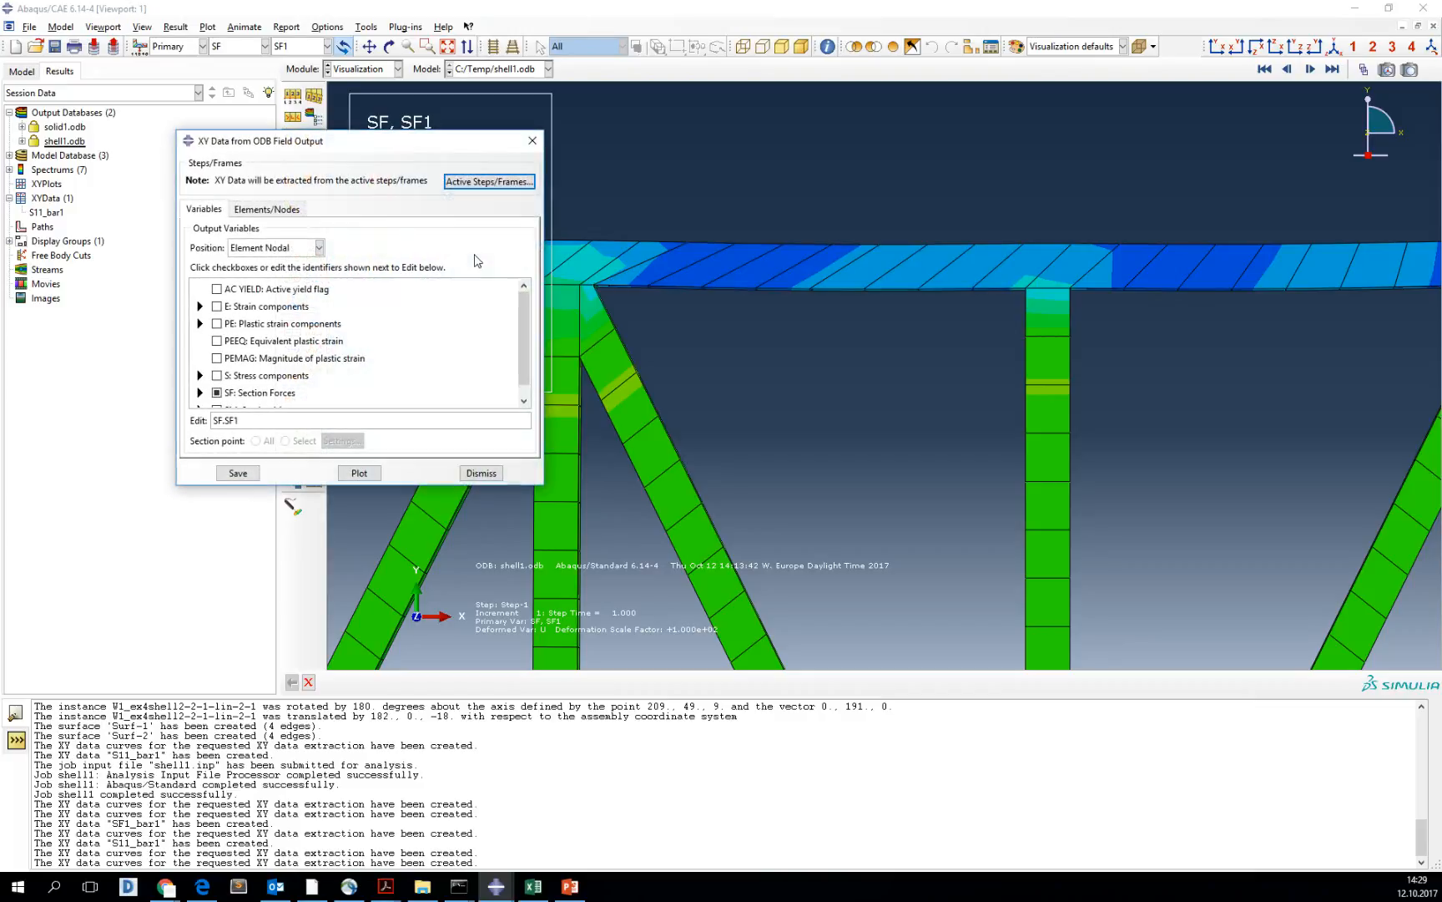
click(266, 209)
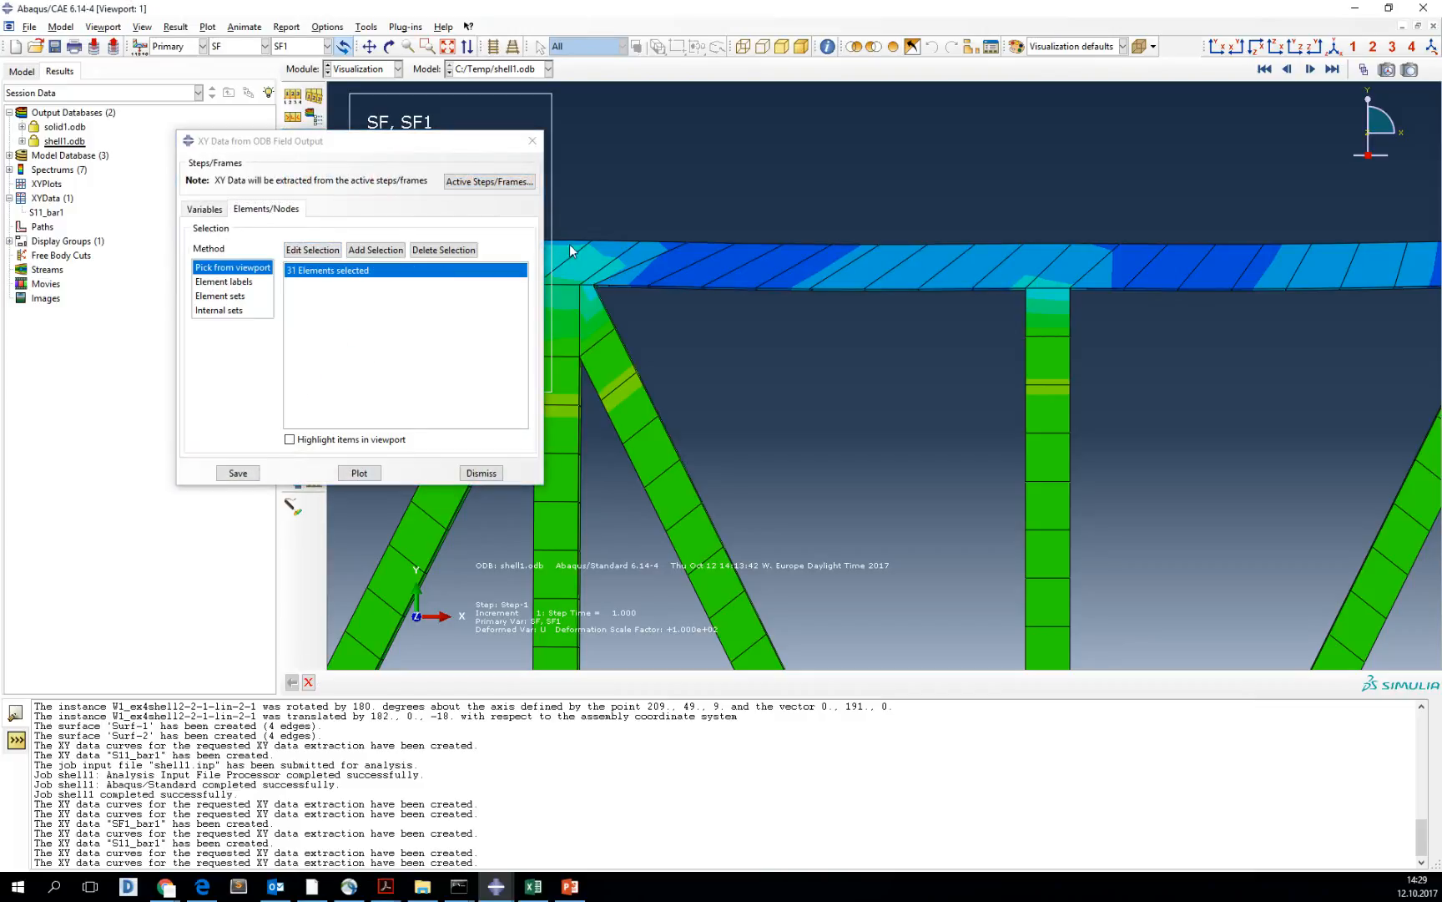
click(313, 250)
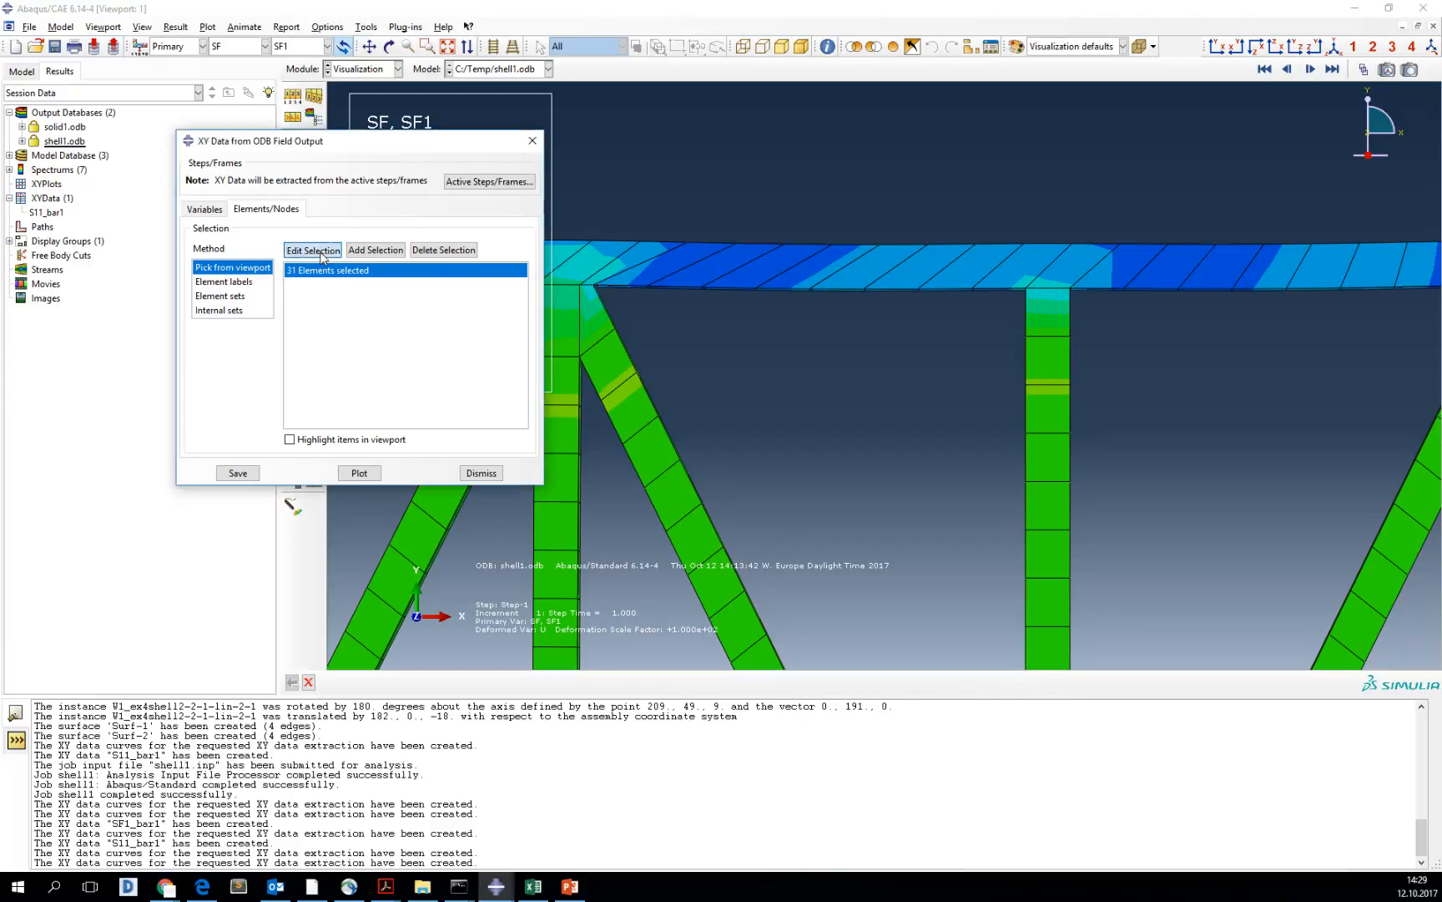
click(313, 249)
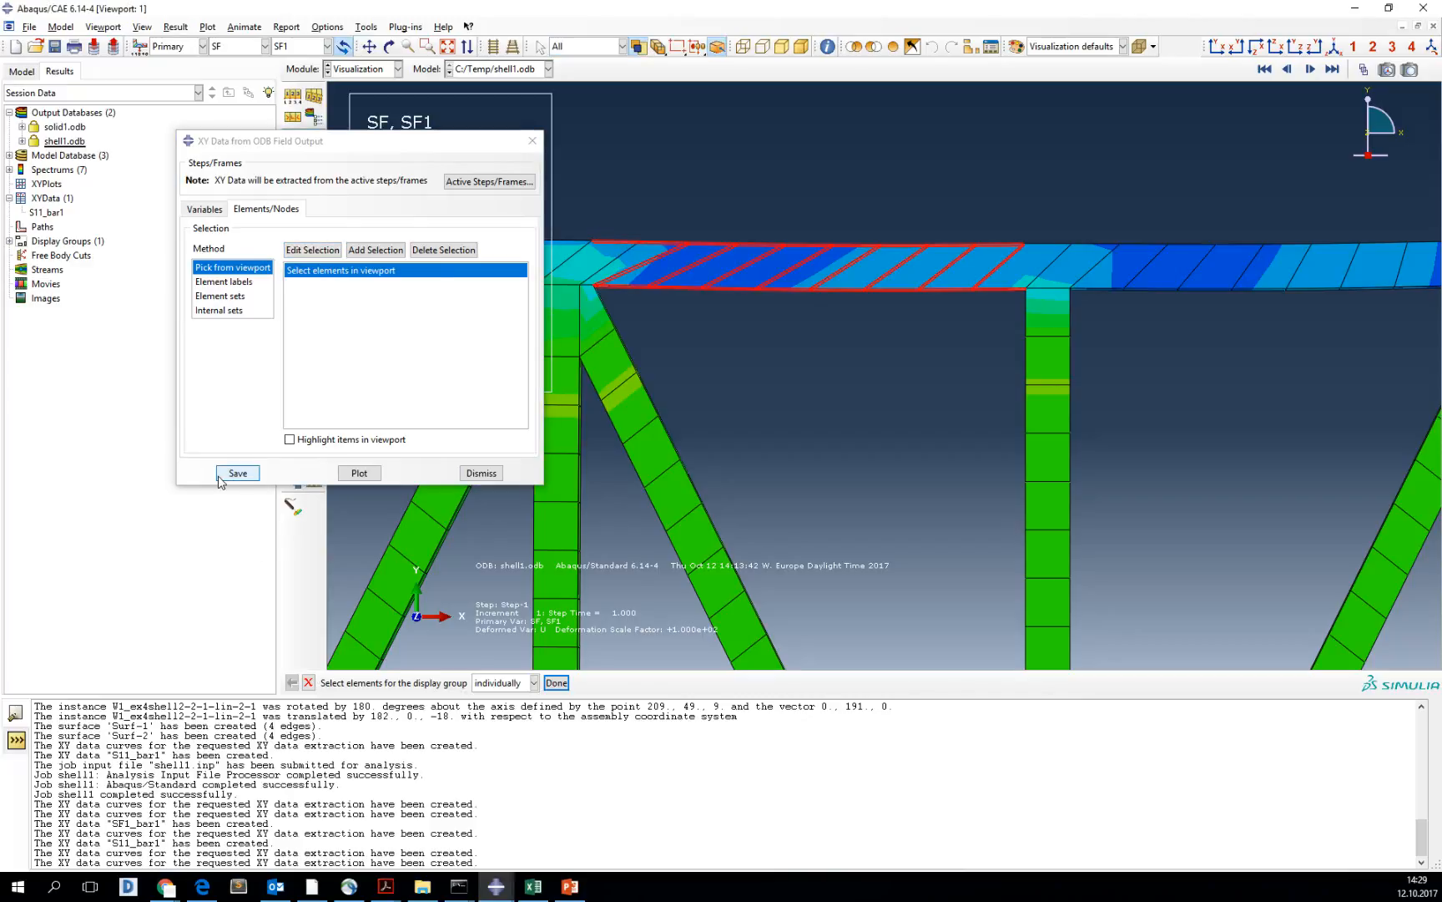
click(237, 472)
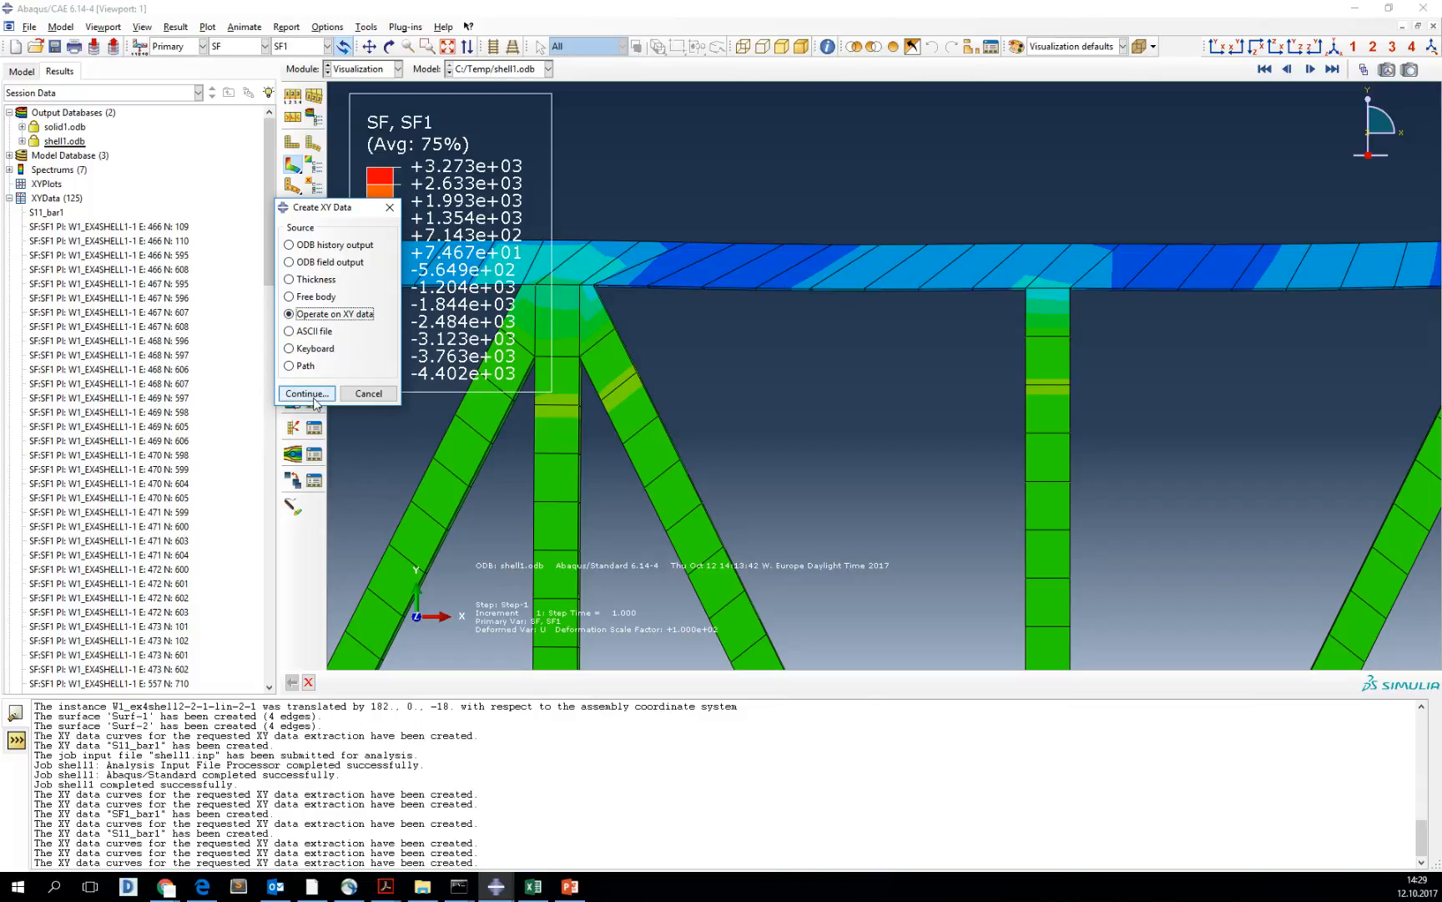
- Average the bar's SF1 curves, save the result as SF1_bar1, and open its values
click(306, 393)
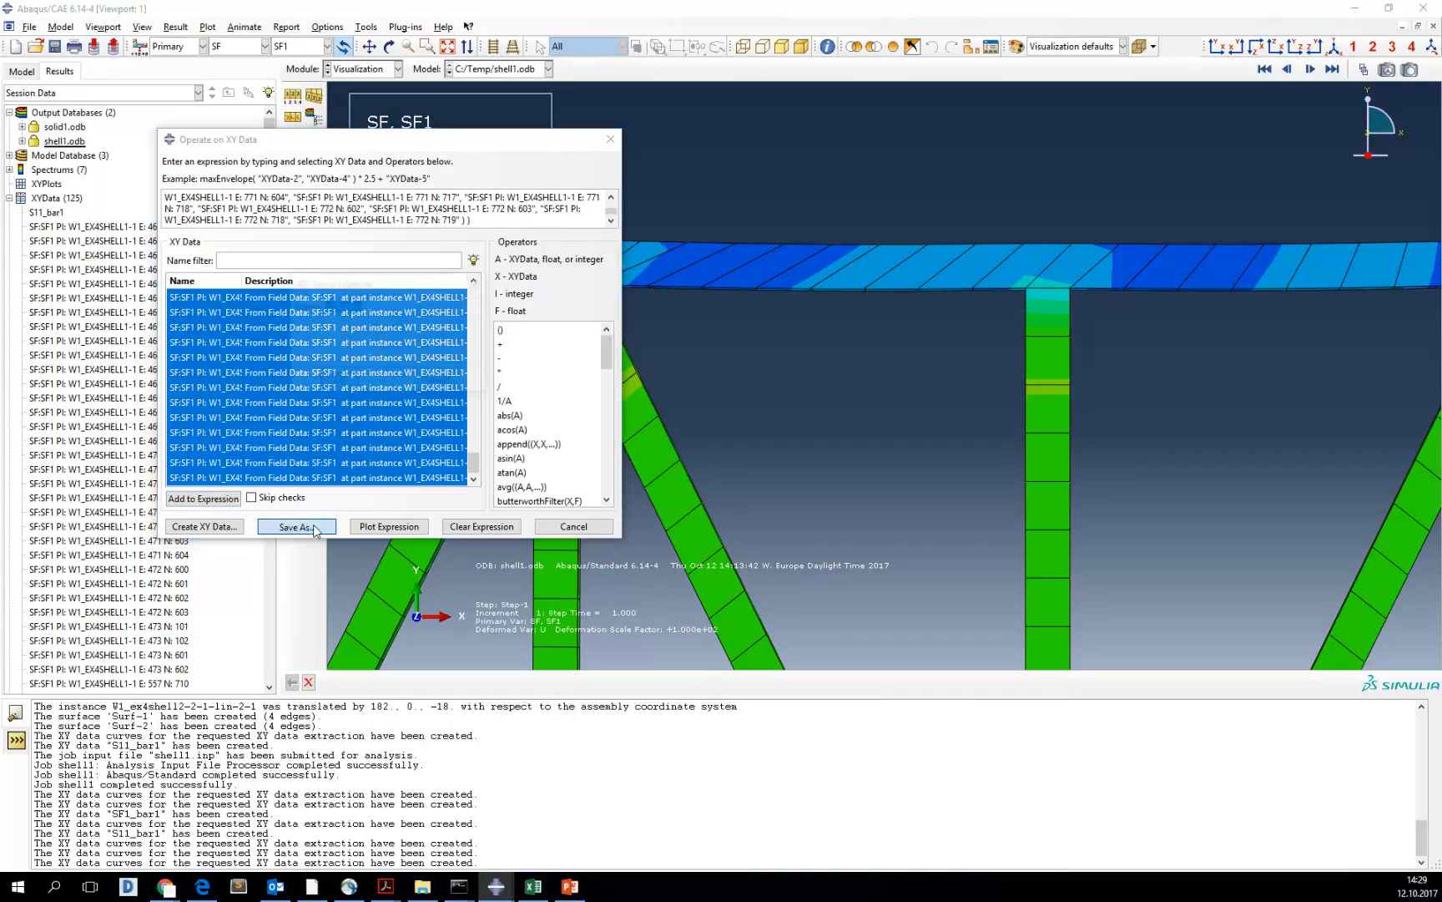
click(297, 525)
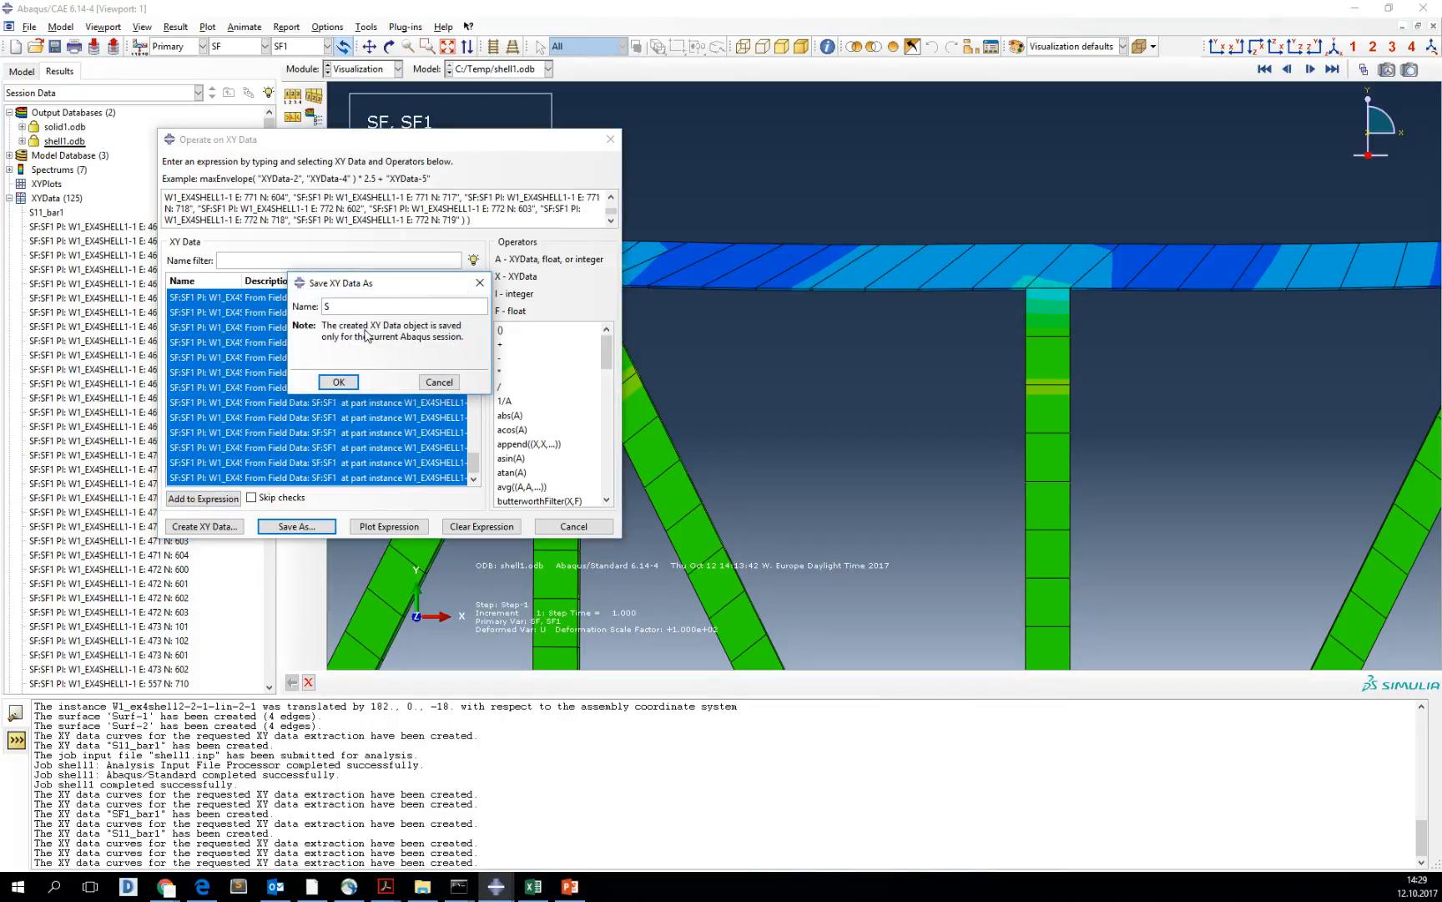
text(SF1_ba)
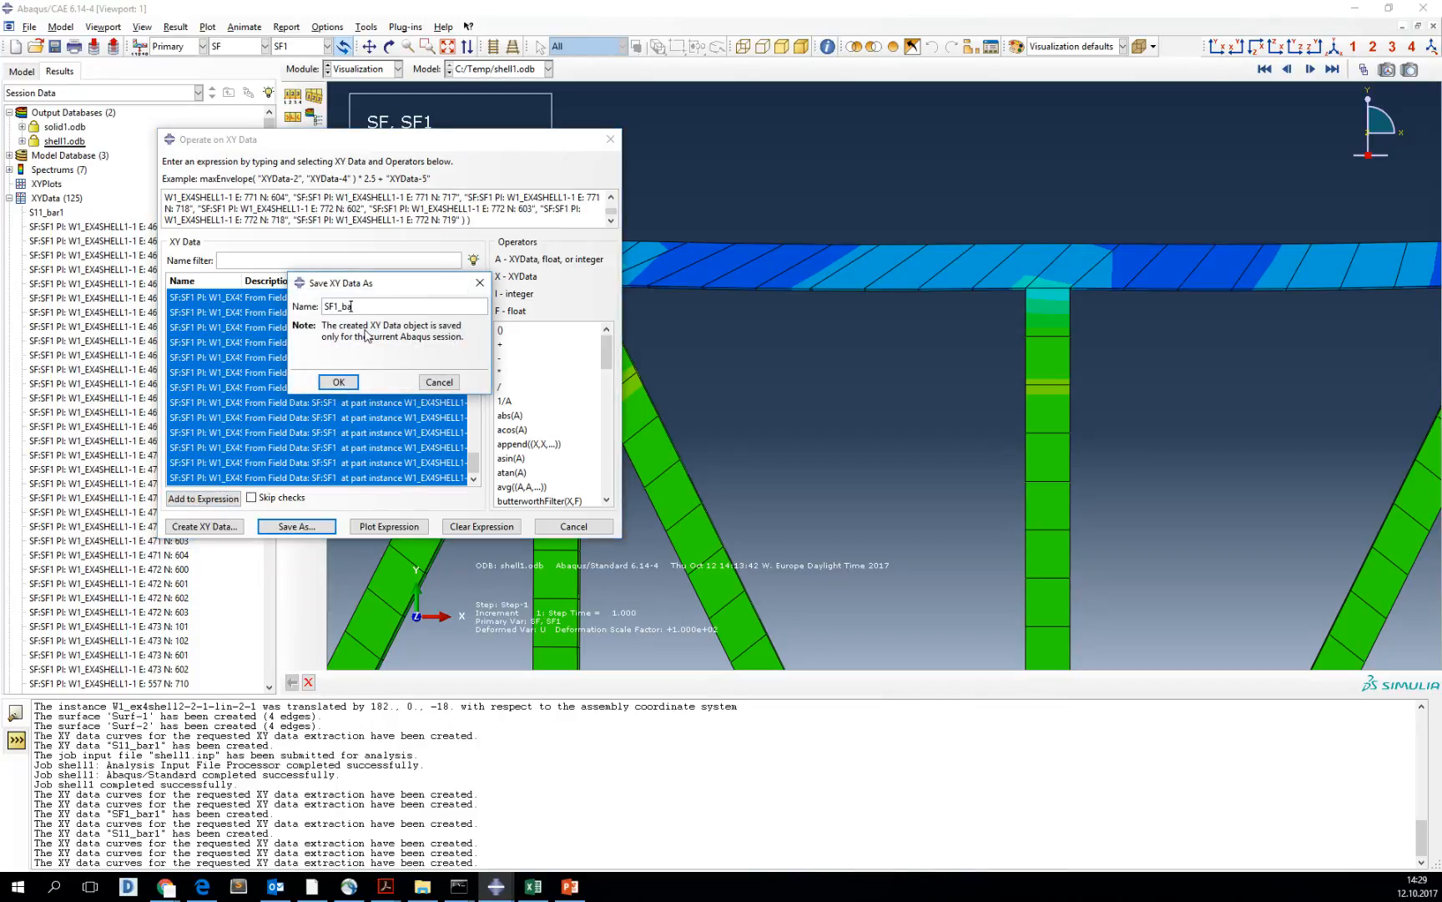
click(337, 381)
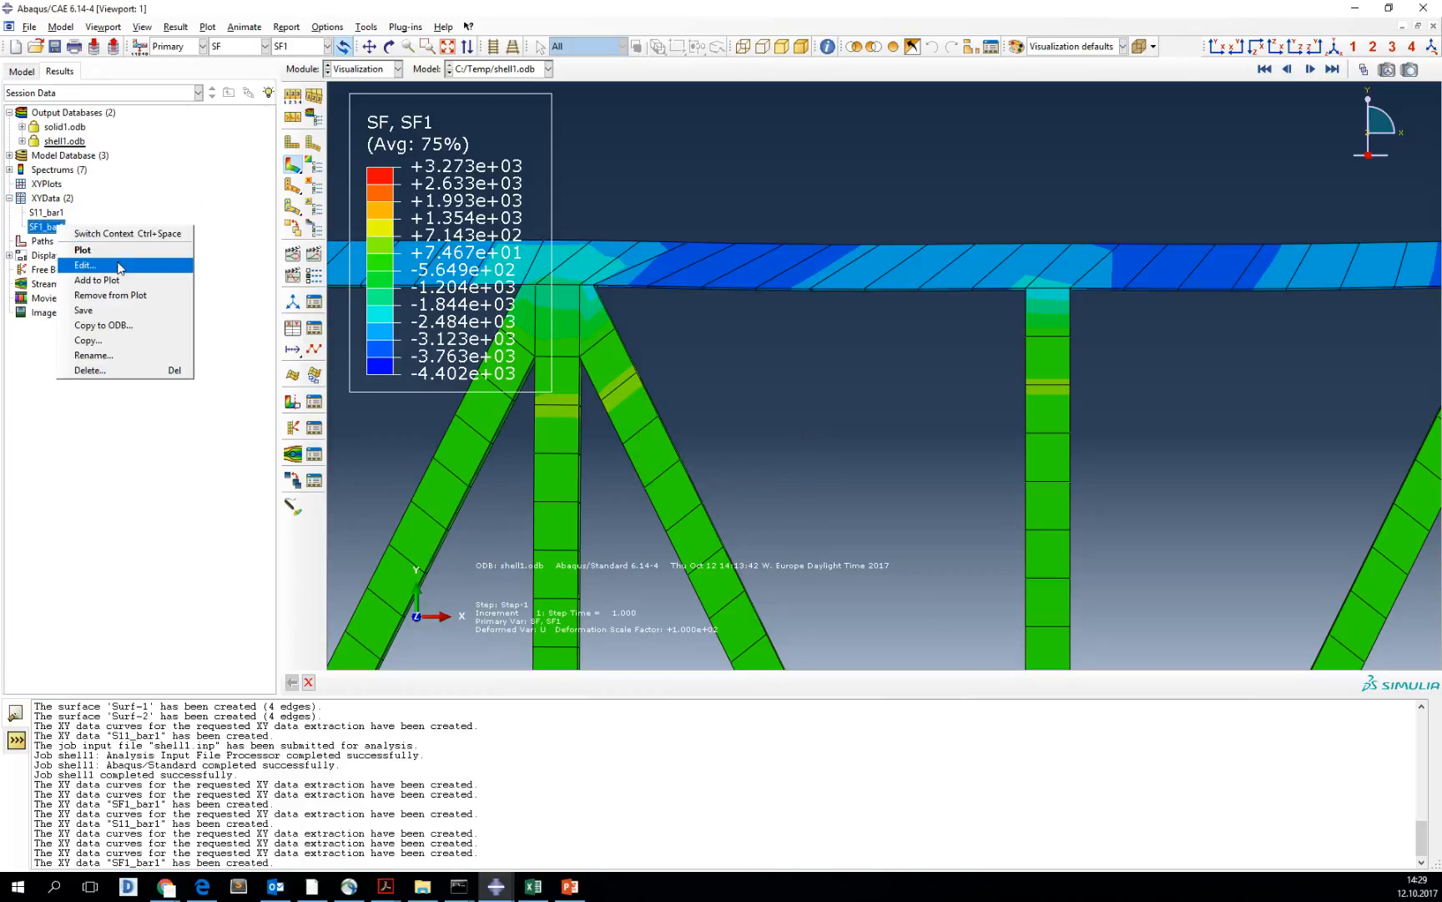
click(83, 266)
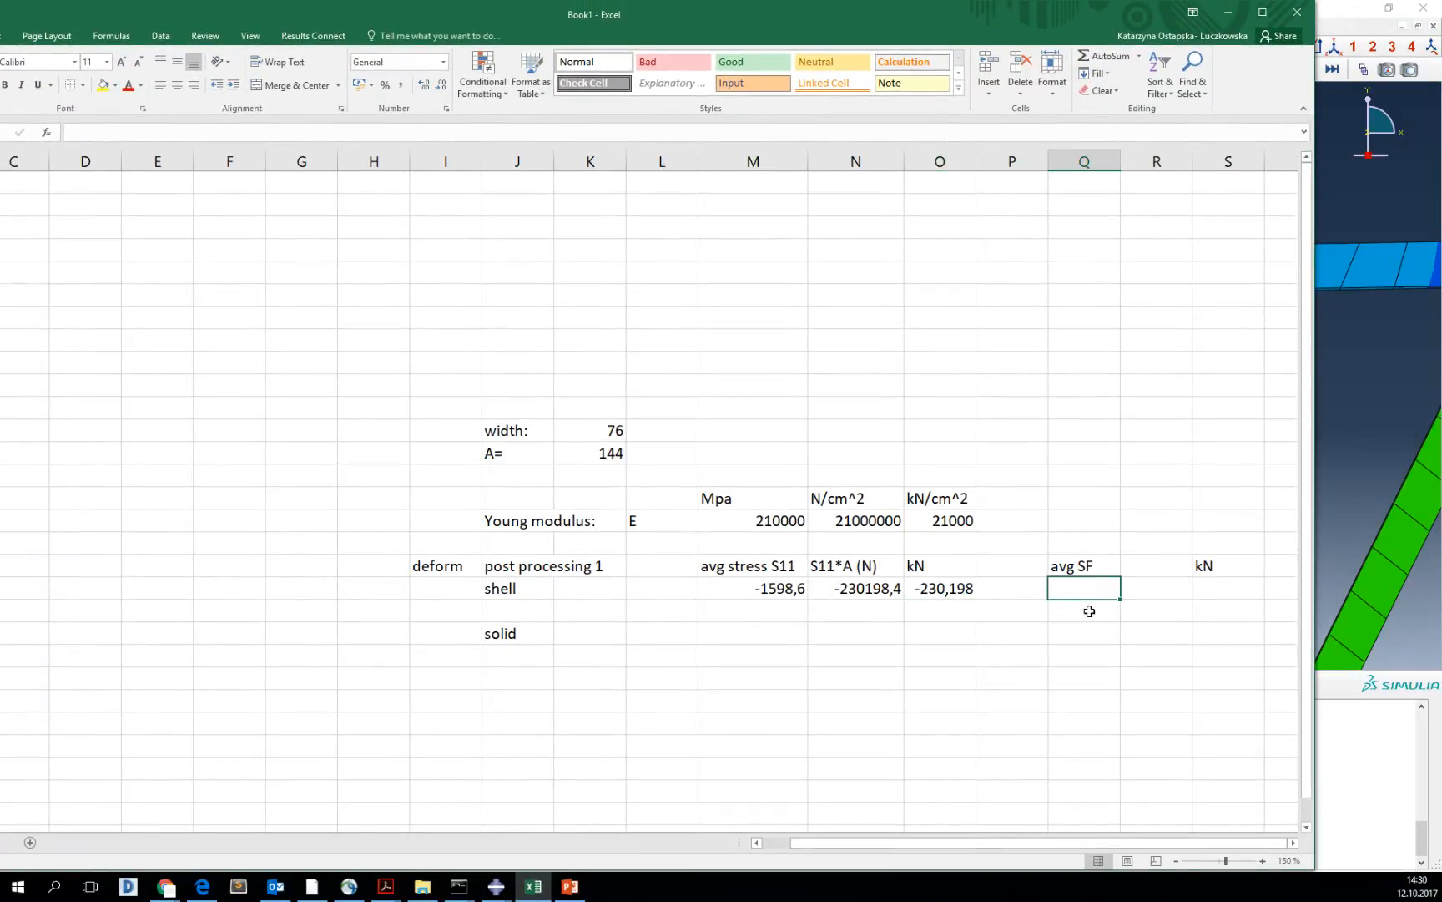
- Enter the average SF -3164.53 in Q19 and check the width formula
text(-3164.53)
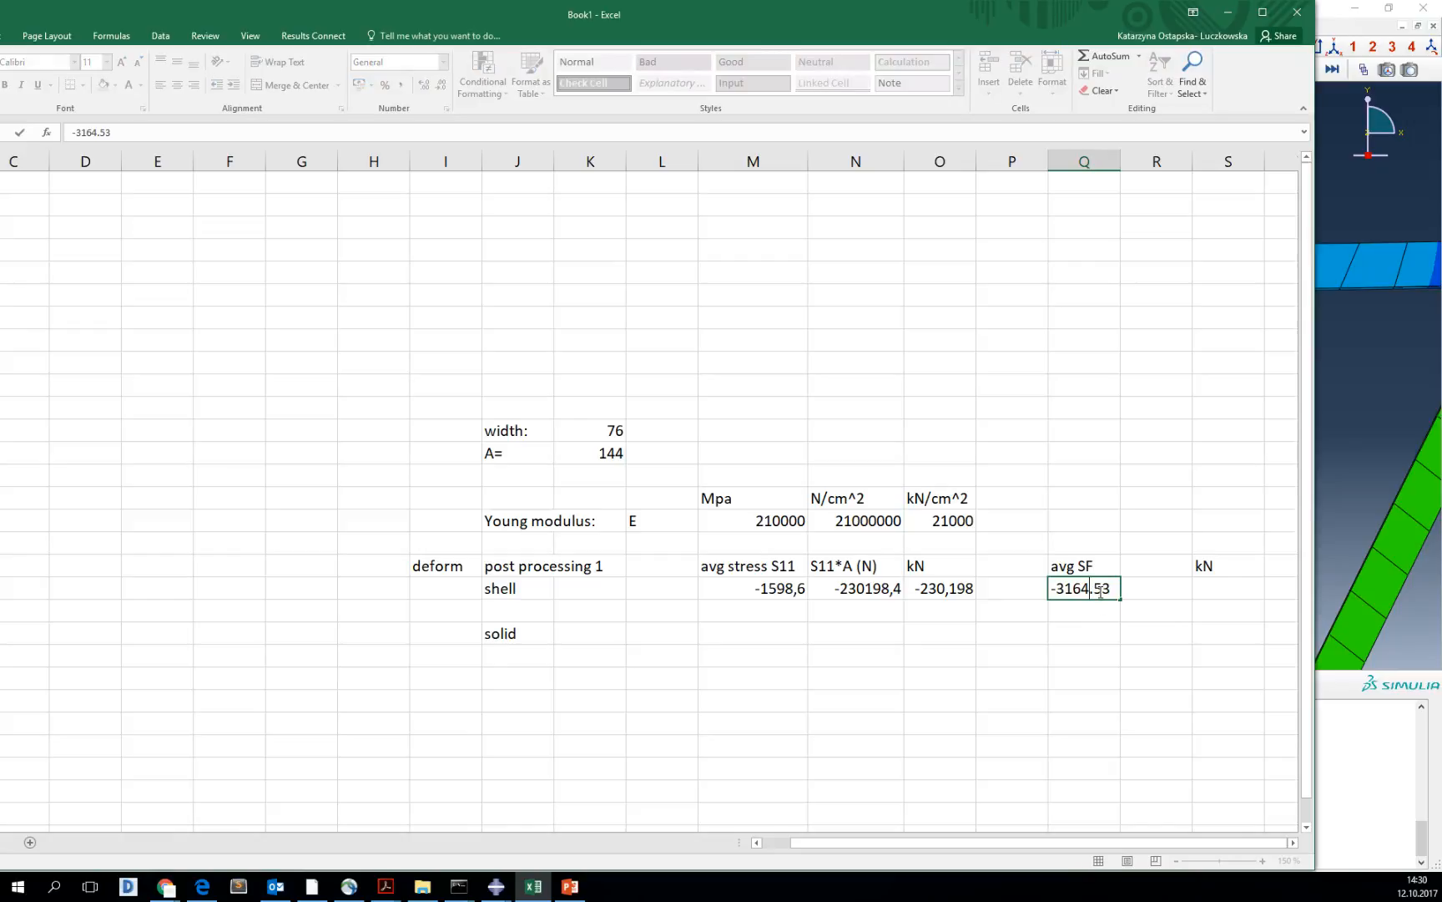
key(enter)
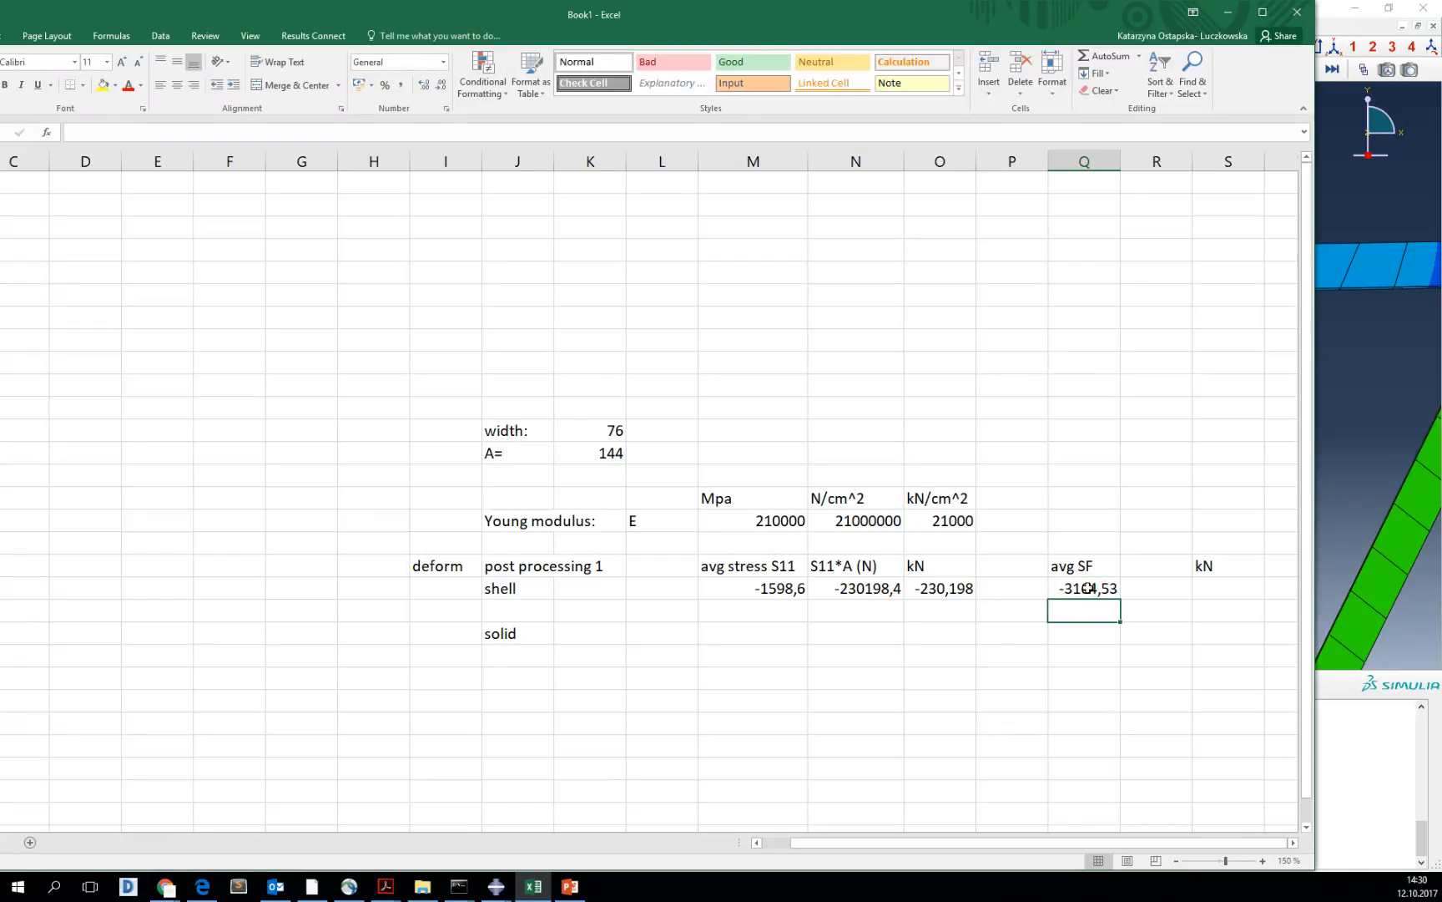
mouse_move(598, 428)
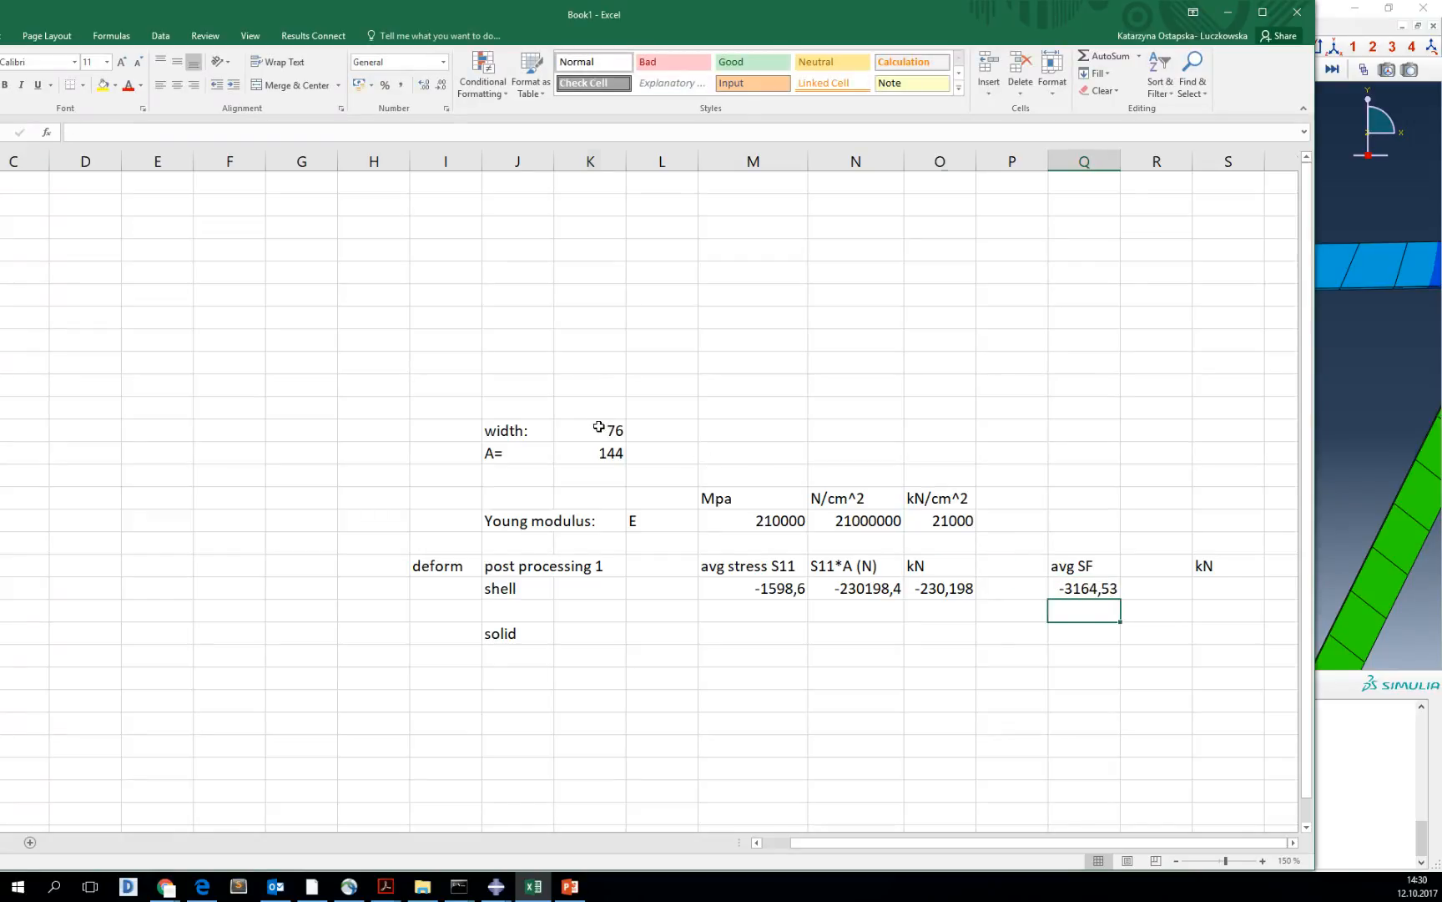
click(589, 429)
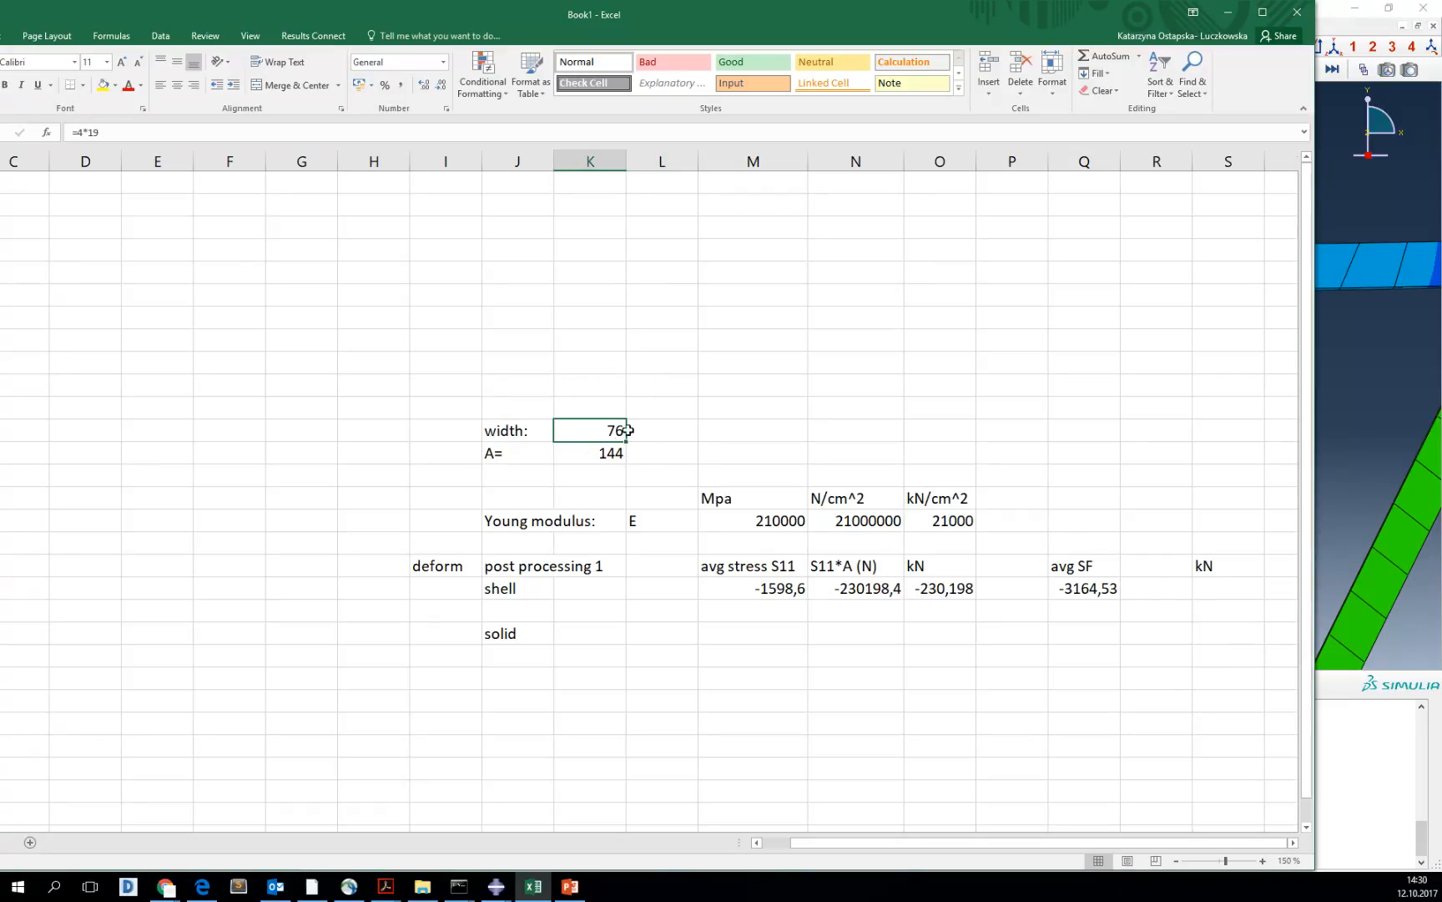
- Compute the force as -240504 N and -240.504 kN, then compare with S11's -230.198 kN
click(1227, 588)
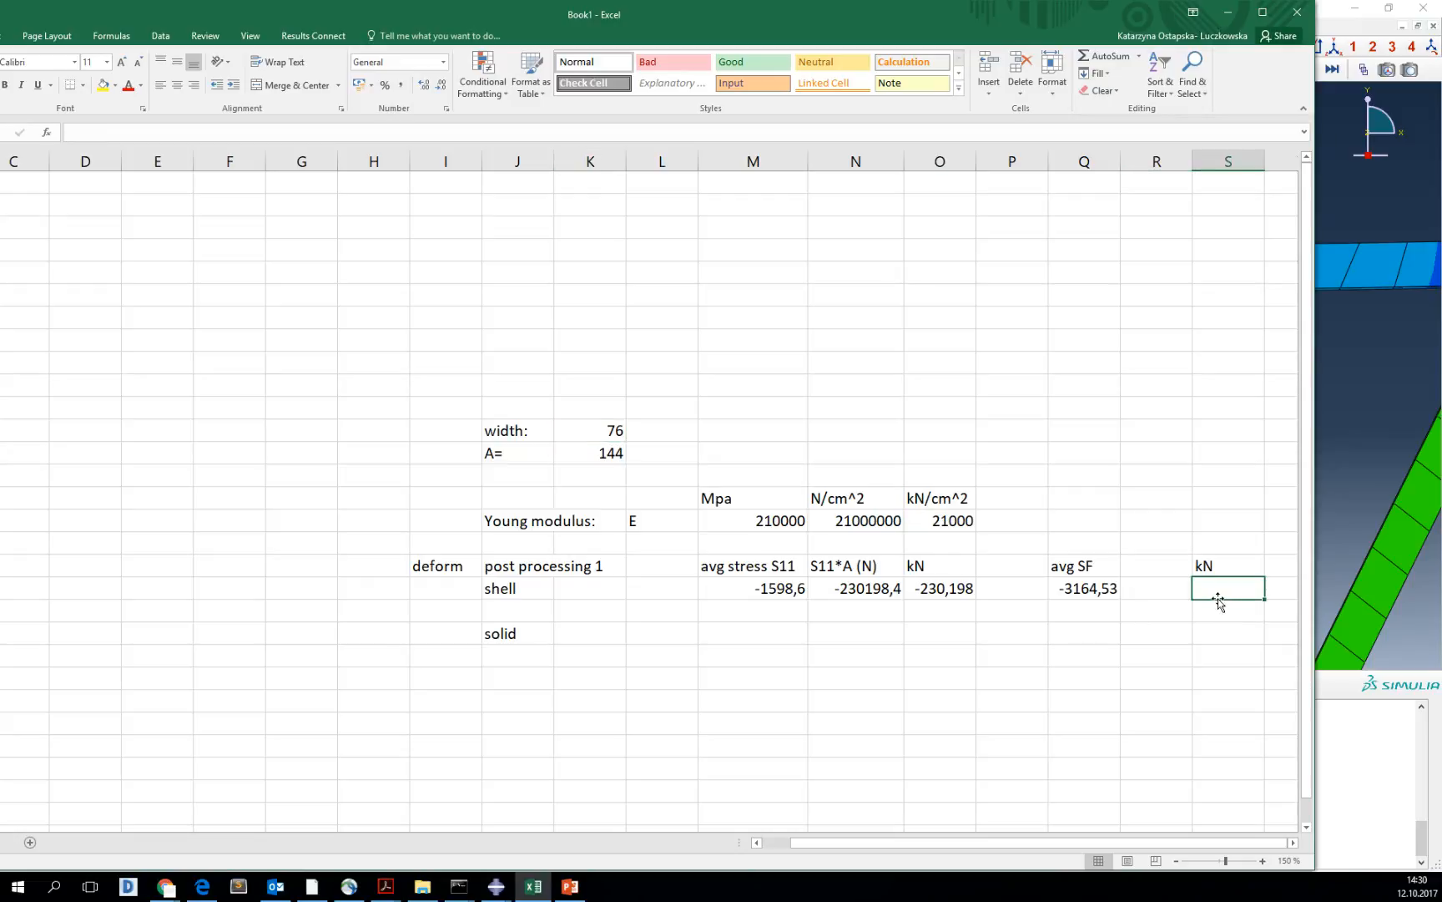
text(=K12)
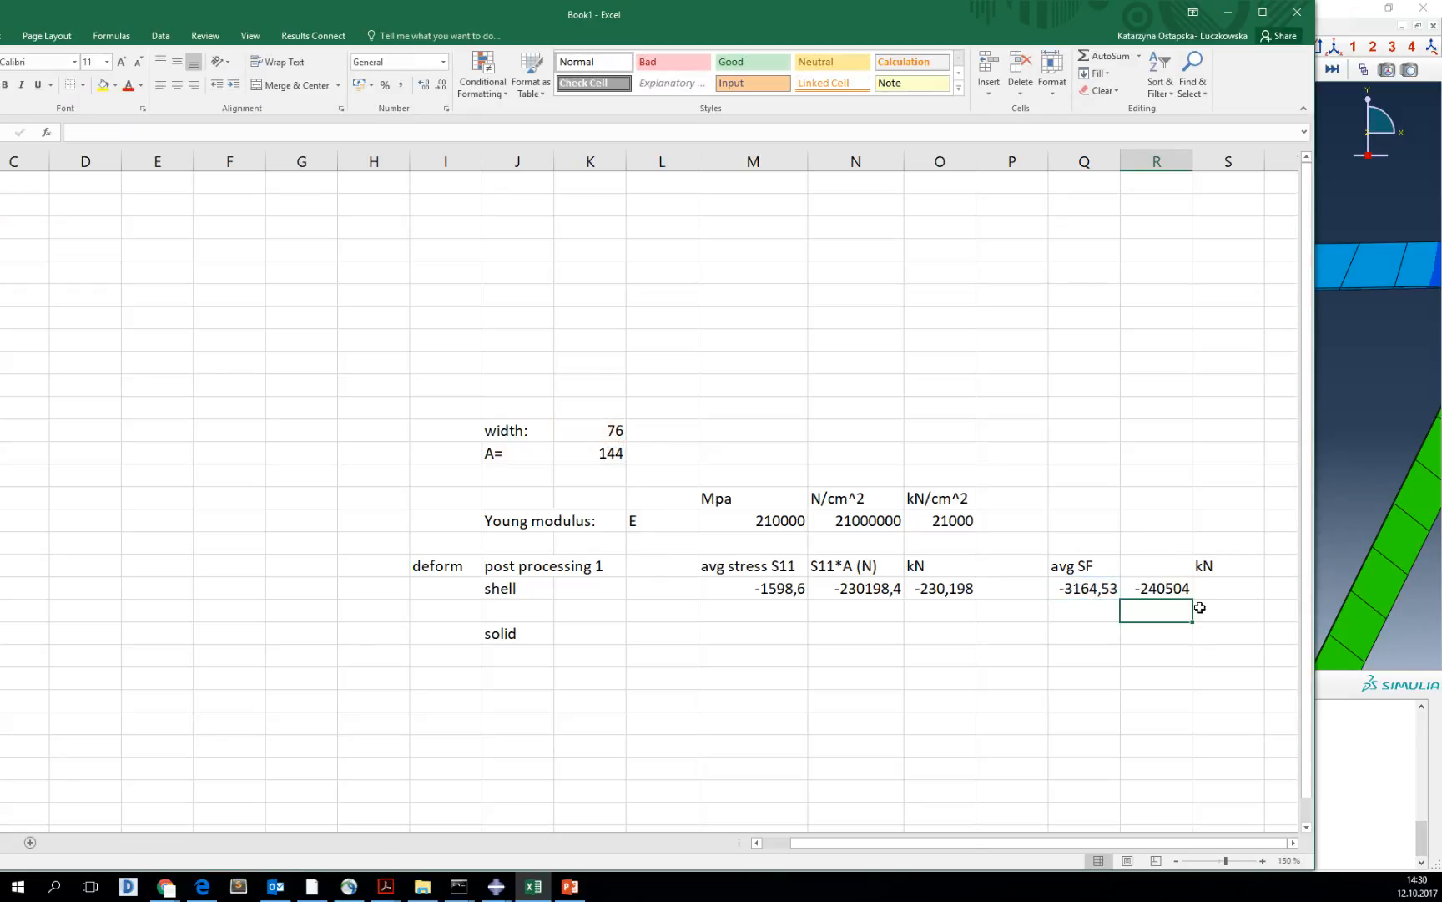
click(1156, 566)
text(N)
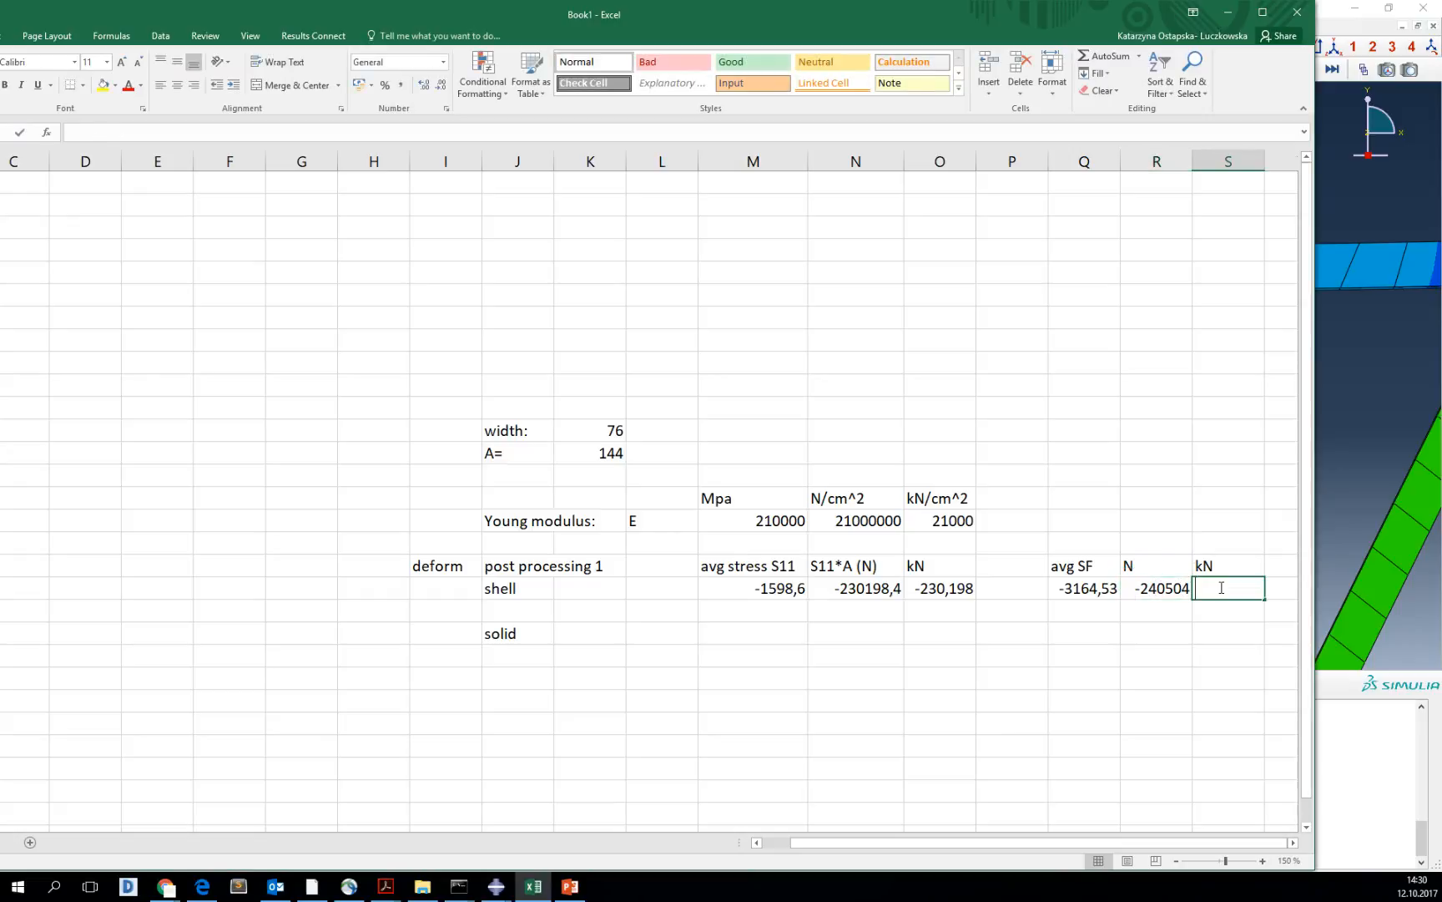
text(=R19/1)
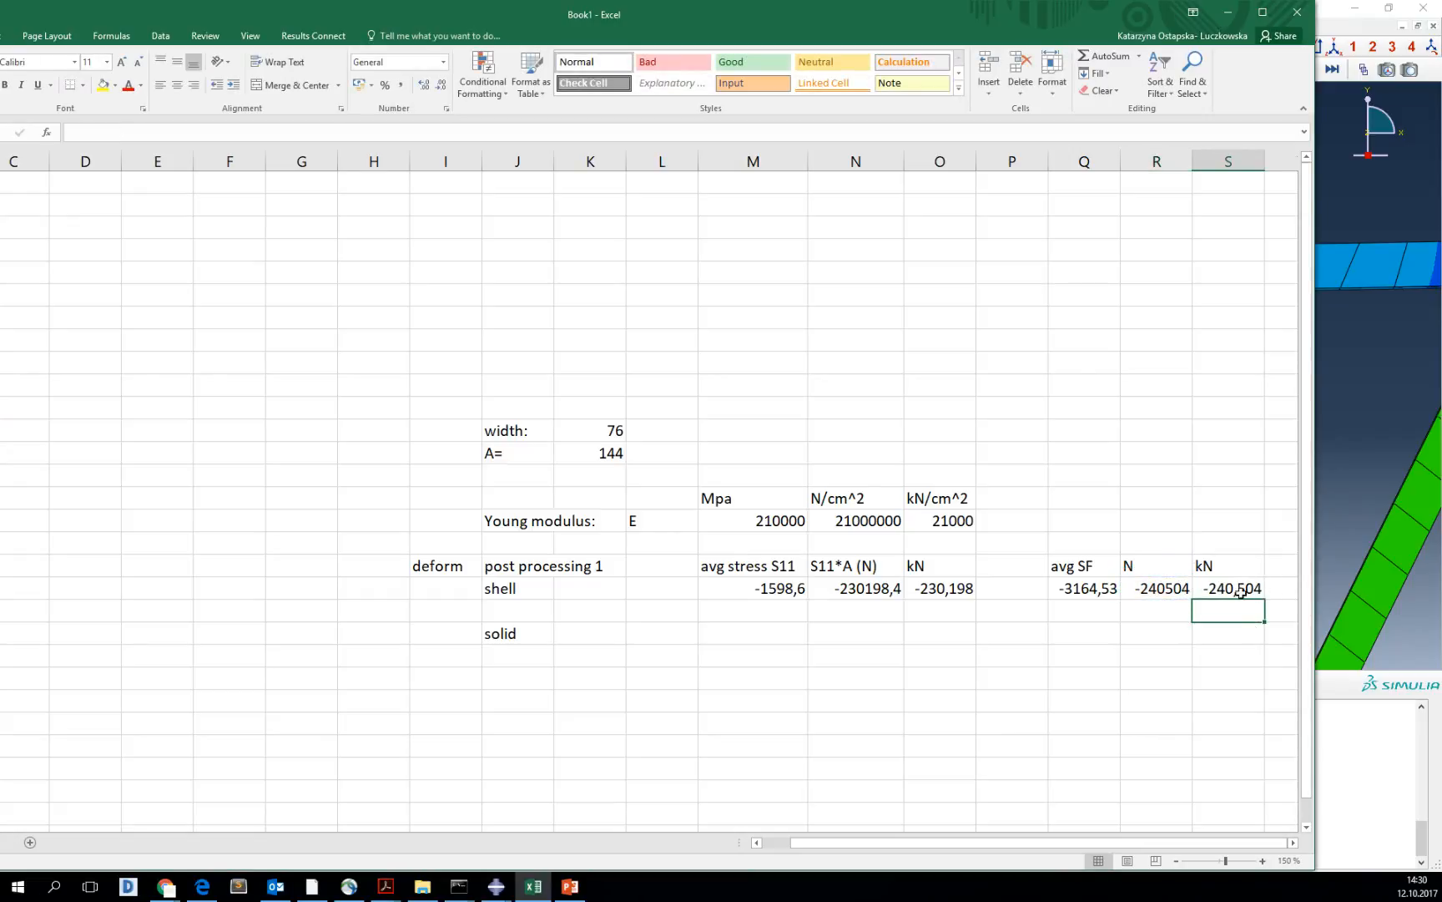
click(939, 588)
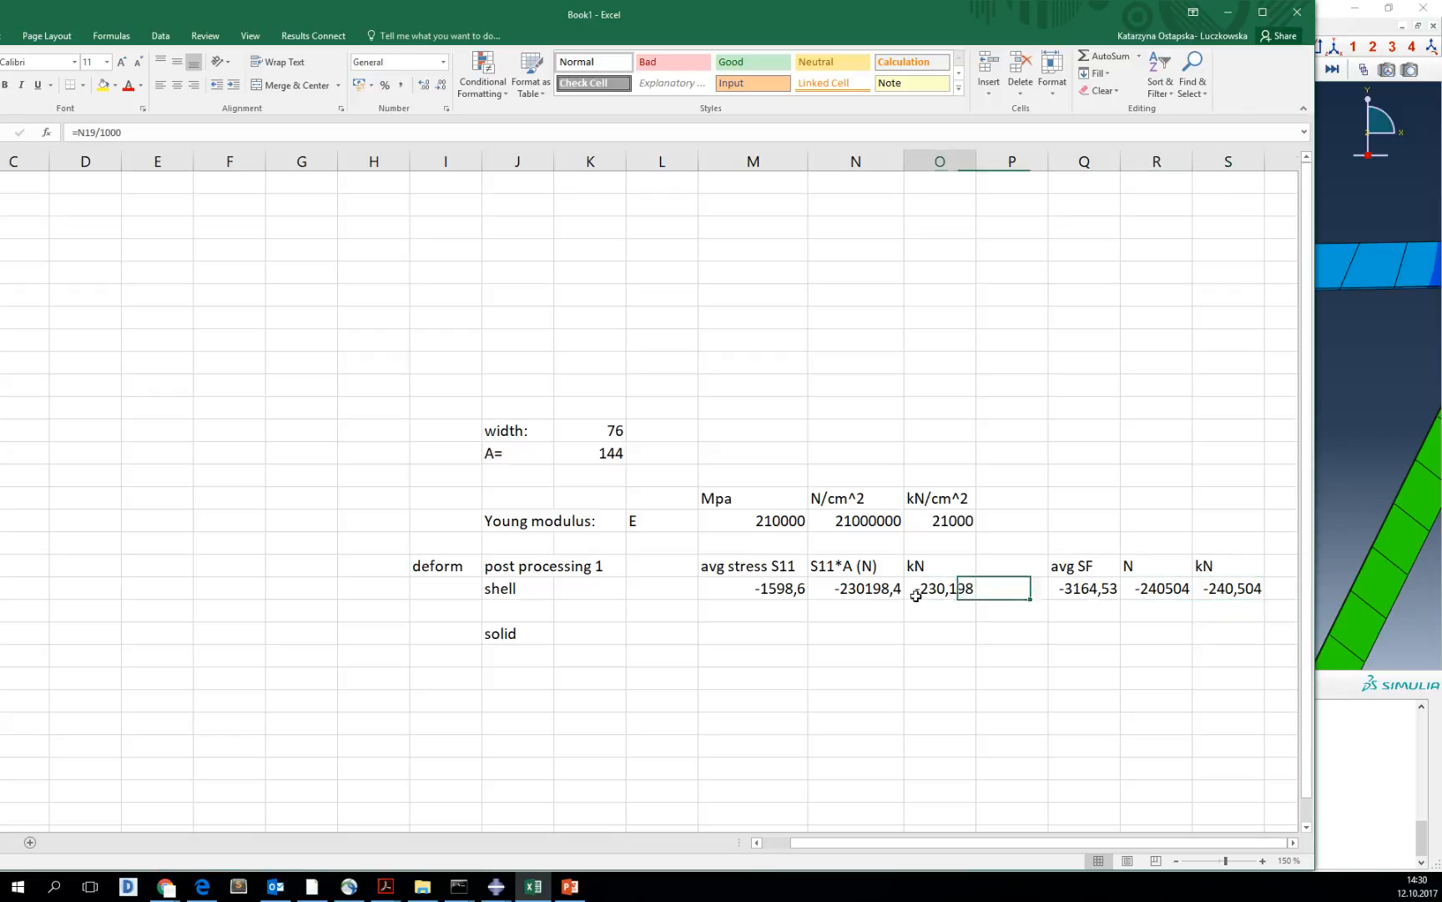
click(939, 588)
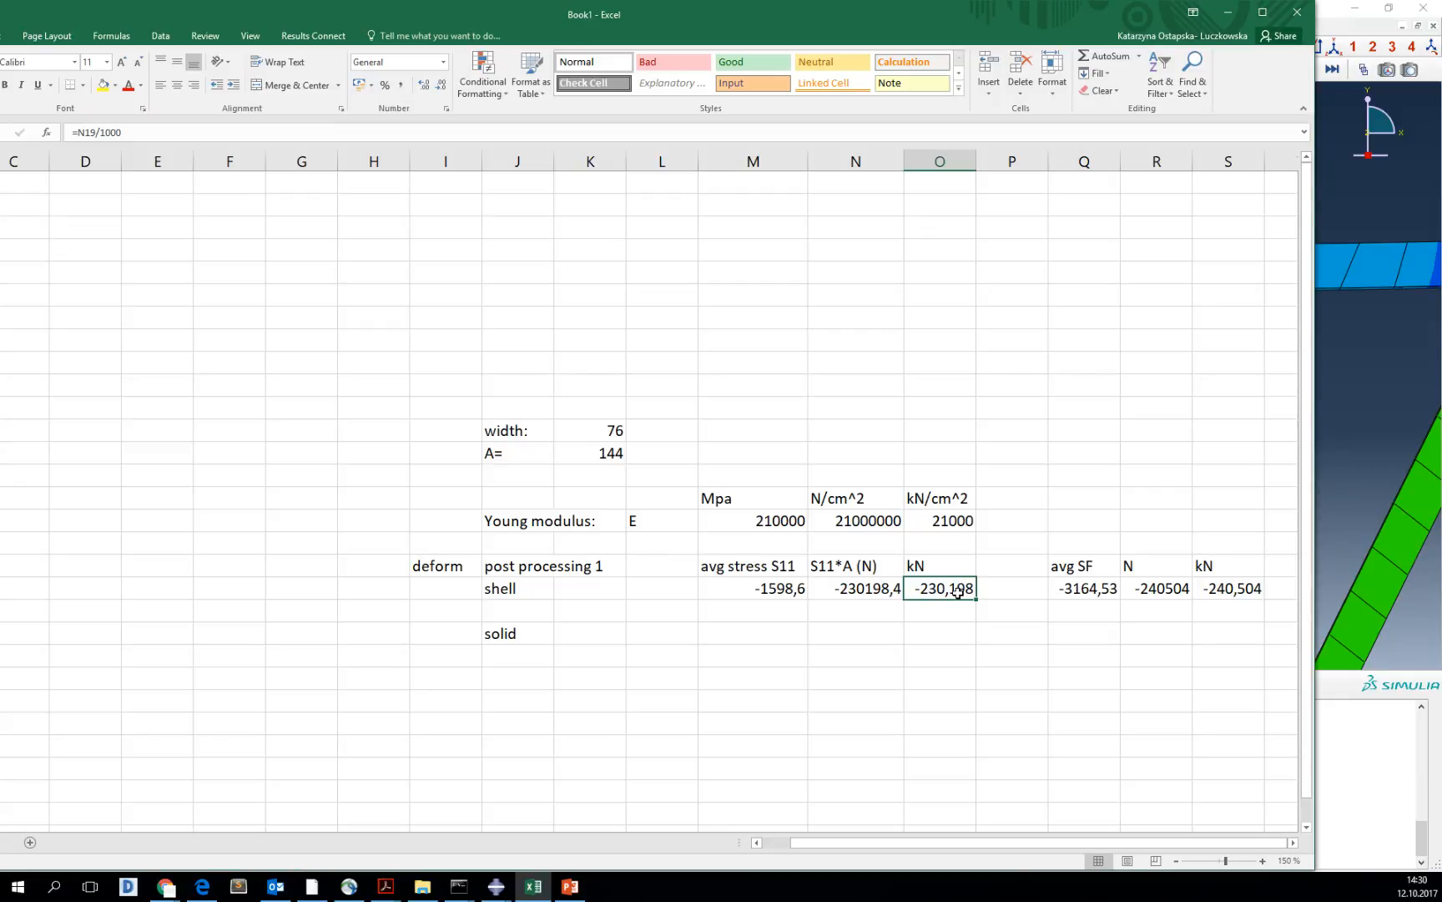
mouse_move(1103, 596)
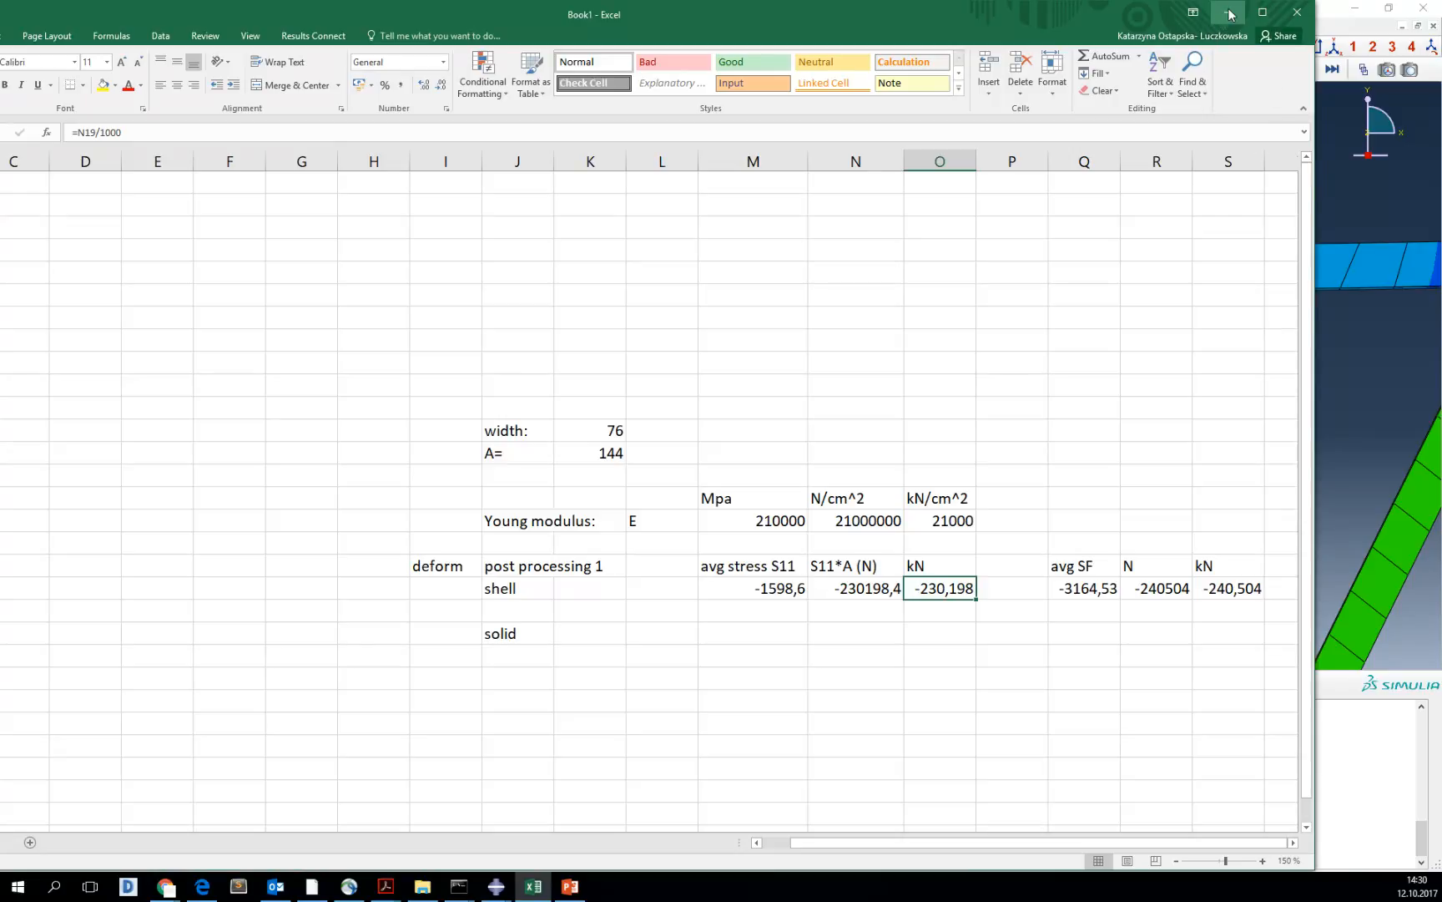
mouse_move(1231, 12)
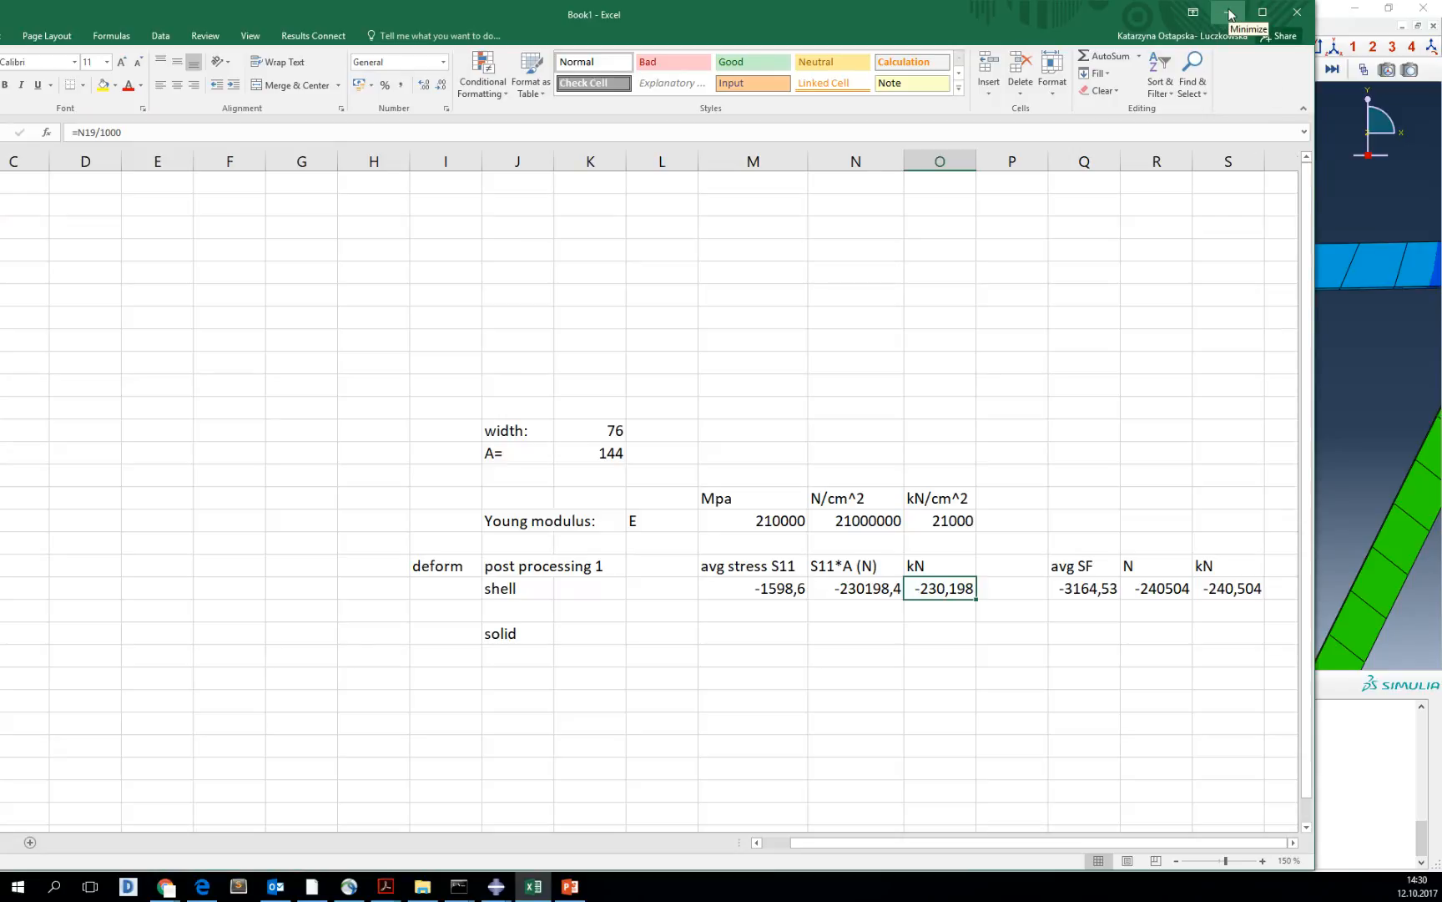